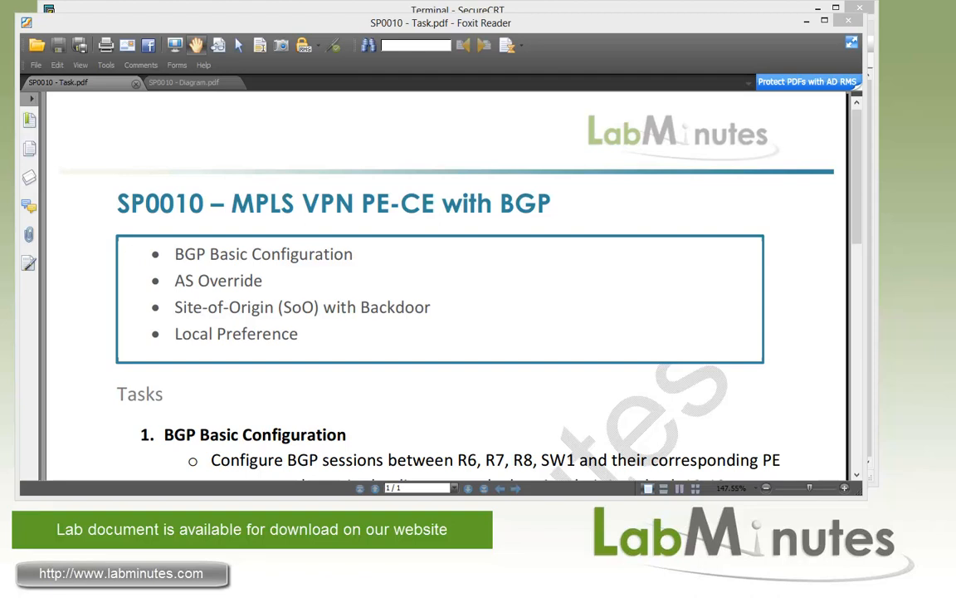
mouse_move(424, 384)
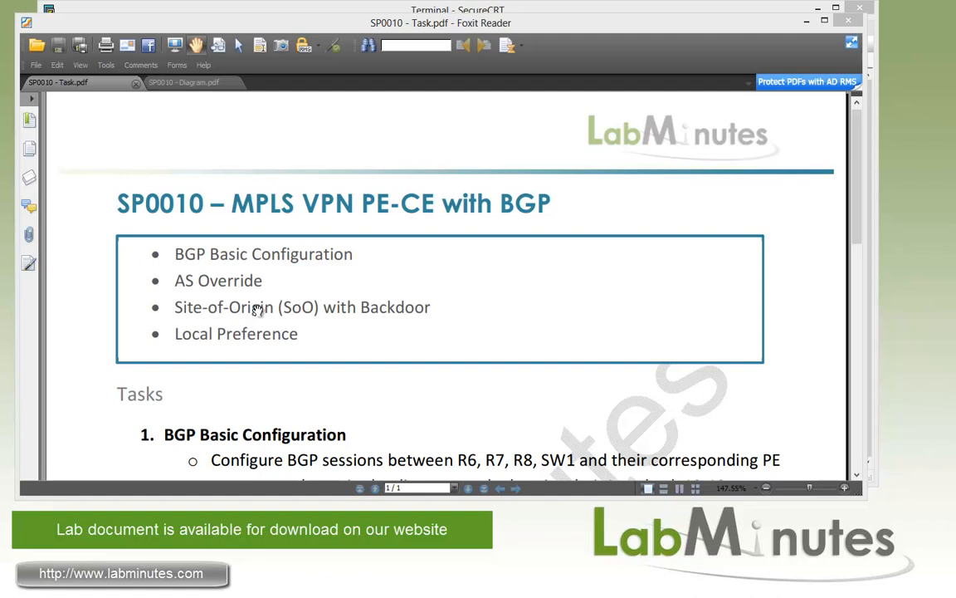
mouse_move(260, 306)
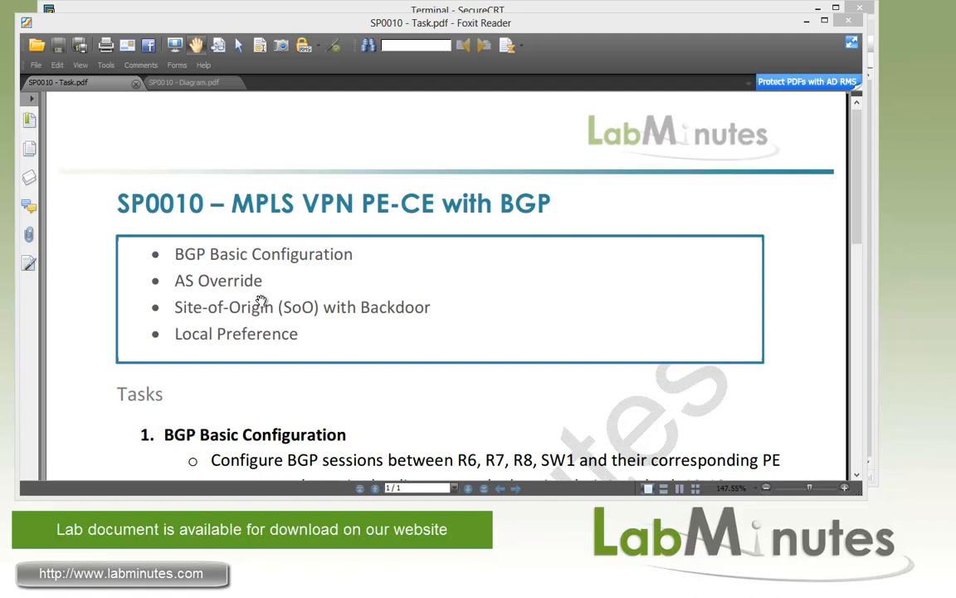
mouse_move(299, 293)
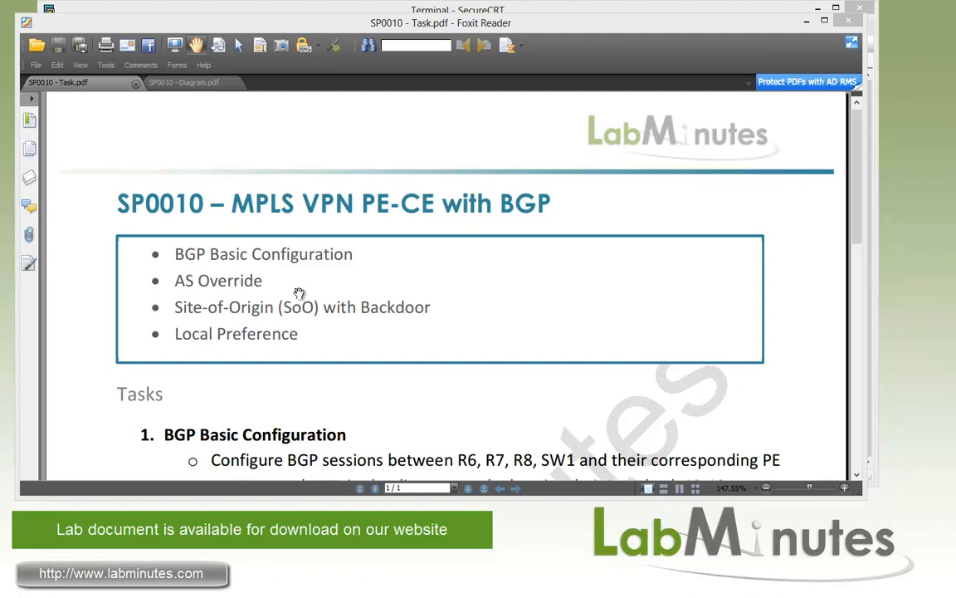
mouse_move(367, 329)
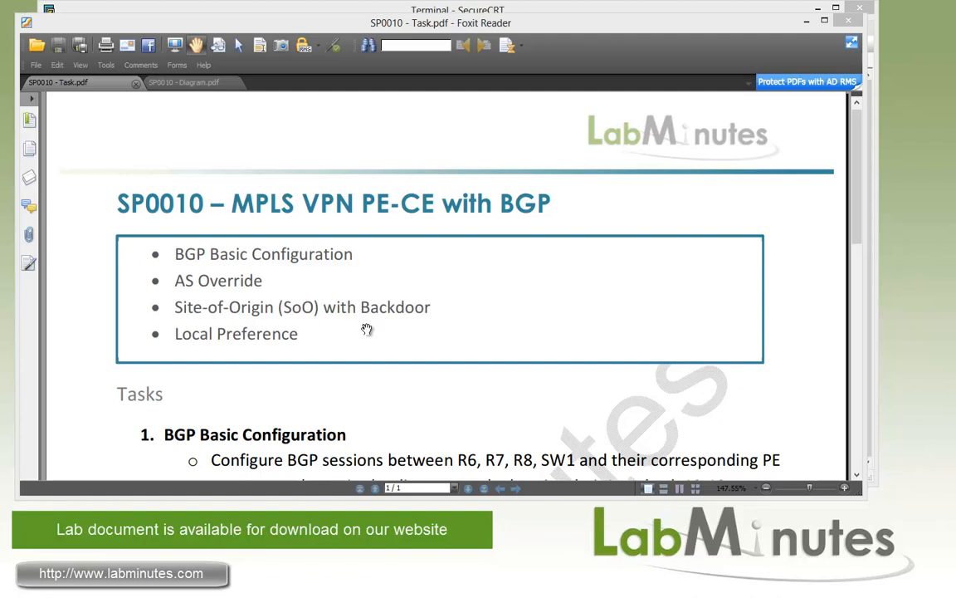
mouse_move(314, 333)
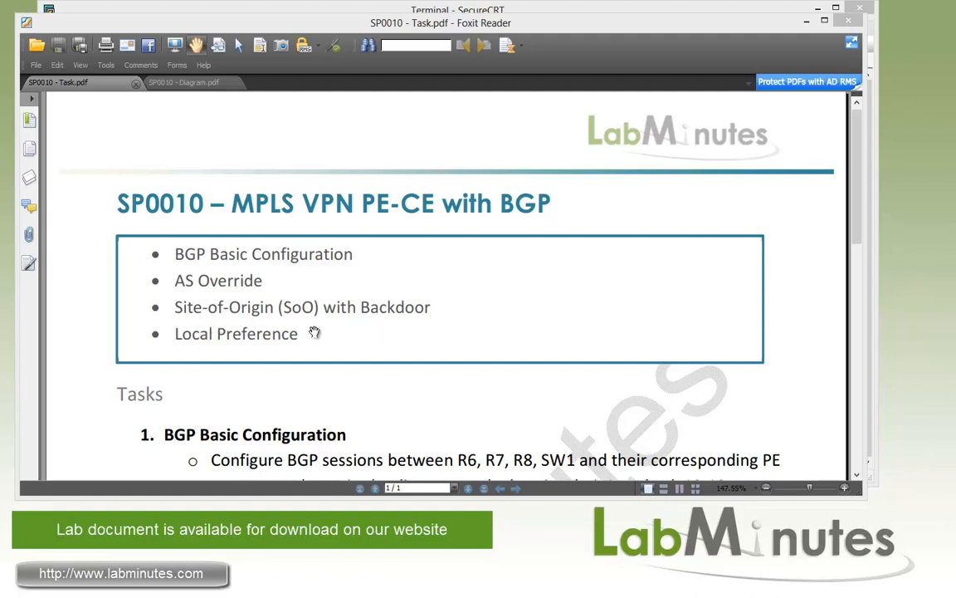
mouse_move(370, 326)
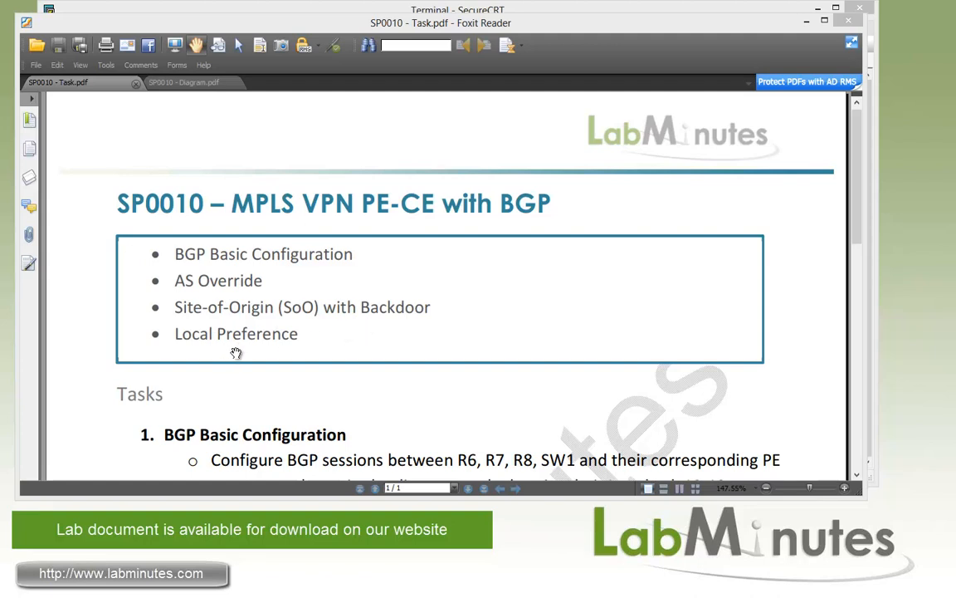
mouse_move(328, 359)
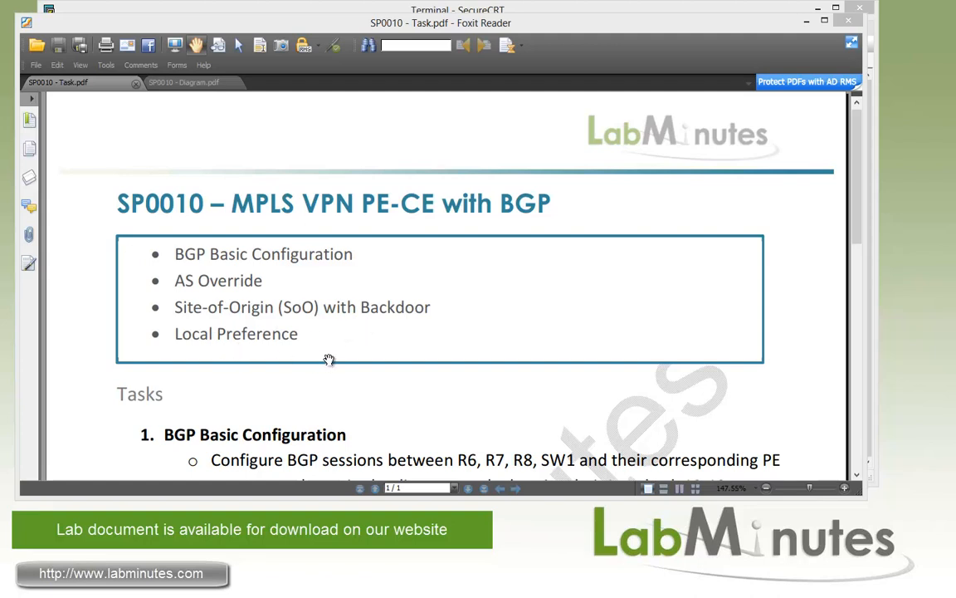
Switch to the SP0010 - Diagram.pdf document to review the lab topology
left_click(175, 81)
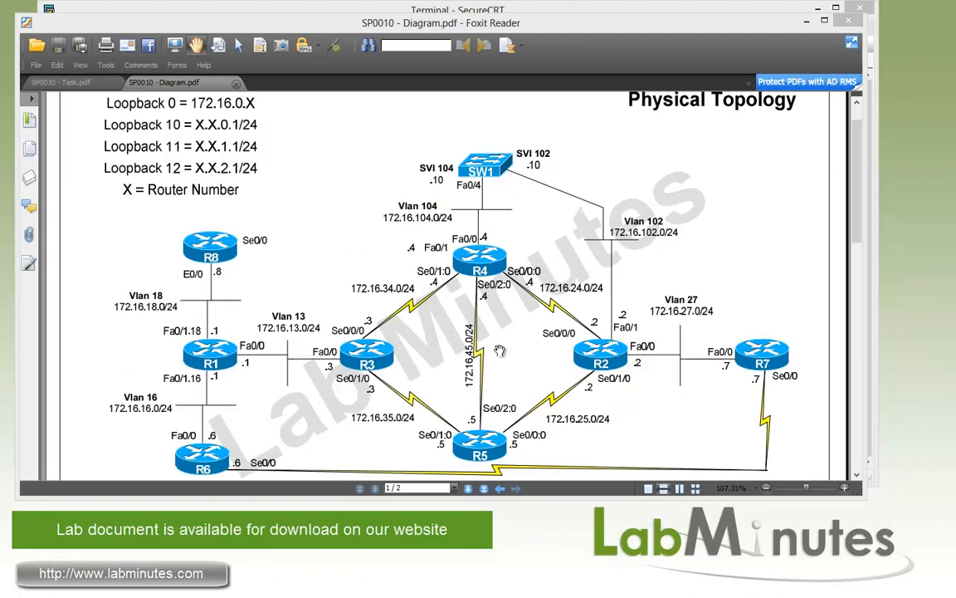
mouse_move(436, 348)
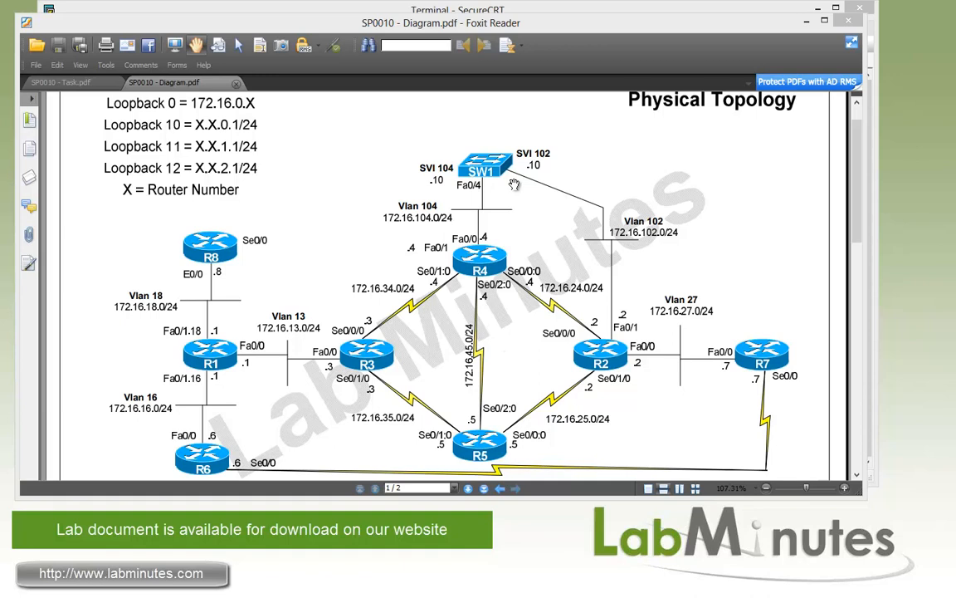
mouse_move(396, 368)
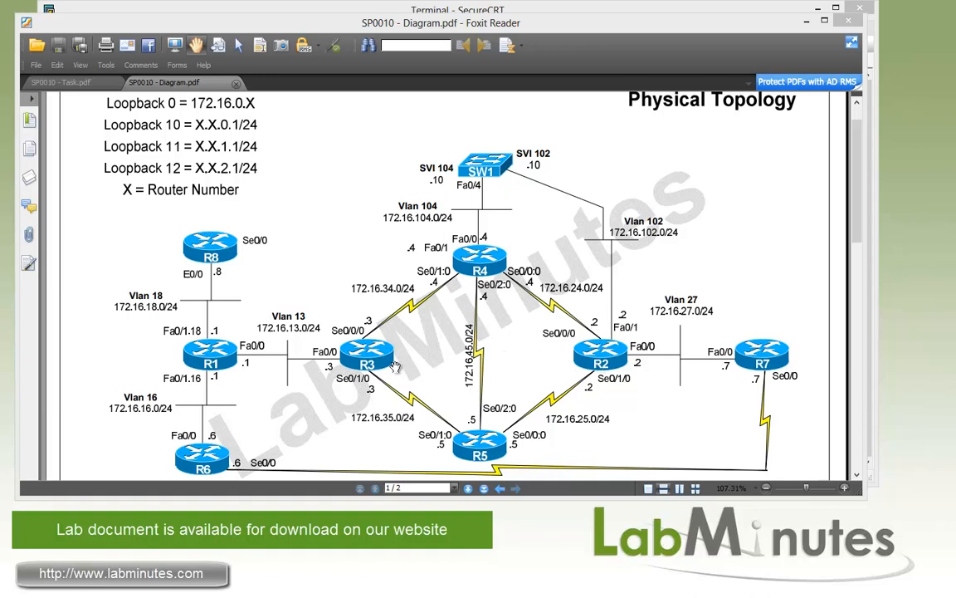
mouse_move(472, 396)
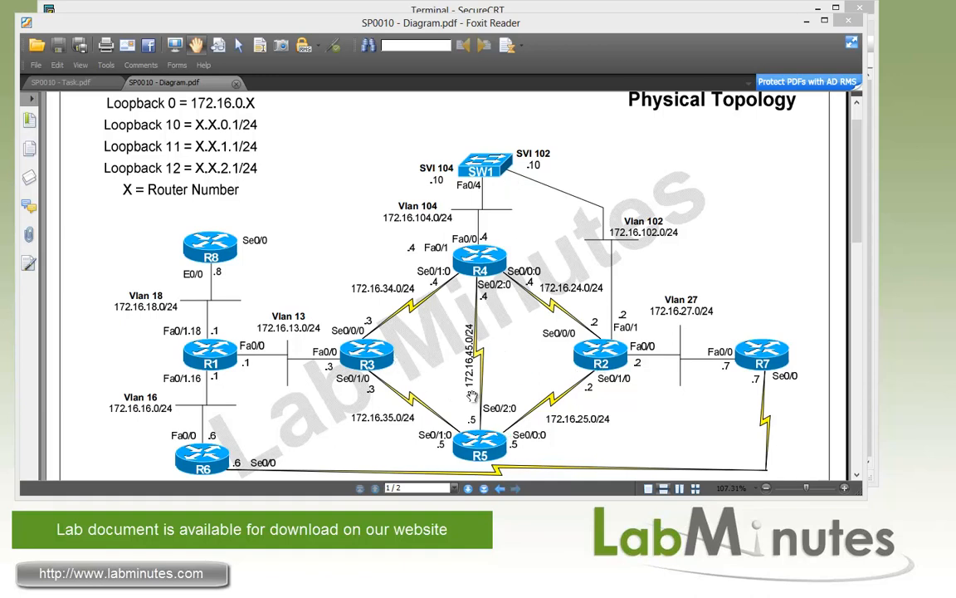
mouse_move(706, 430)
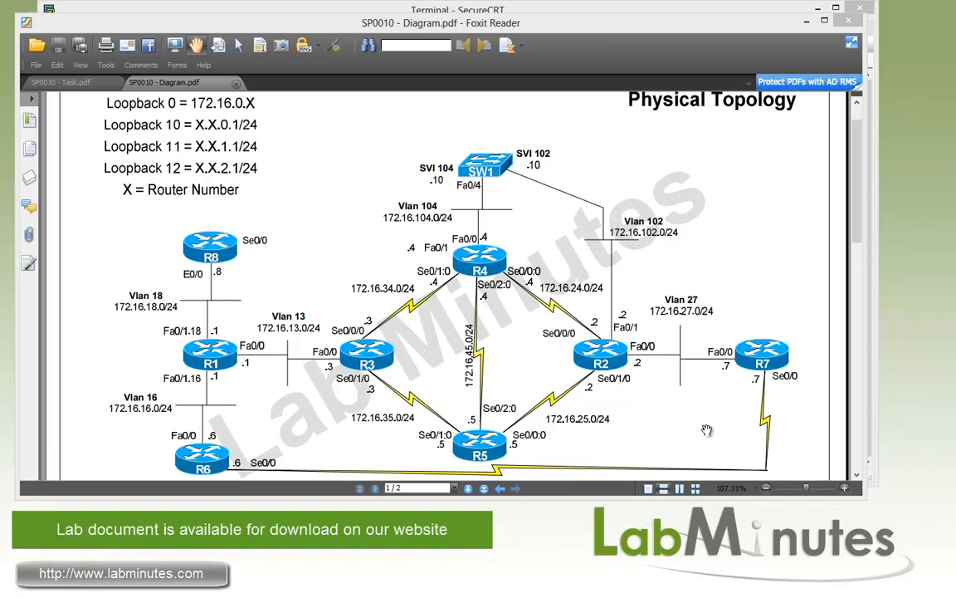
mouse_move(592, 440)
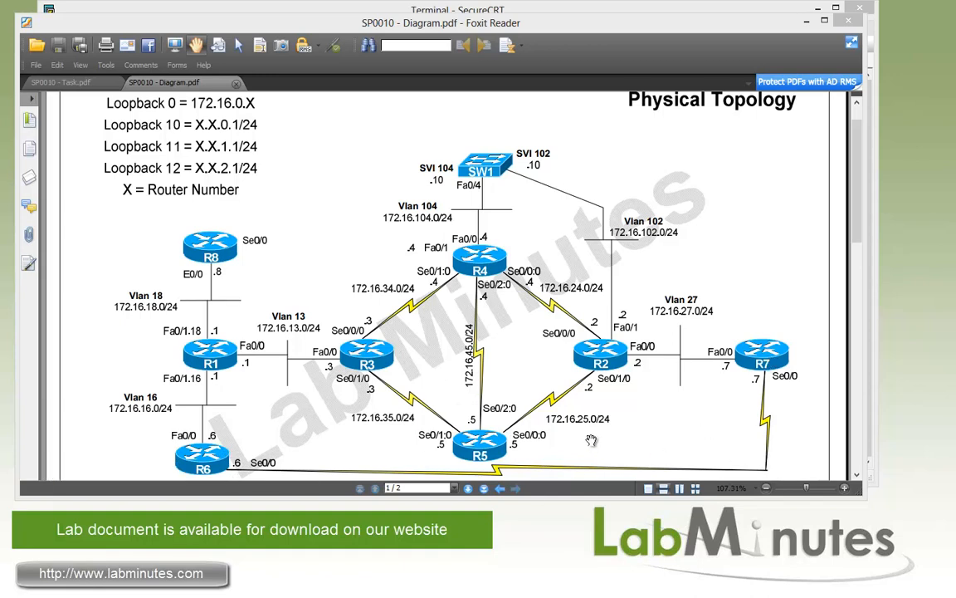
mouse_move(659, 394)
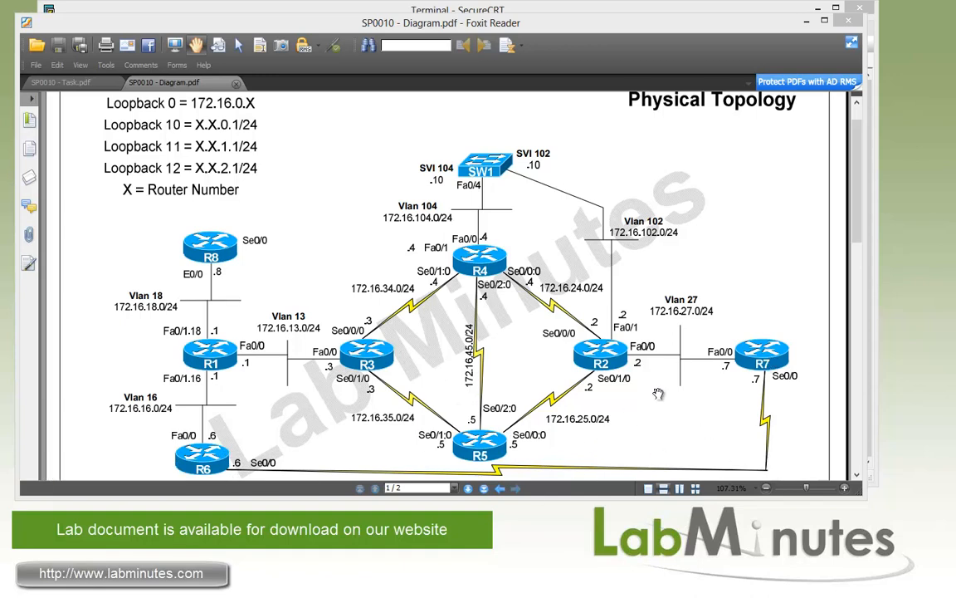
mouse_move(654, 371)
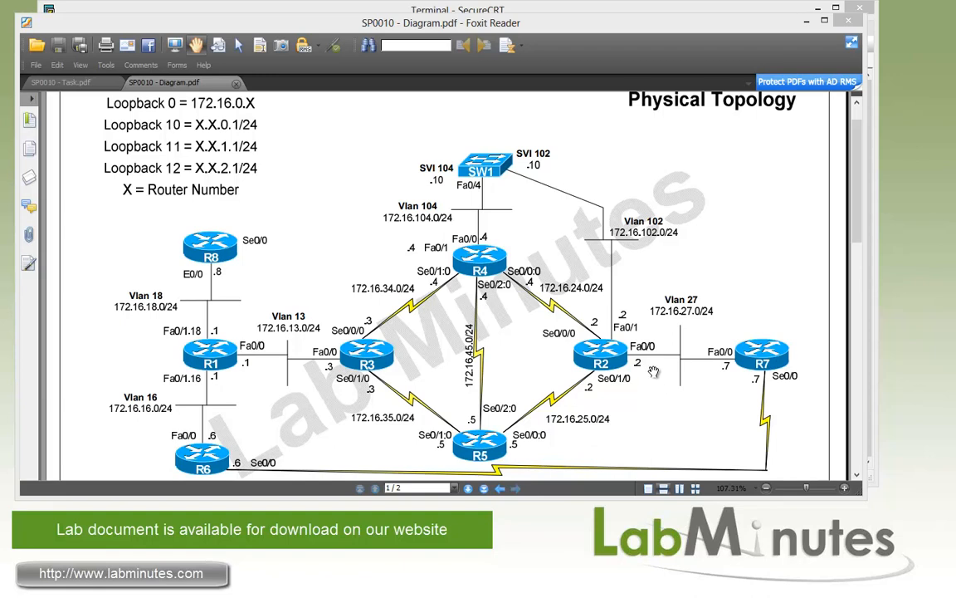
mouse_move(647, 389)
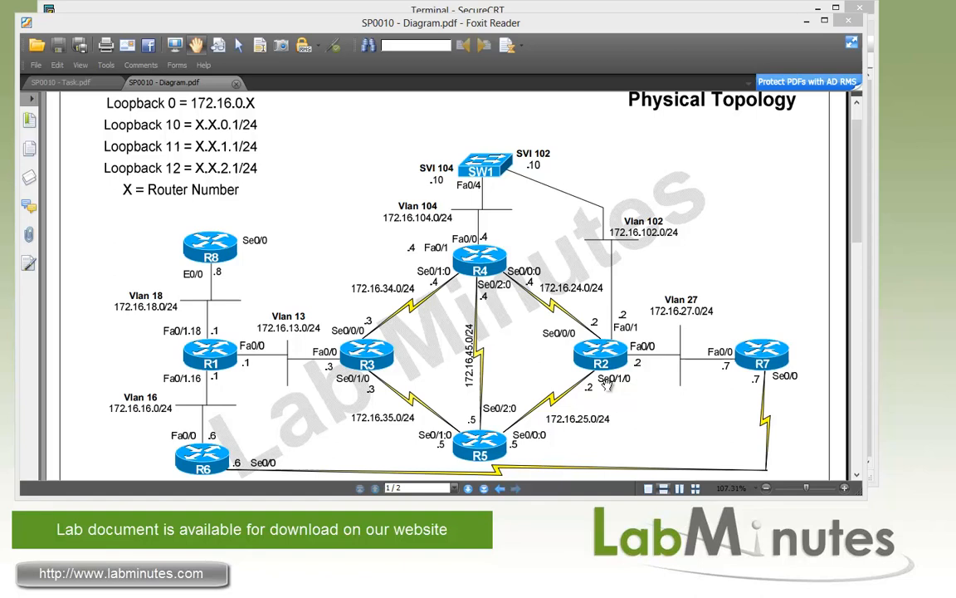
mouse_move(528, 351)
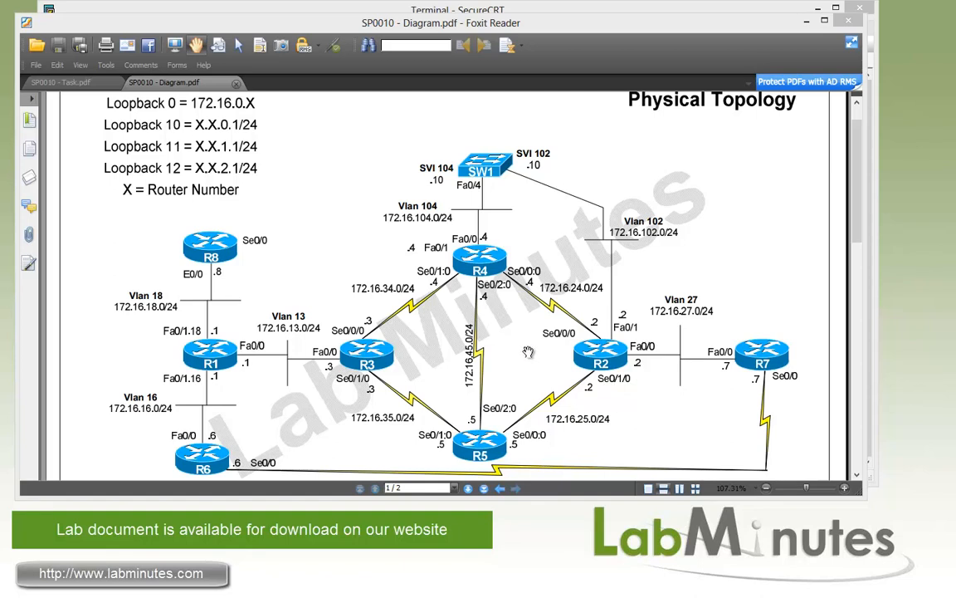
mouse_move(515, 249)
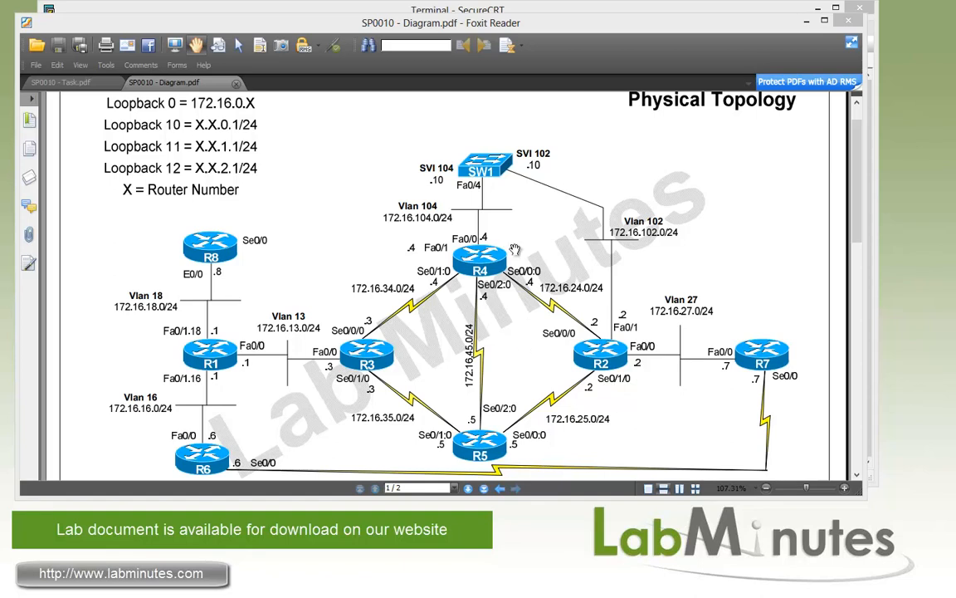
mouse_move(614, 336)
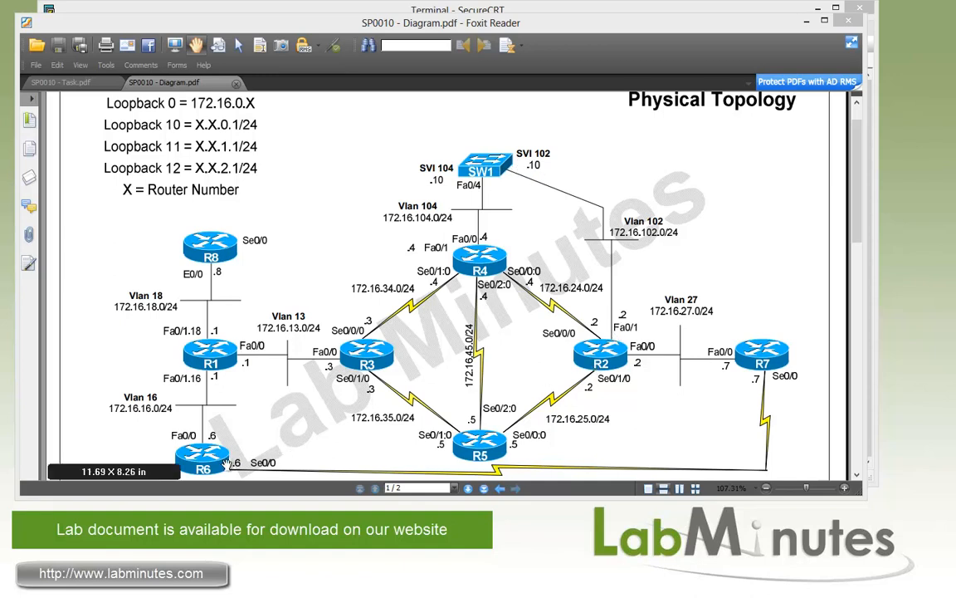
mouse_move(651, 406)
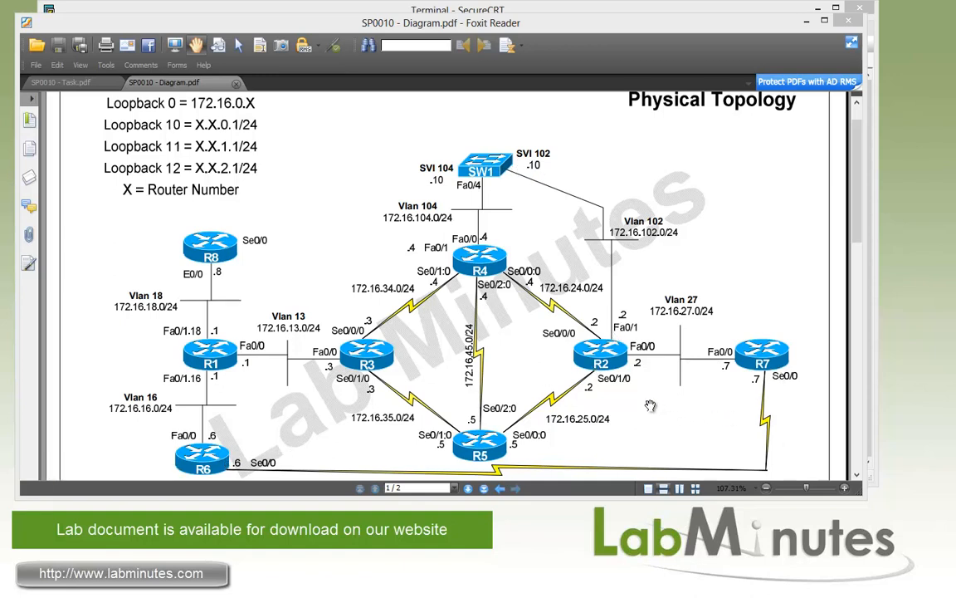
mouse_move(531, 372)
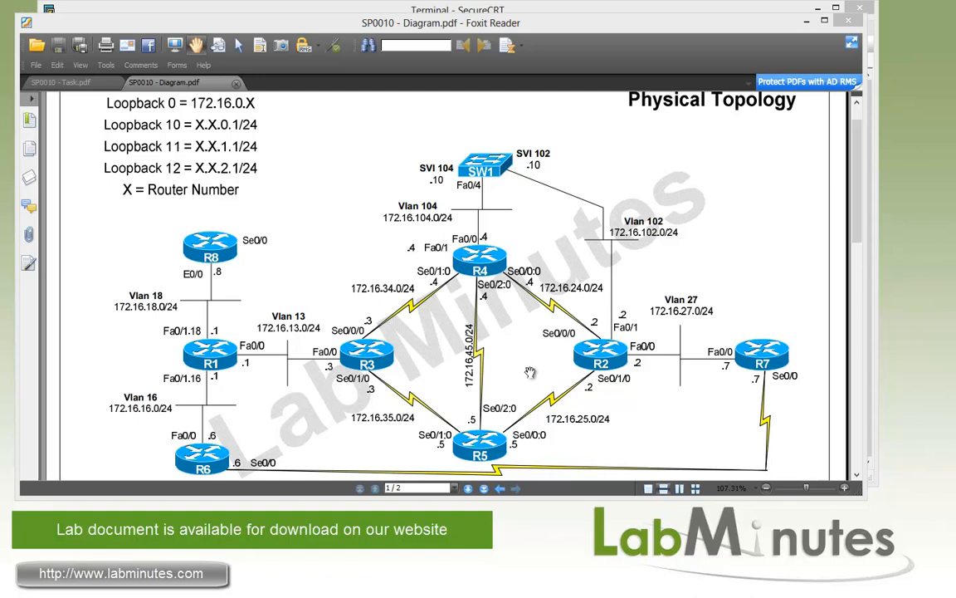
mouse_move(860, 150)
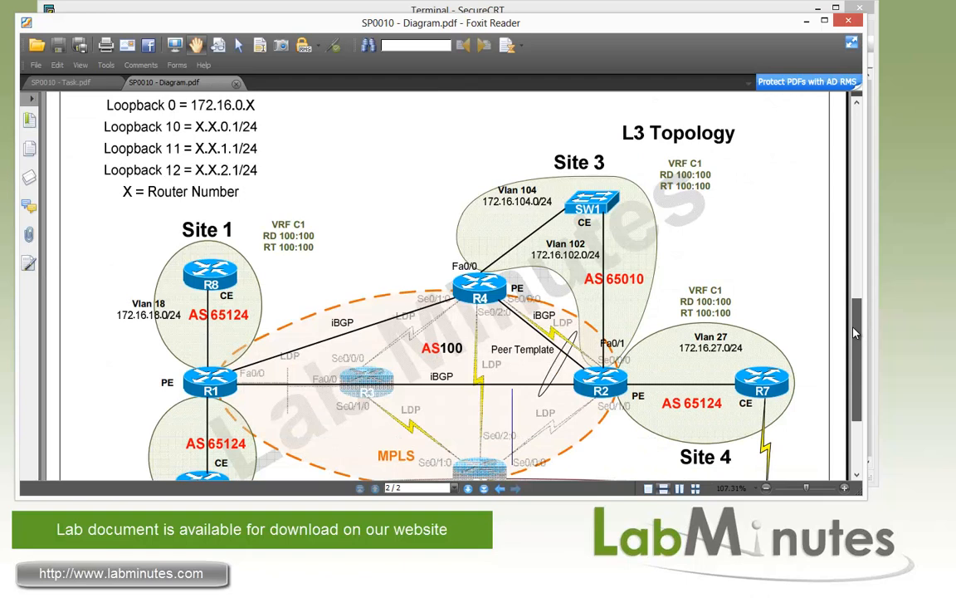
scroll("down", 3)
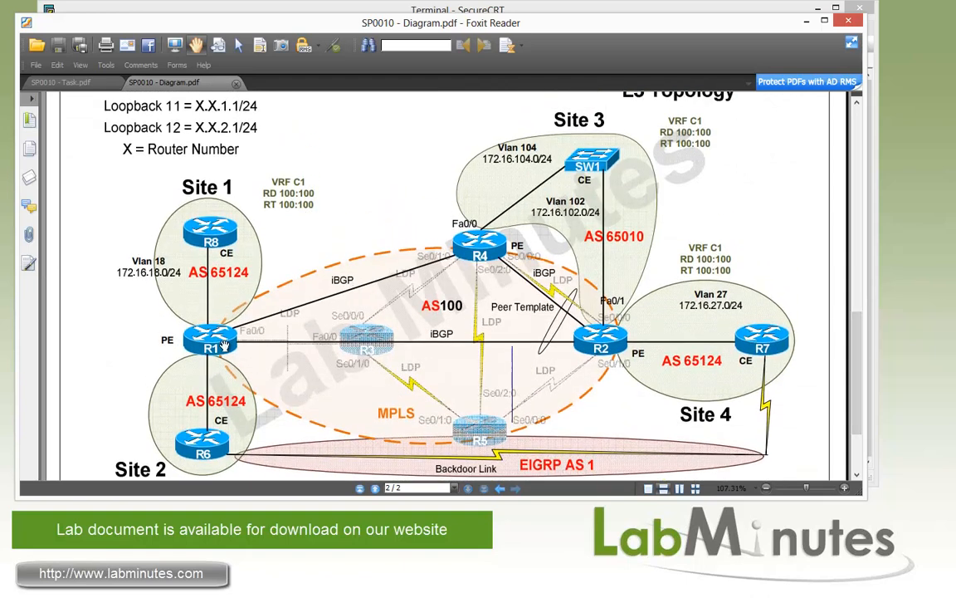
mouse_move(348, 358)
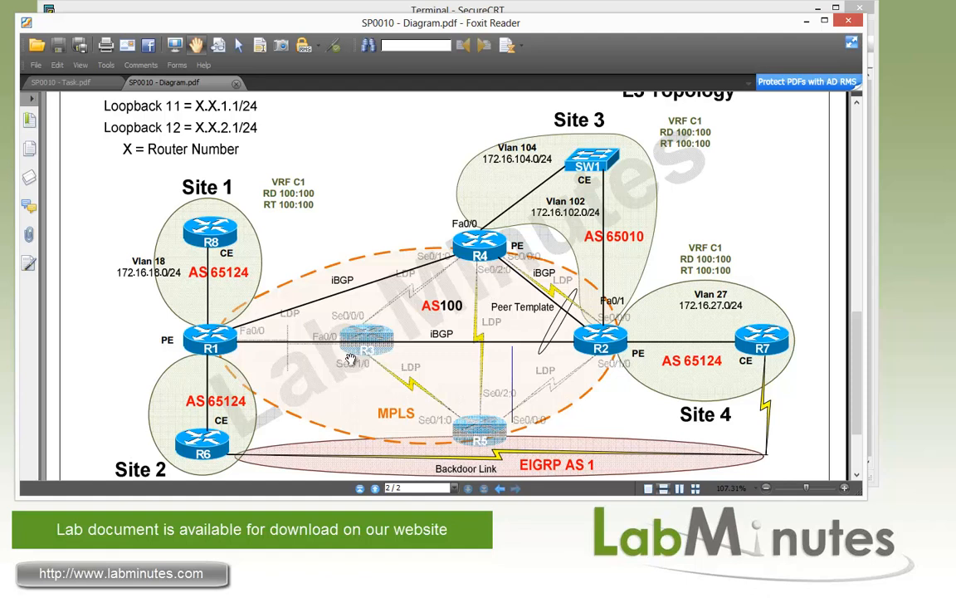
mouse_move(465, 394)
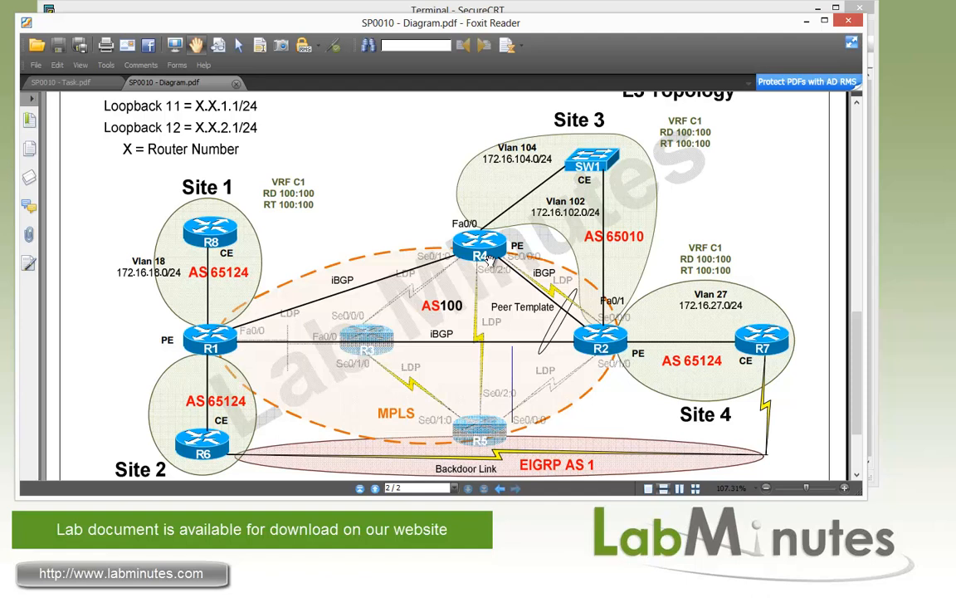
mouse_move(239, 415)
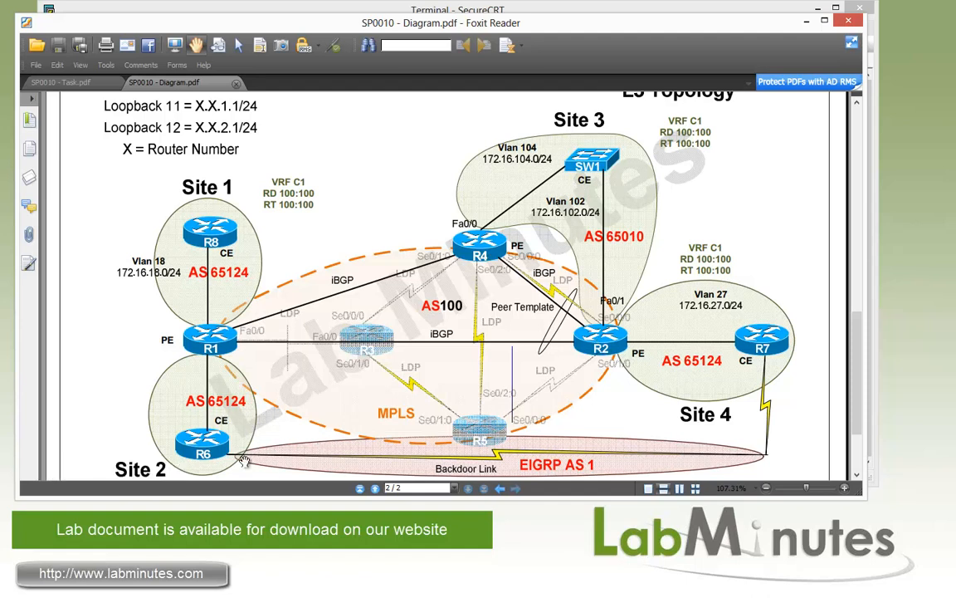
mouse_move(732, 385)
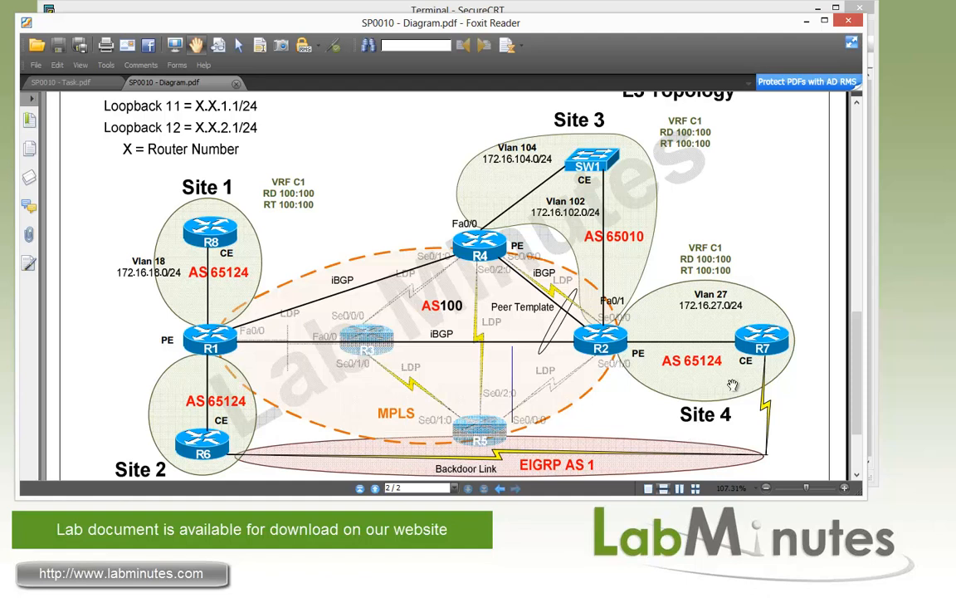
mouse_move(762, 371)
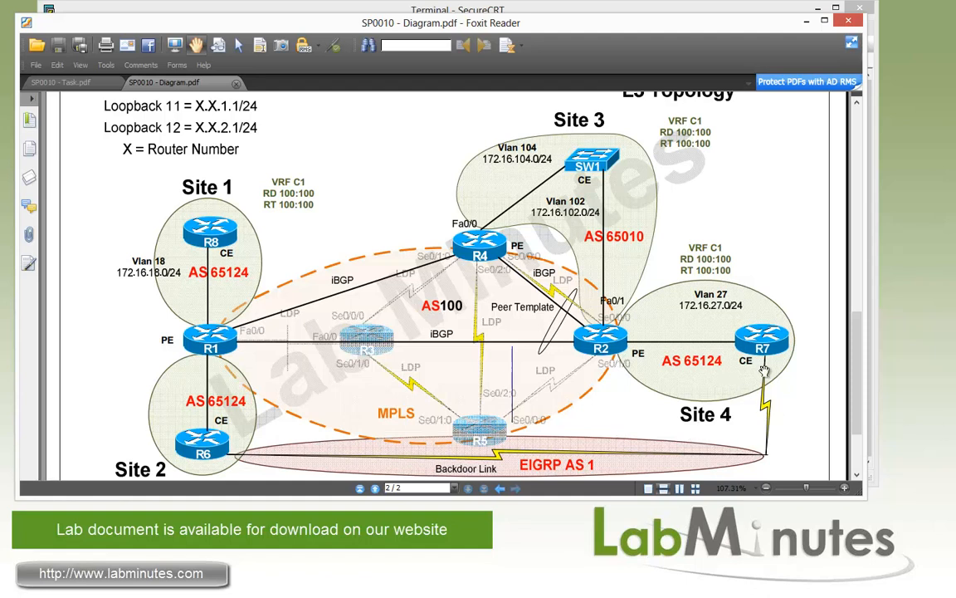
mouse_move(605, 464)
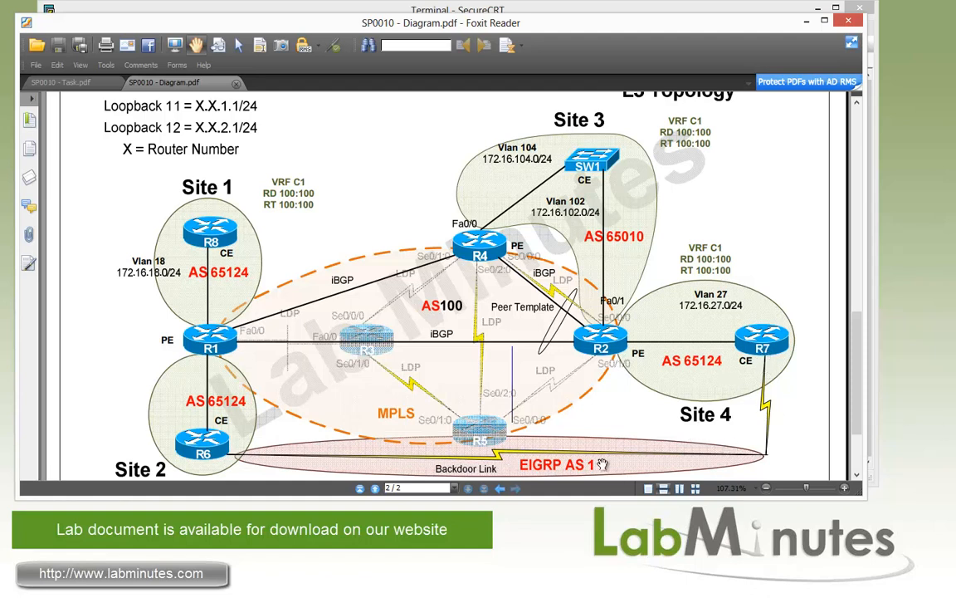
mouse_move(623, 464)
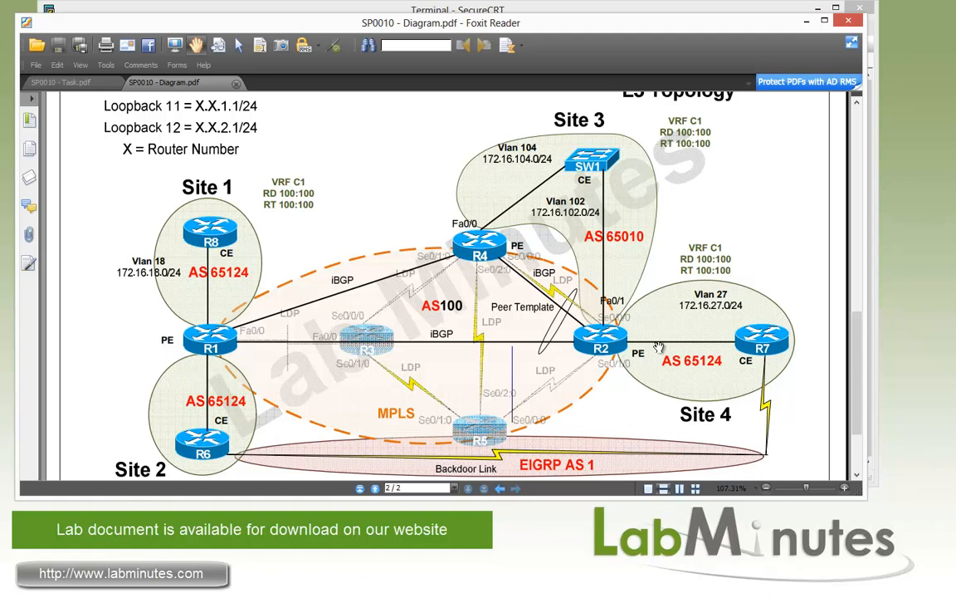
mouse_move(209, 322)
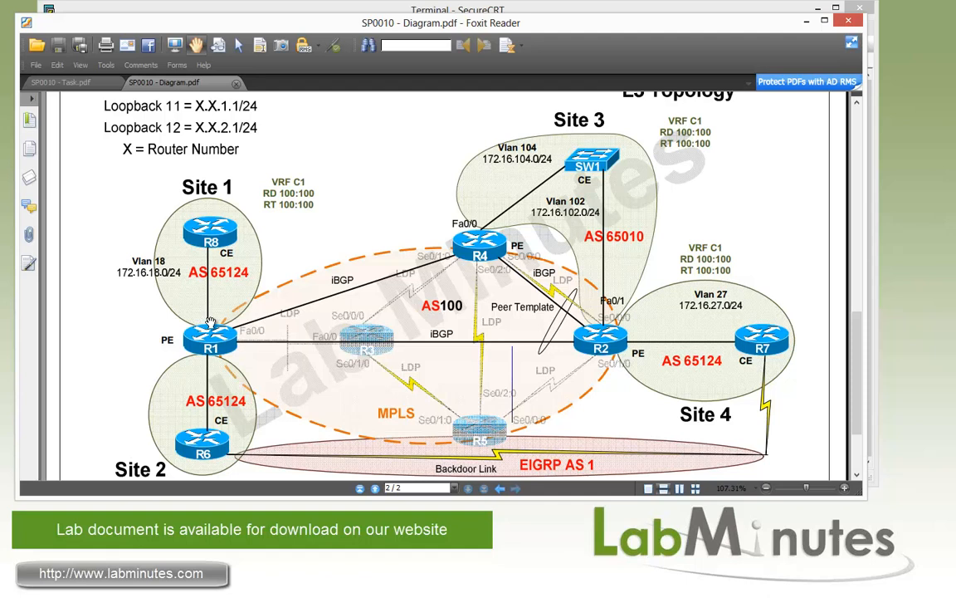
mouse_move(255, 409)
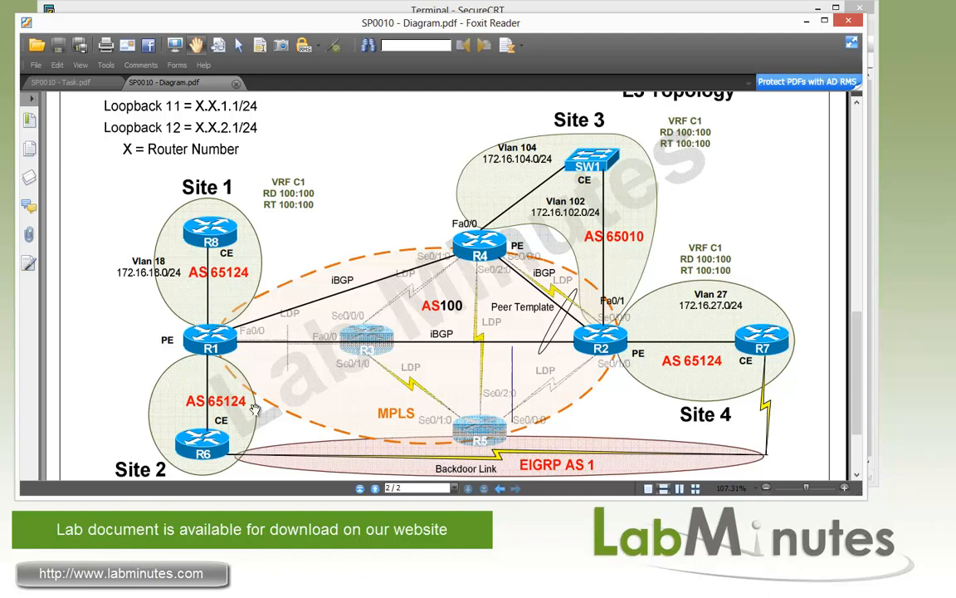
Open the SP0010 - Task.pdf document and scroll to Task 1's BGP configuration steps
left_click(58, 82)
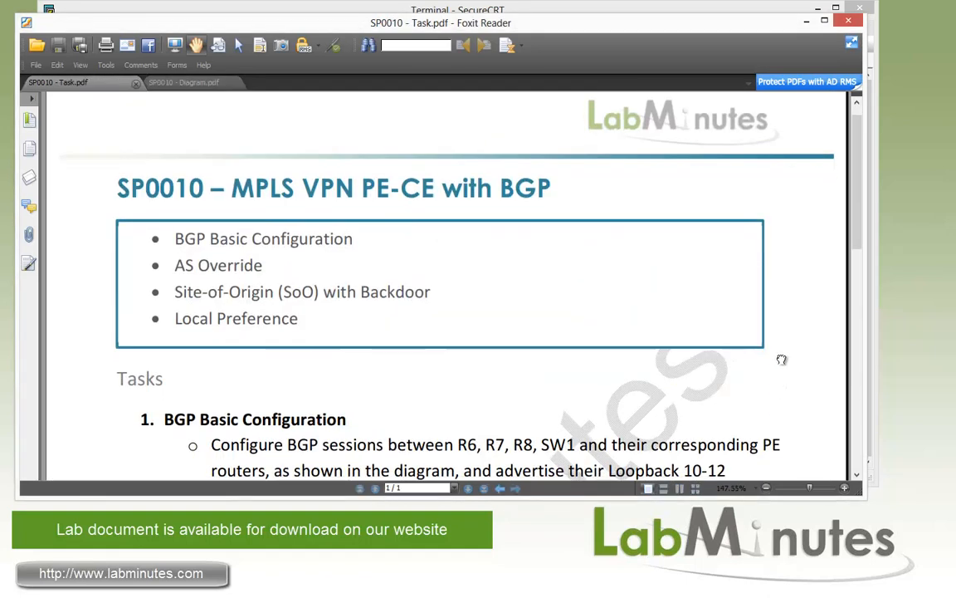
scroll("down", 3)
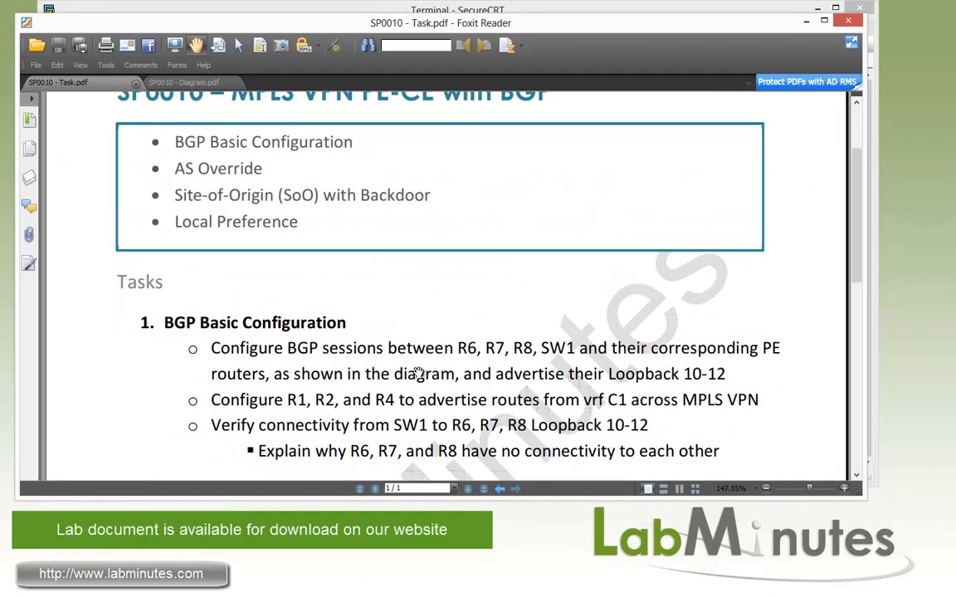
mouse_move(550, 363)
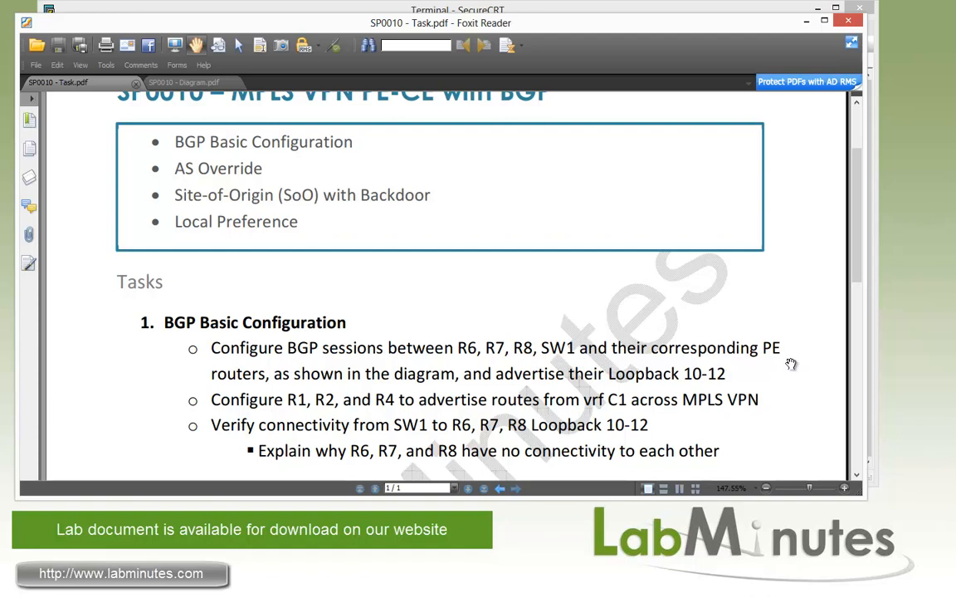
mouse_move(453, 384)
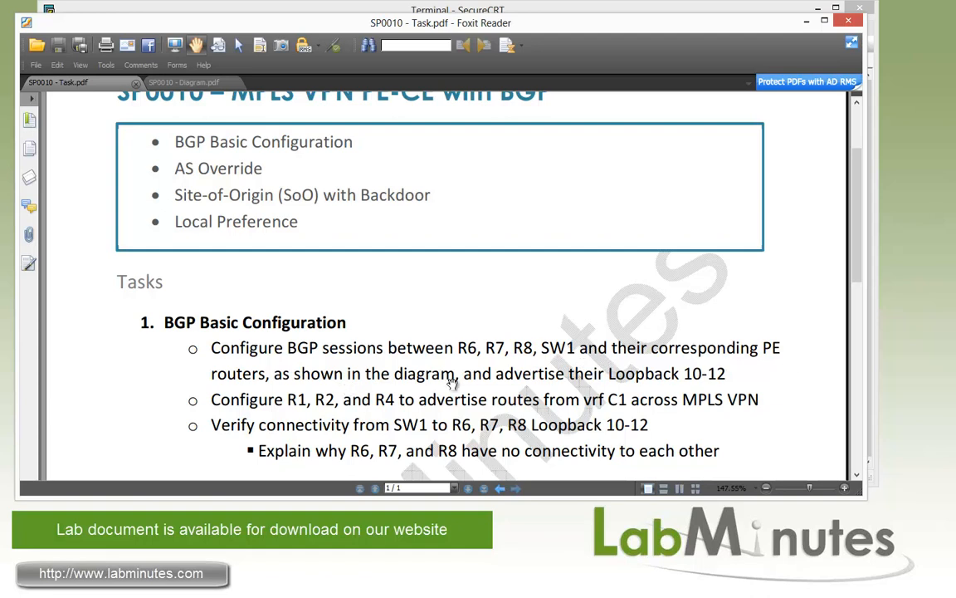
mouse_move(361, 417)
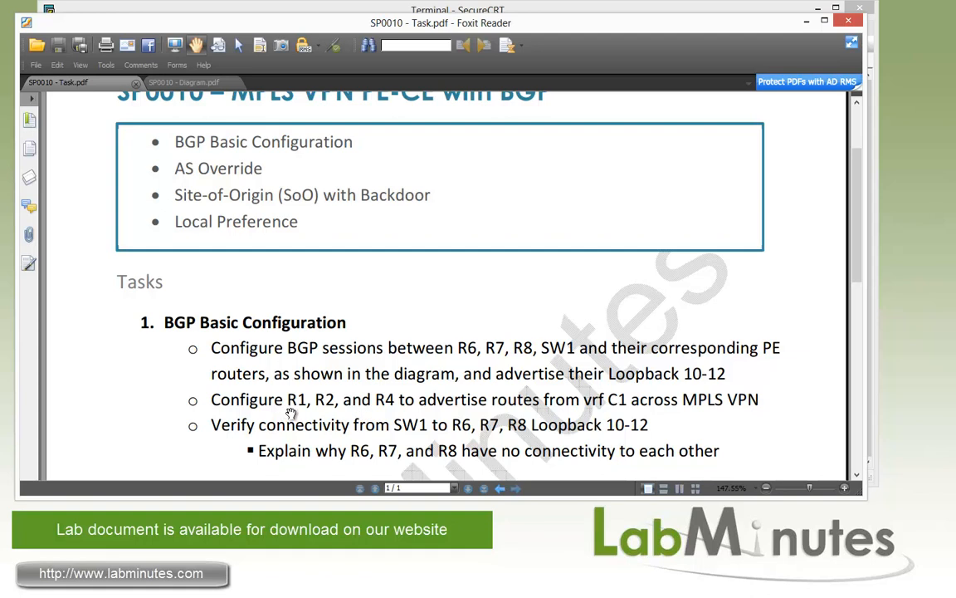
mouse_move(619, 417)
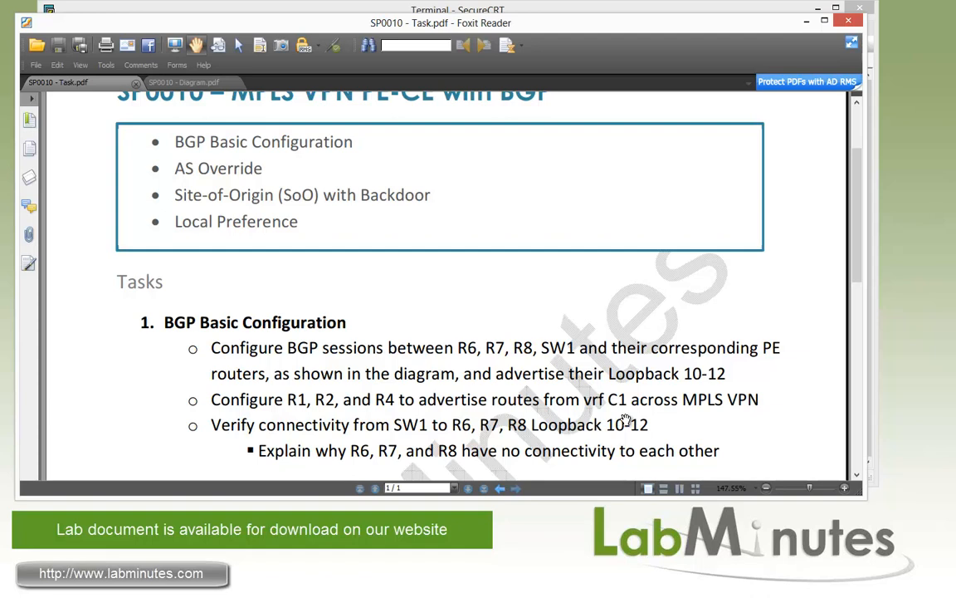
mouse_move(581, 407)
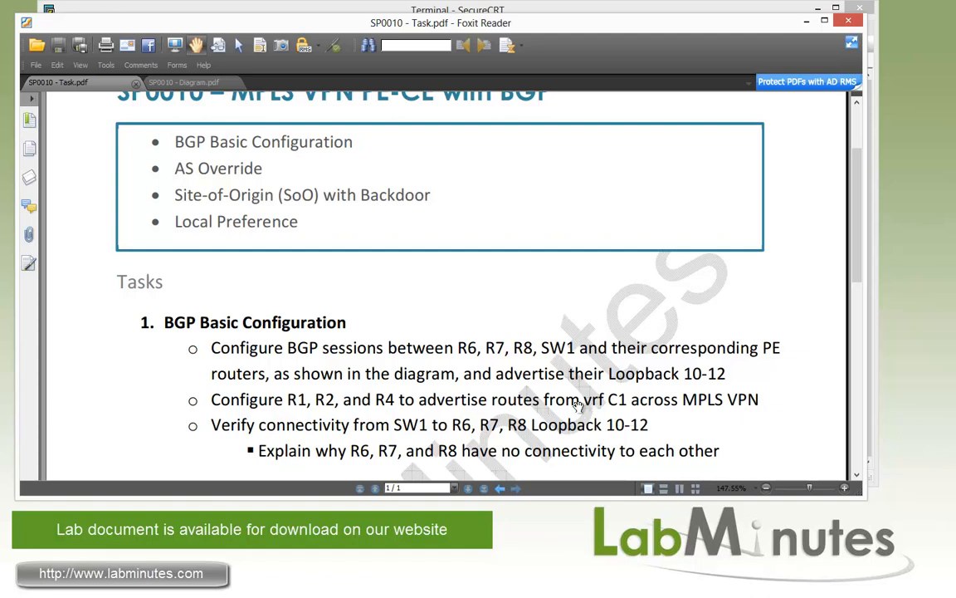
mouse_move(422, 437)
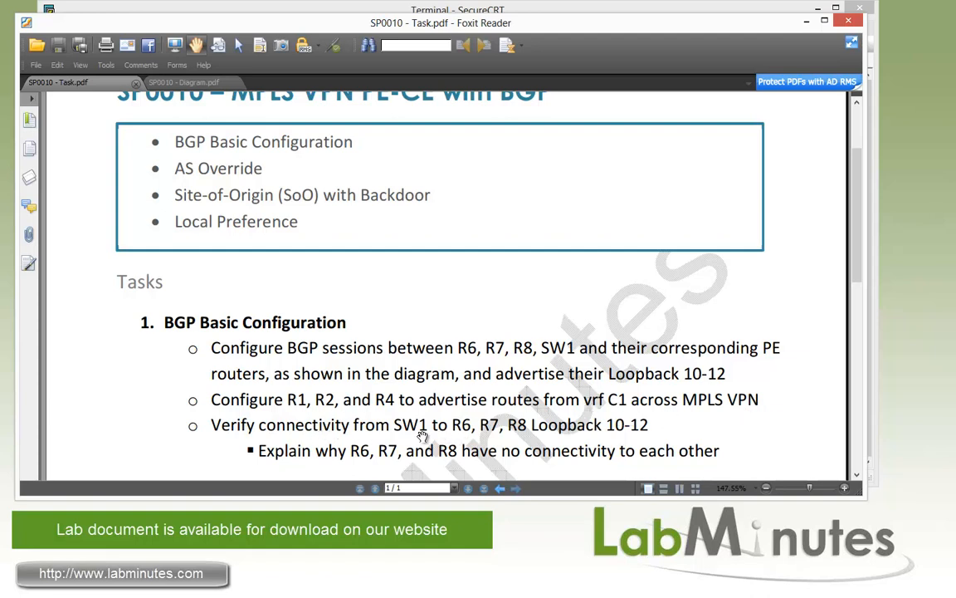
mouse_move(471, 438)
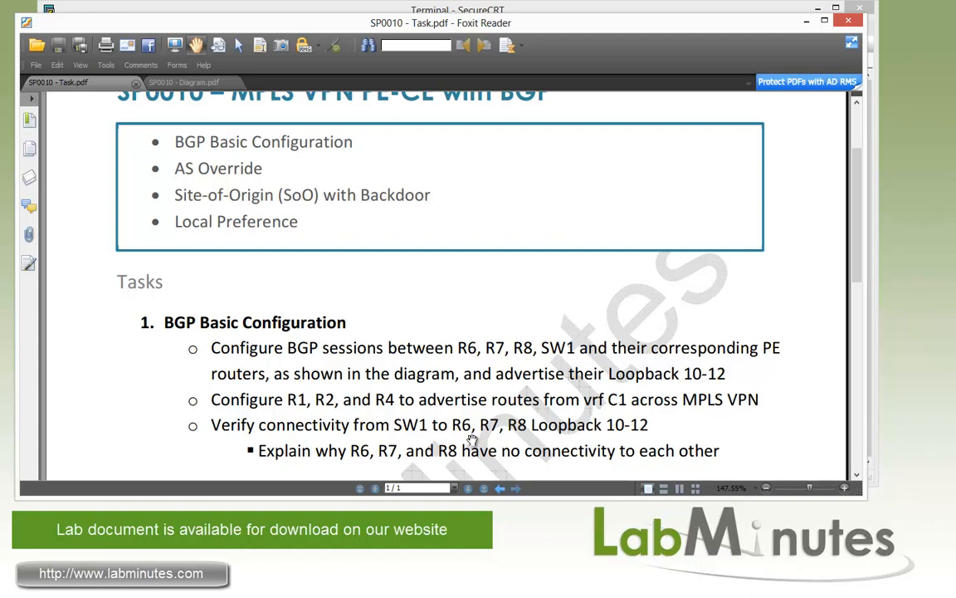
mouse_move(654, 440)
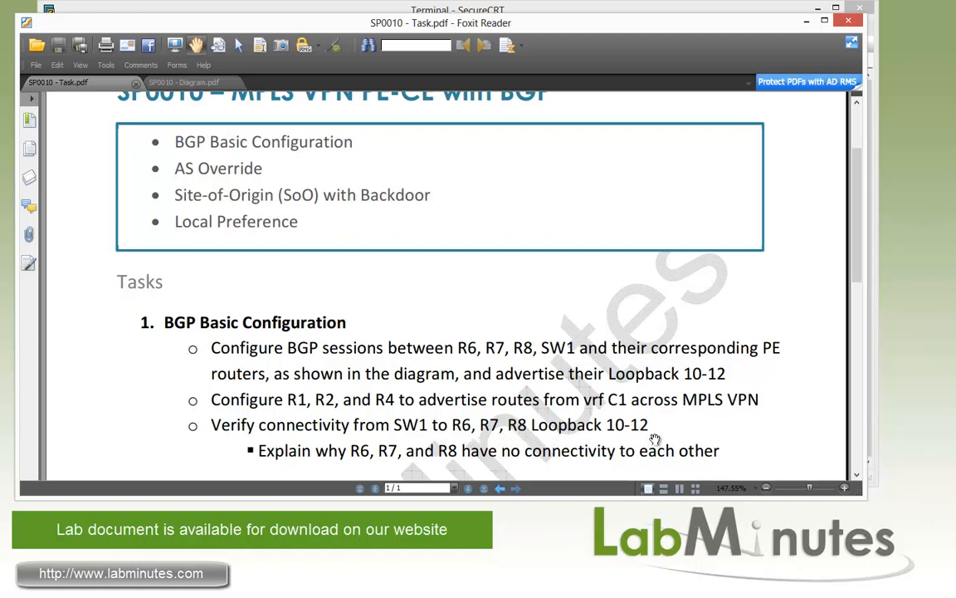
mouse_move(599, 467)
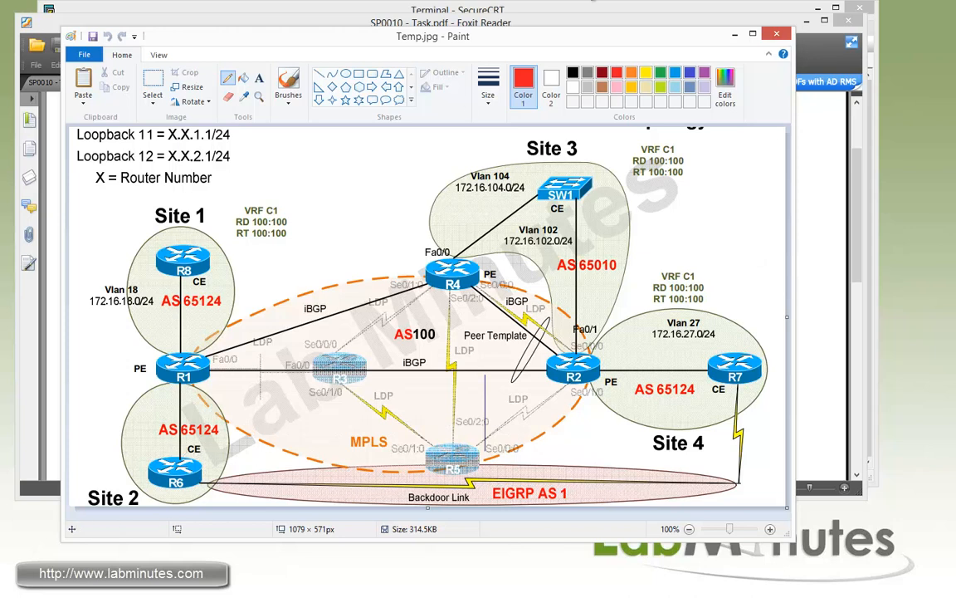
mouse_move(645, 12)
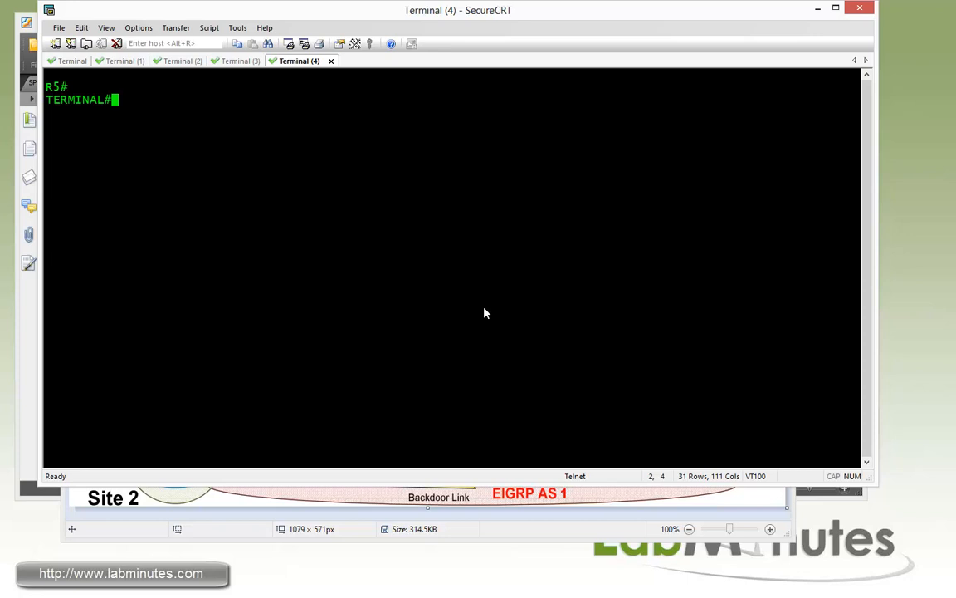
Set R6's BGP 65124 with no auto-summary, router-id 172.16.0.6 and 6.6.x.0/24 networks
type("2")
type("no sy")
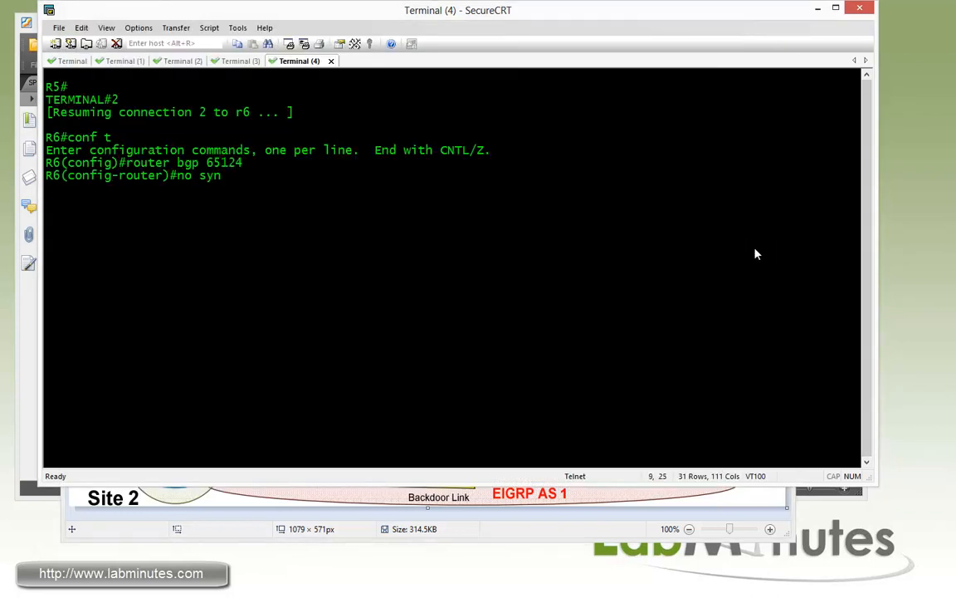
type("no auto-summary")
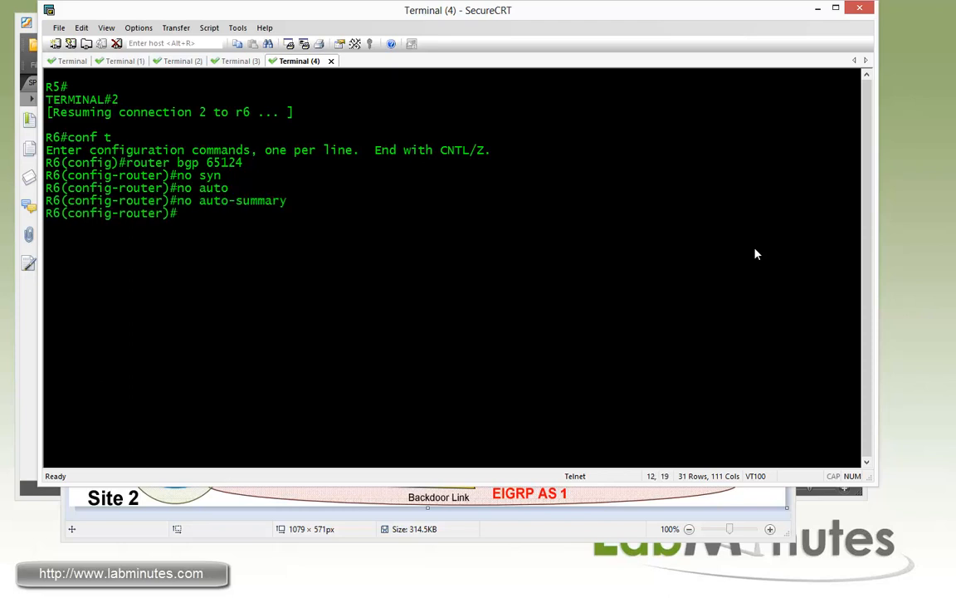
type("bgp router-if")
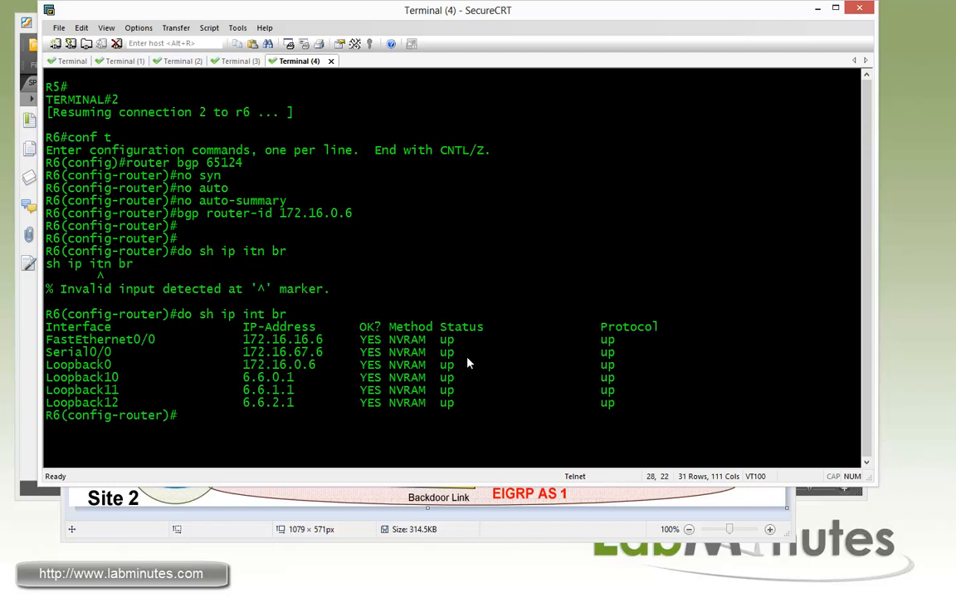
type("net")
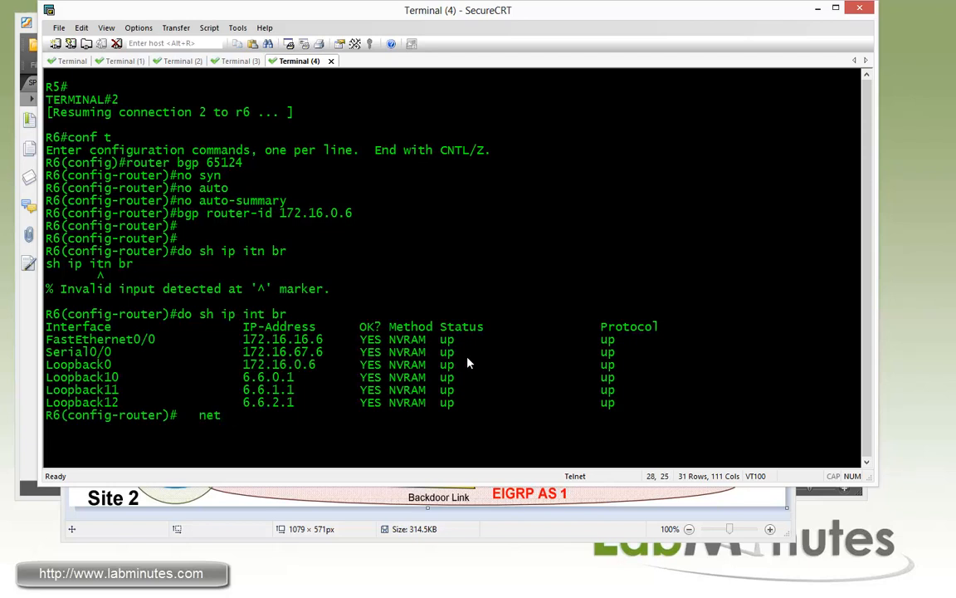
type("6.6.0.0 mask 255.55.255.0")
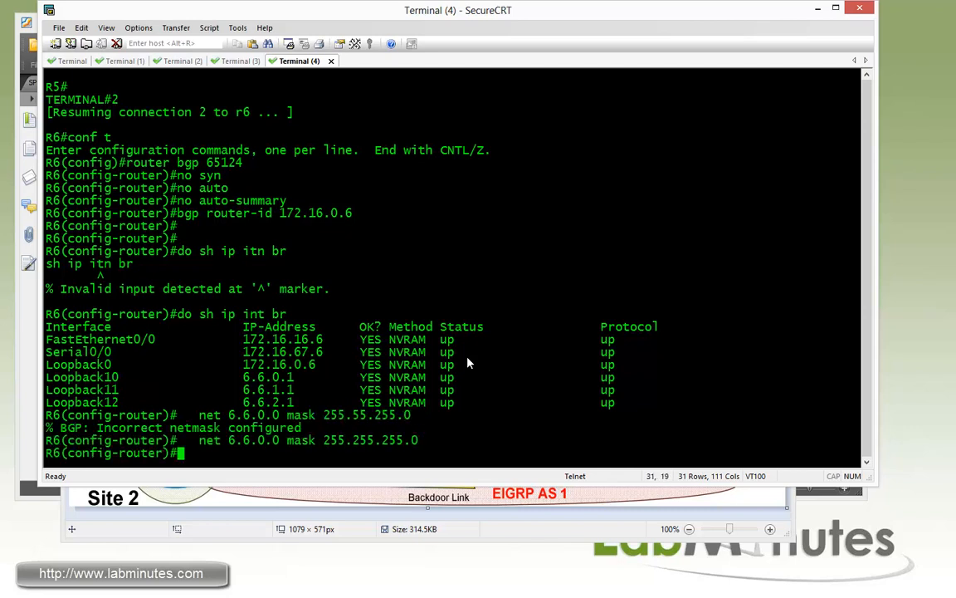
type("net 6.6.0.0 mask 255.255.255.0")
type("net 6.6.2.0 mask 255.255.255.0")
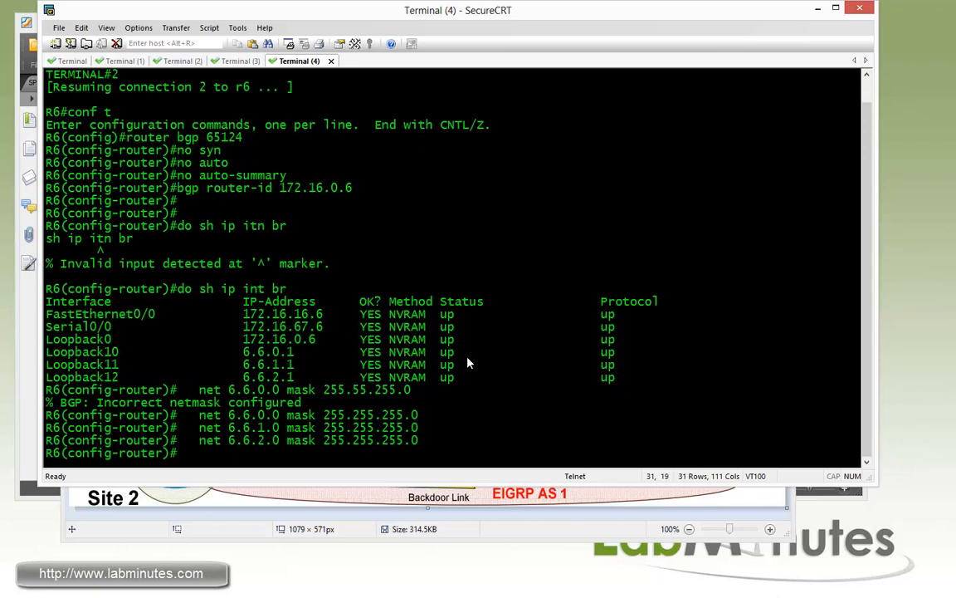
Add neighbor 172.16.16.1 remote-as 100 and check the running config
type("neigh")
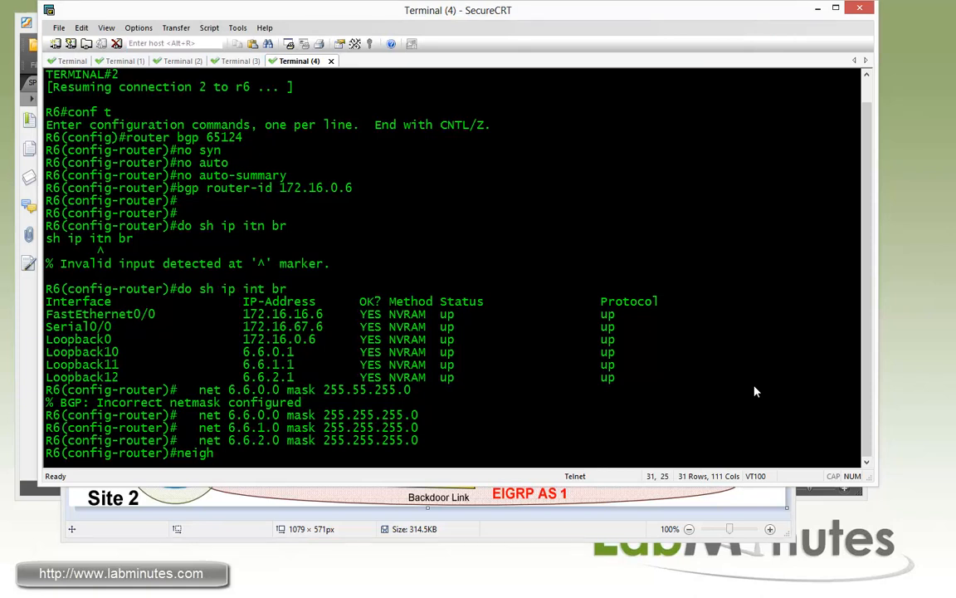
type("172.16.16.1 remot")
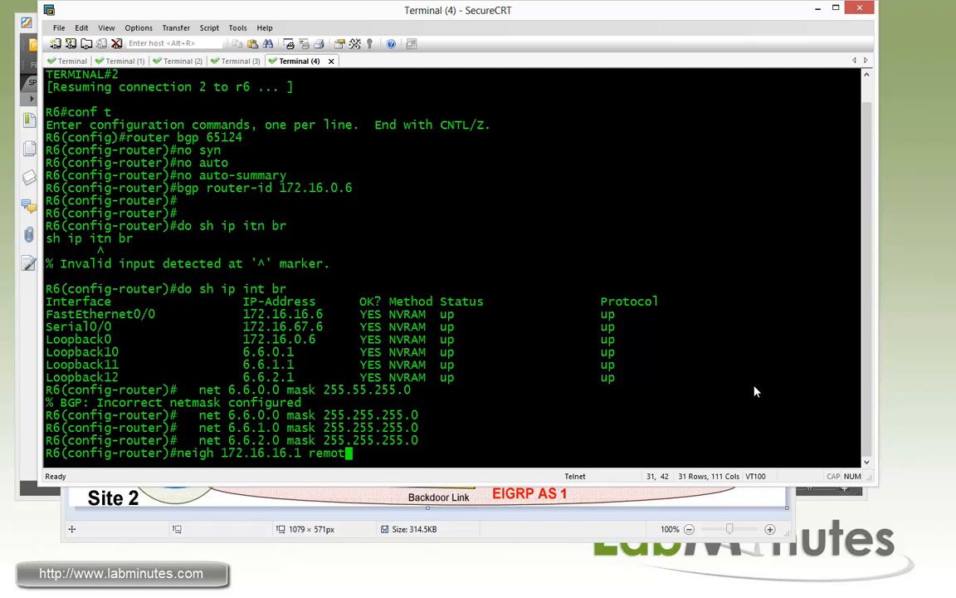
type("-as")
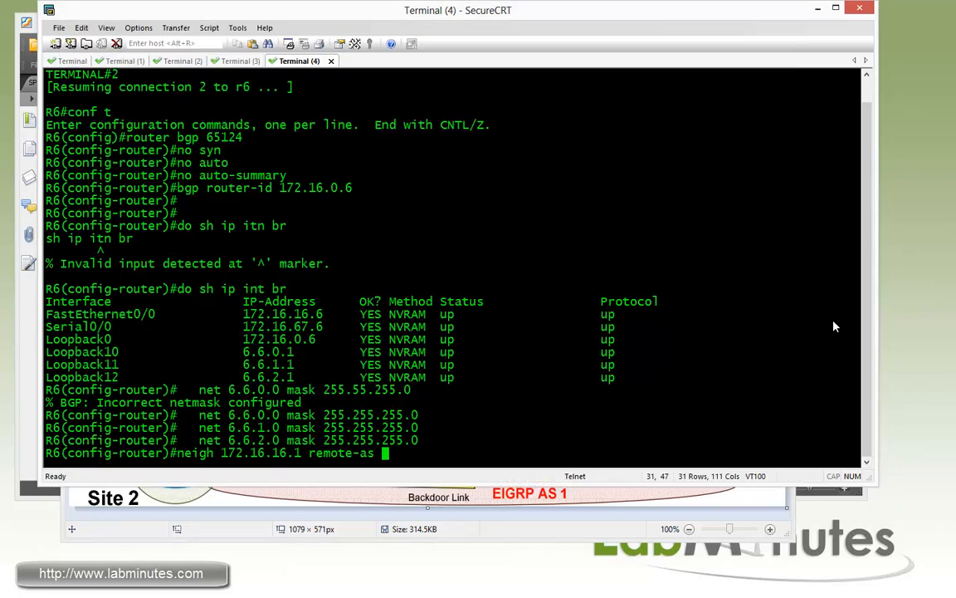
type("100")
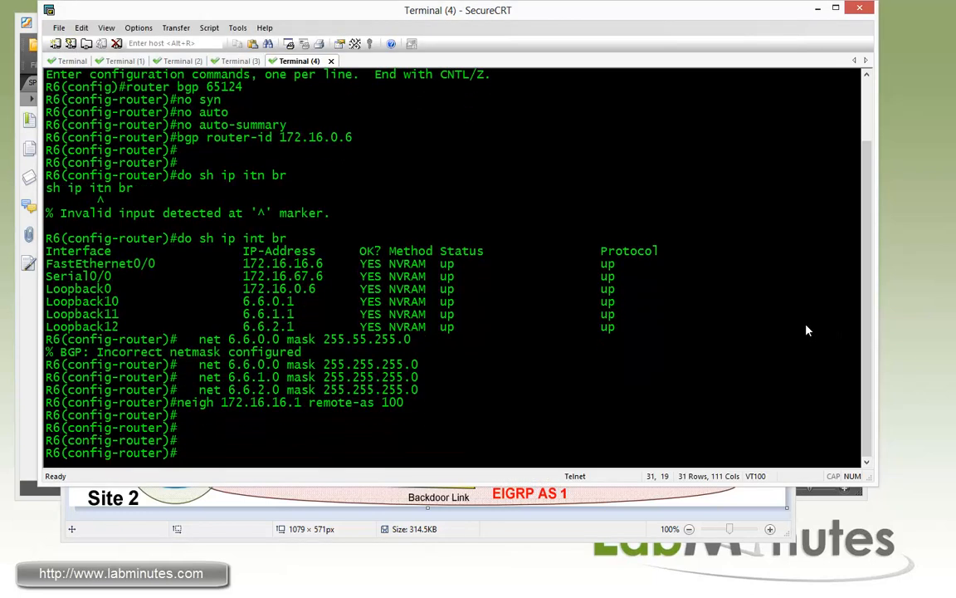
type("do sh run | b r b")
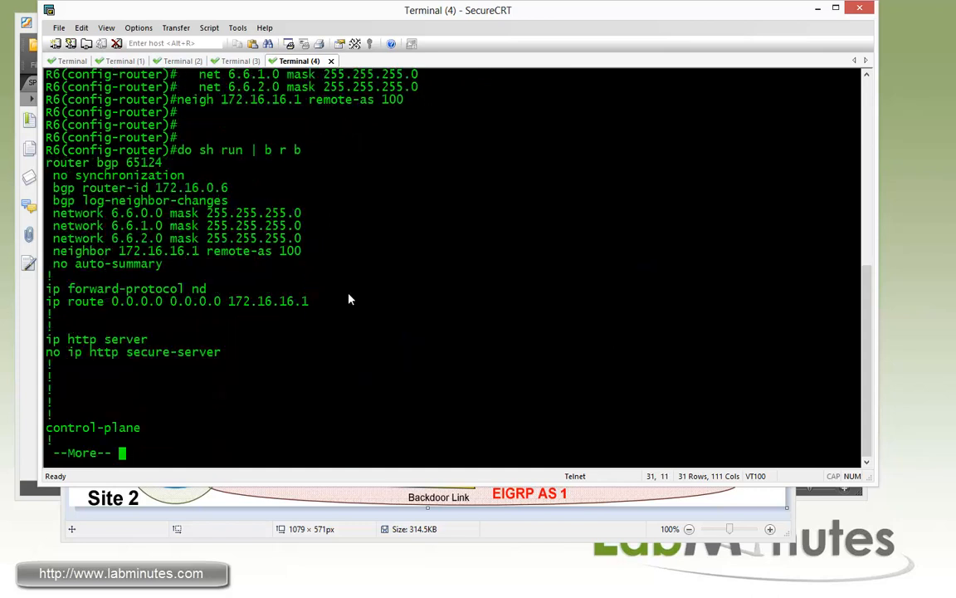
End the paged output and place Notepad beside R6's BGP 65124 configuration
key("space")
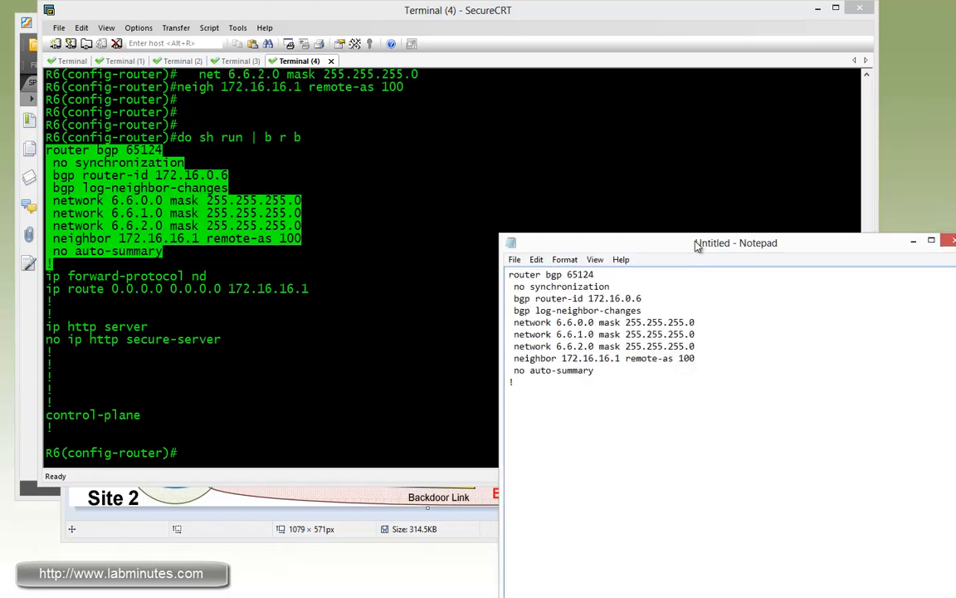
left_click_drag(735, 243, 710, 251)
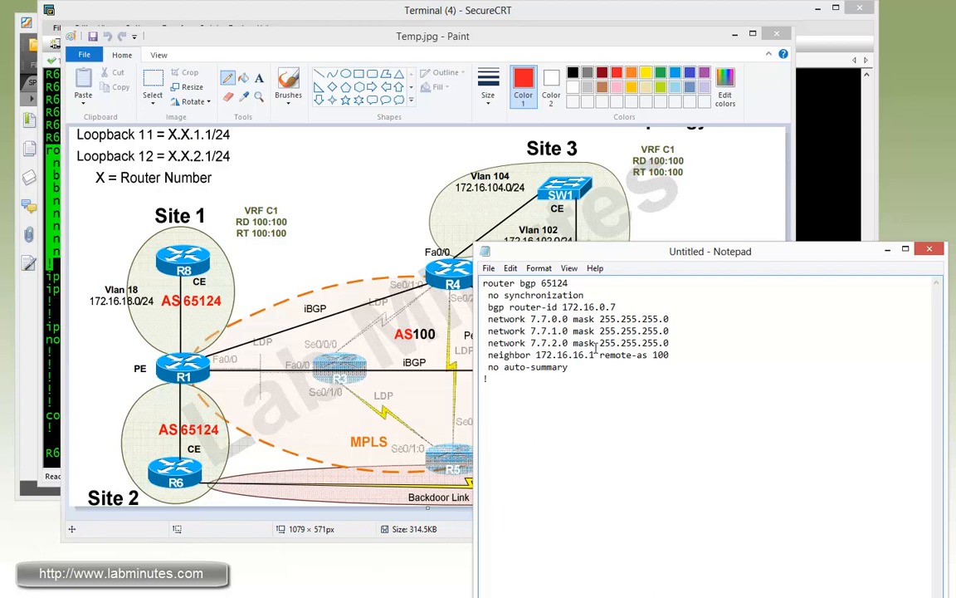
Edit the Notepad BGP block for R8: 8.8.x networks and neighbor 172.16.18.1 remote-as 100
double_click(582, 355)
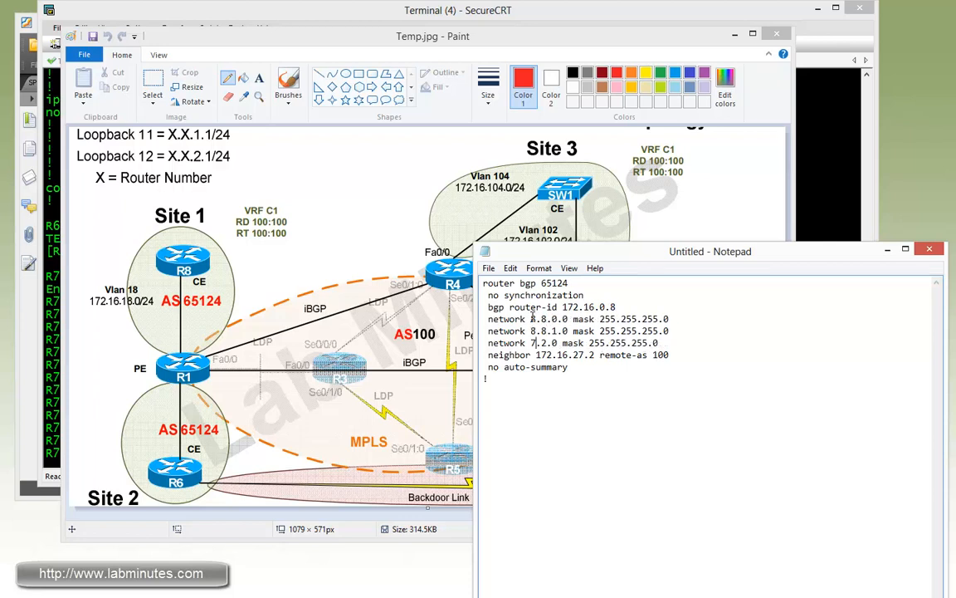
type("8.2.0")
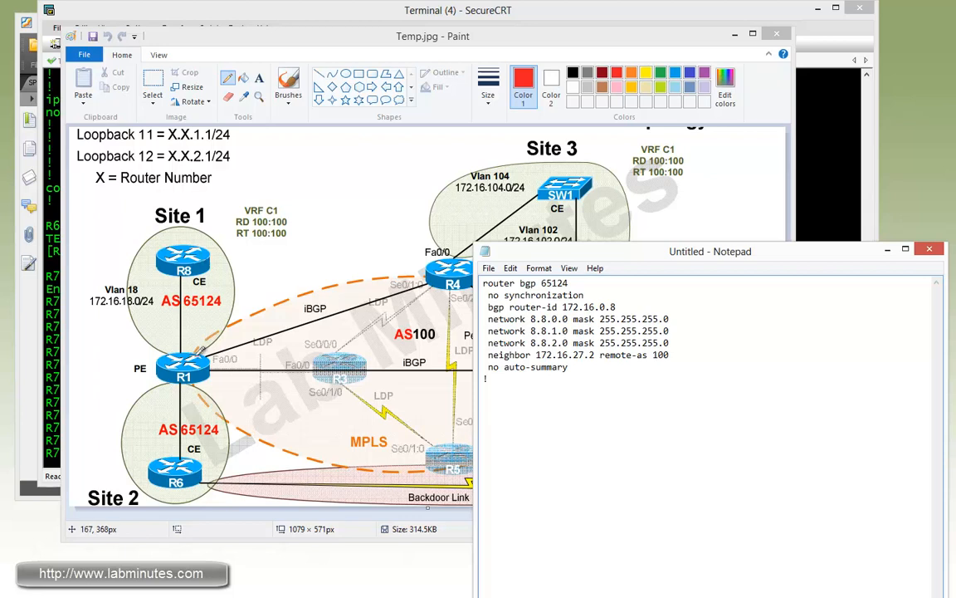
double_click(583, 355)
type("18")
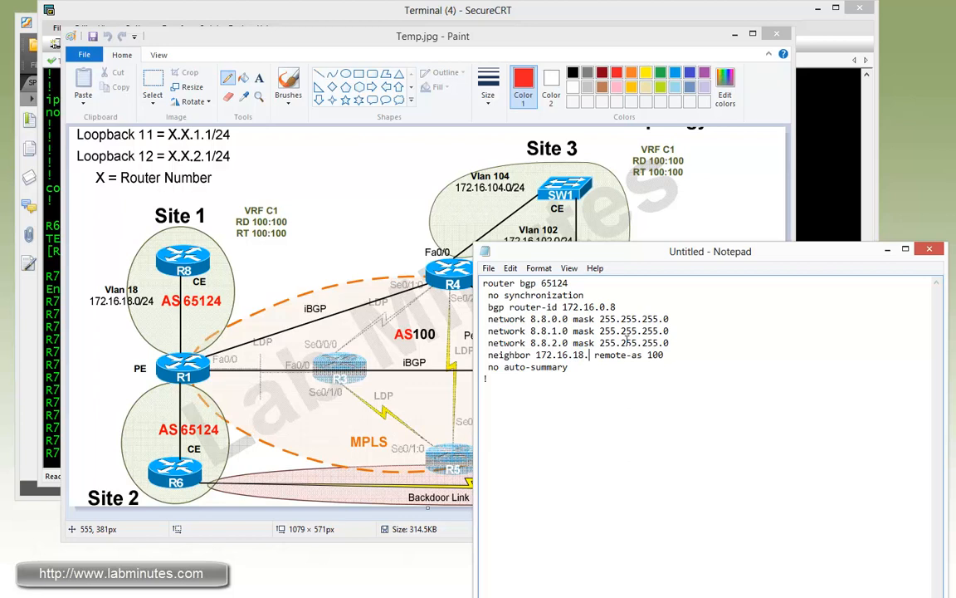
type("1")
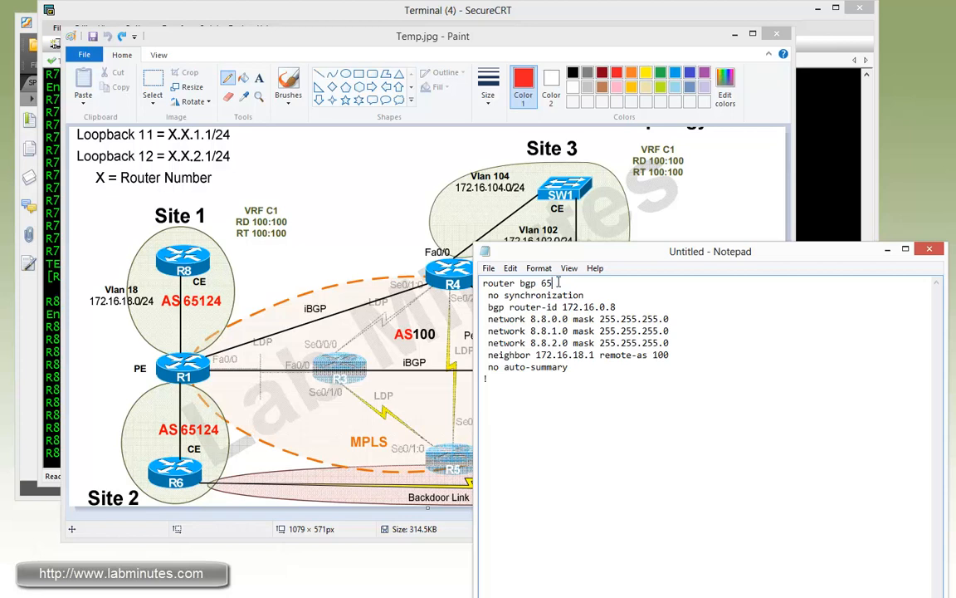
Rework the template for AS 65010, router-id 172.16.0.10, 10.10.x networks and two neighbors
type("010")
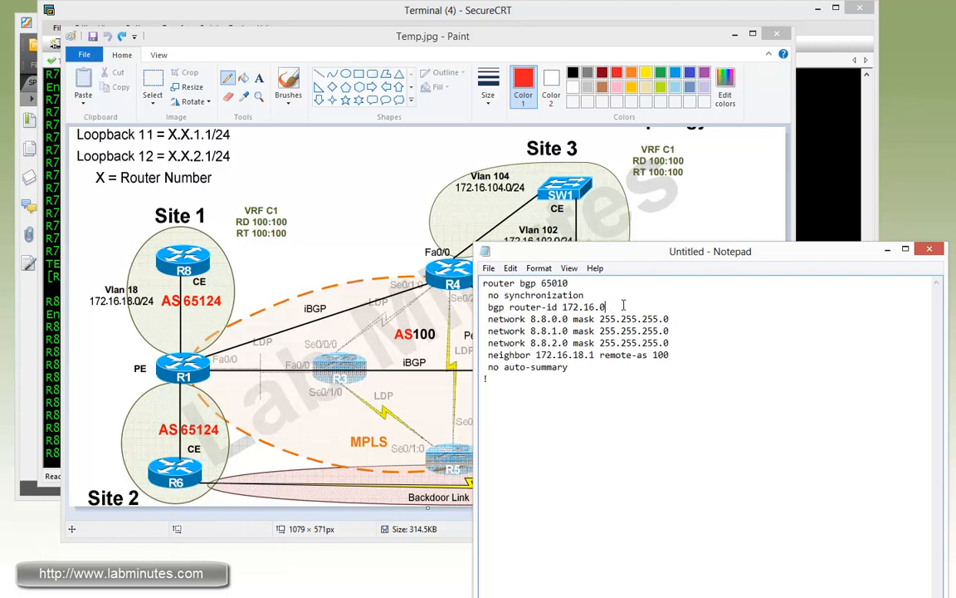
type(".10")
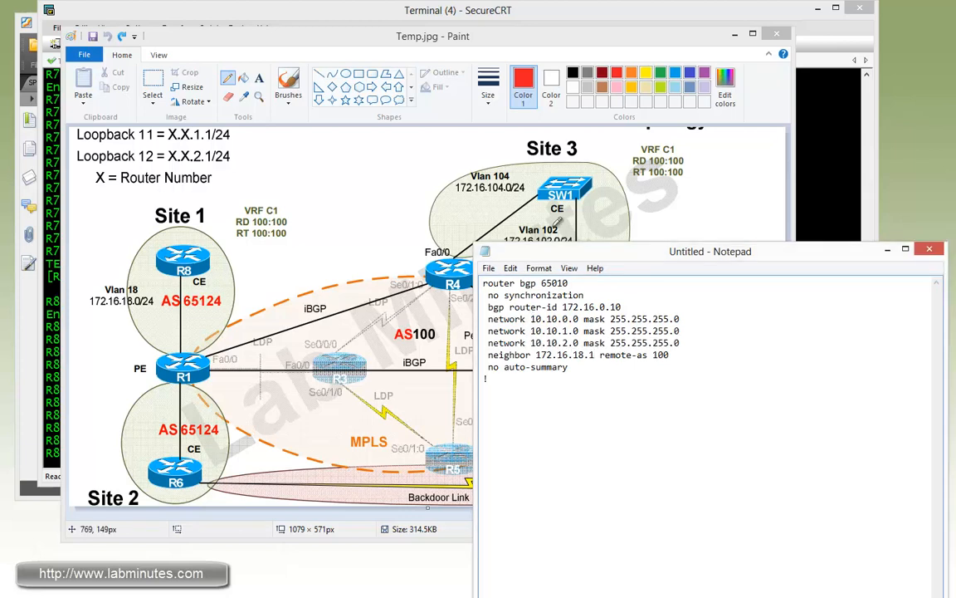
double_click(586, 355)
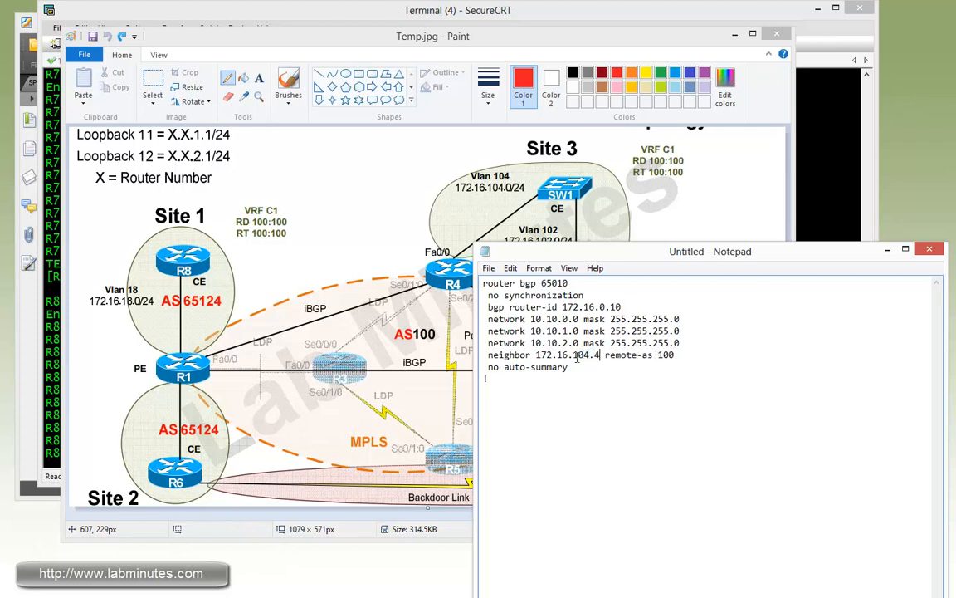
triple_click(579, 355)
type("neighbor 172.16.102.2 remote-as 100")
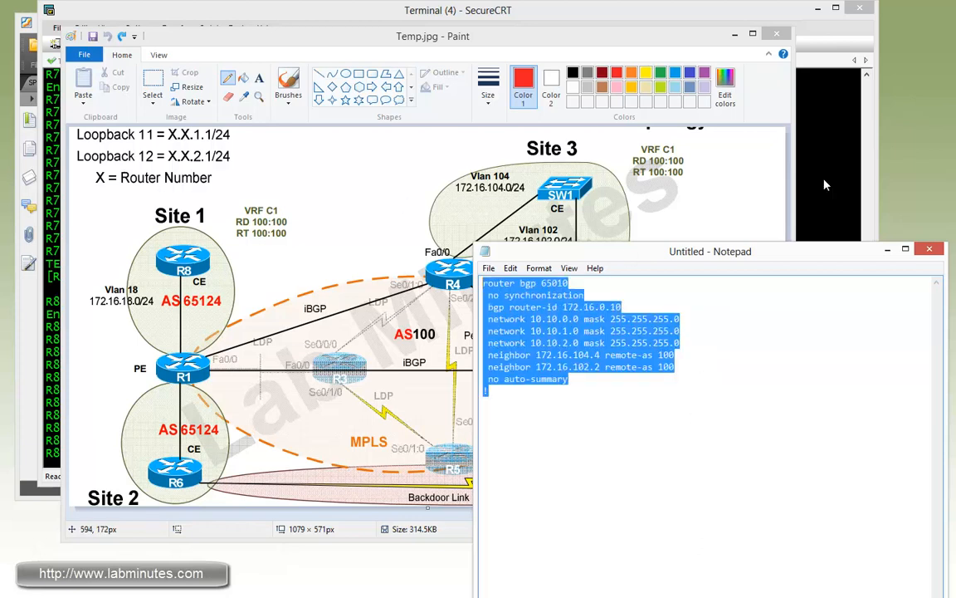
left_click(457, 10)
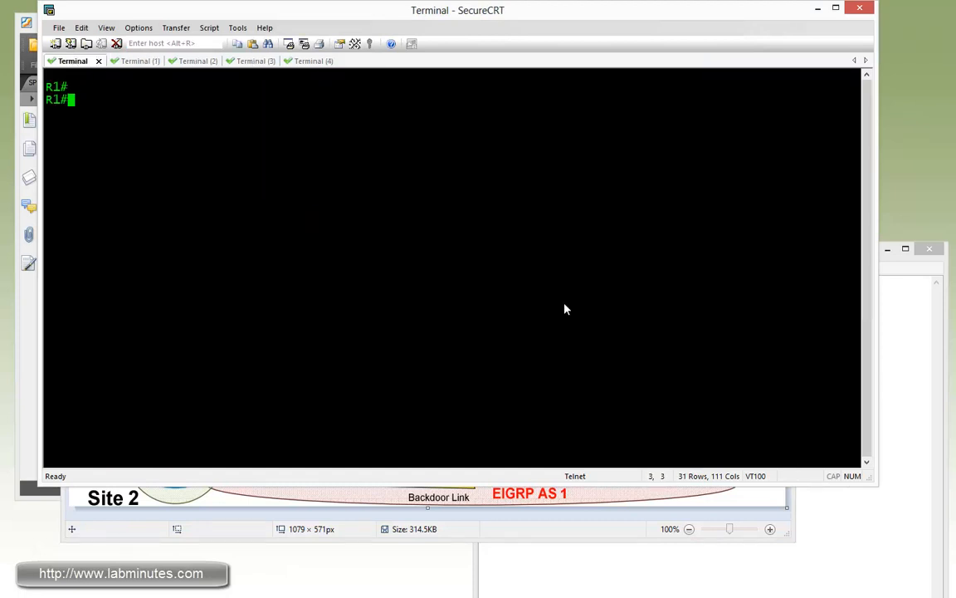
In R1's VRF C1 address-family, add neighbors 172.16.16.6 and 172.16.18.8 remote-as 65124
type("conf t")
type("a")
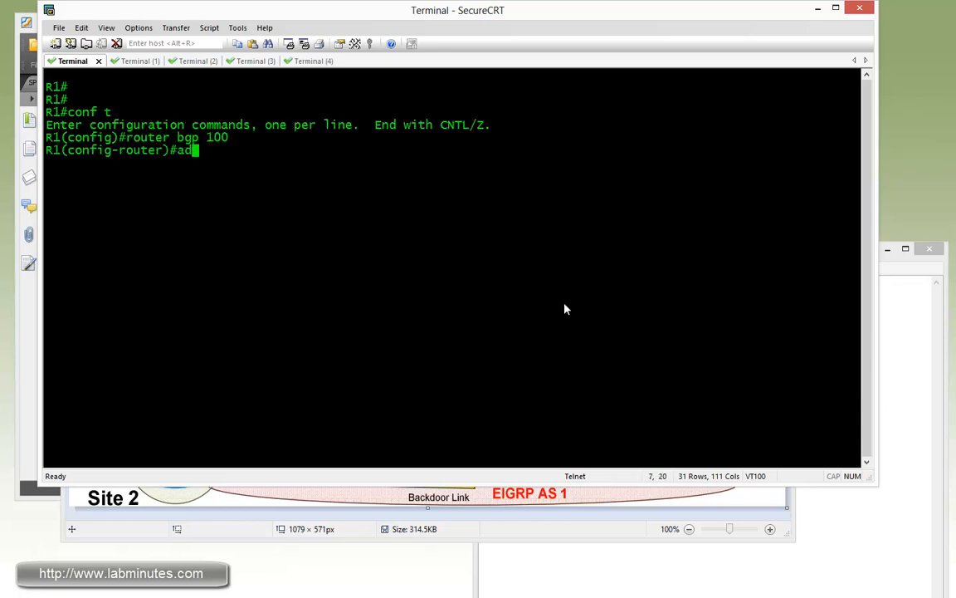
type("d")
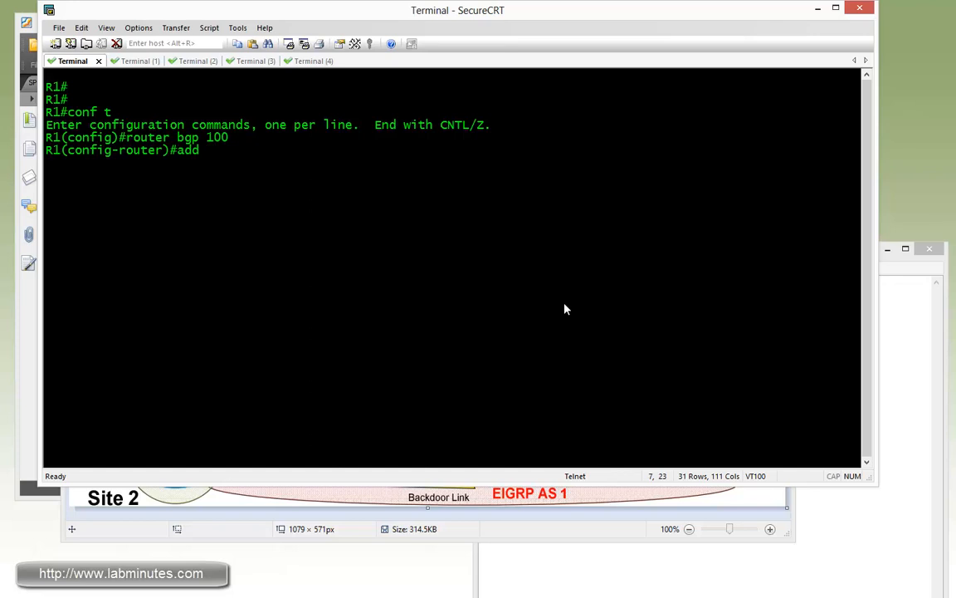
type("ipv4")
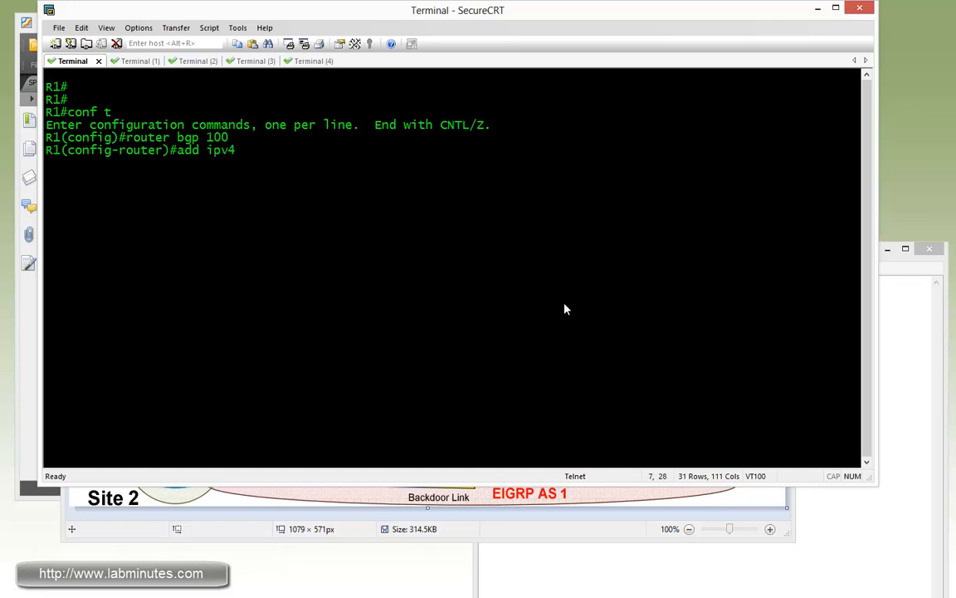
type("vrf C1")
type("neigh")
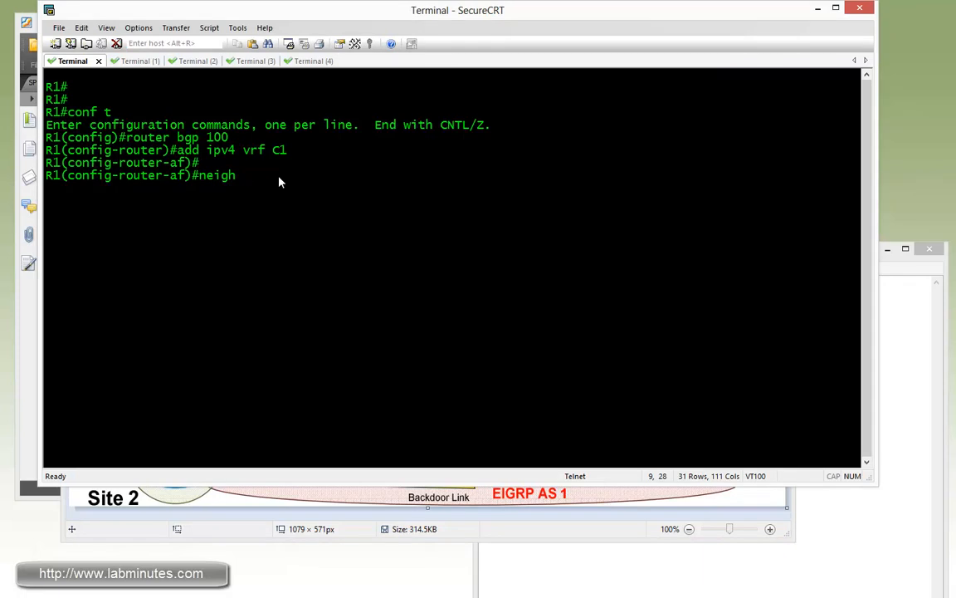
mouse_move(25, 408)
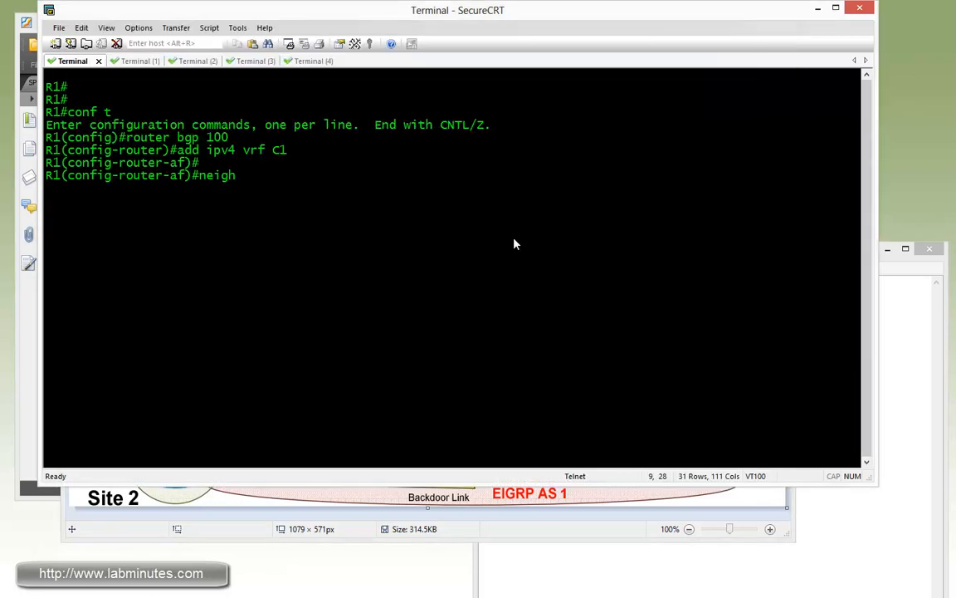
type("172.16.")
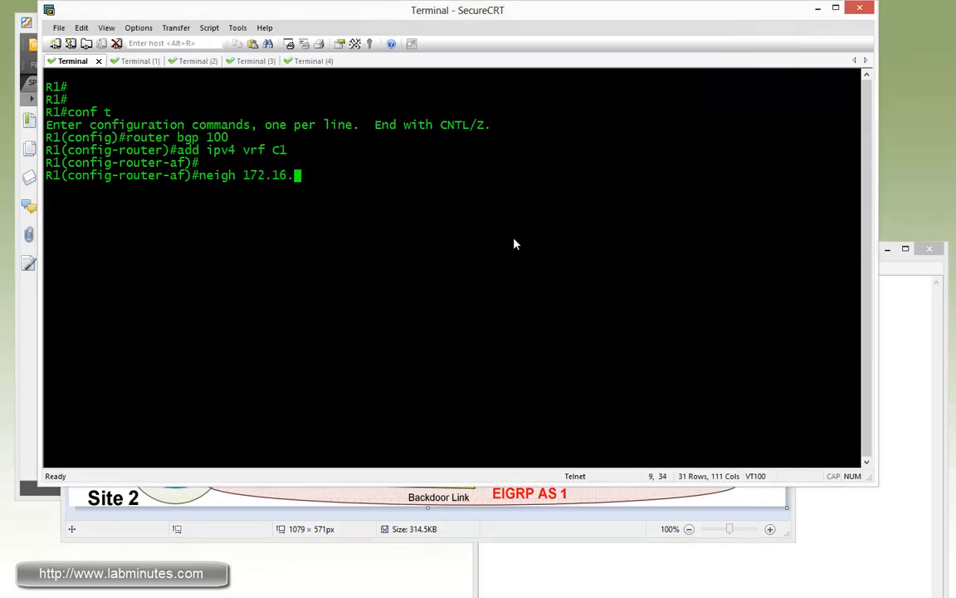
type("16.6")
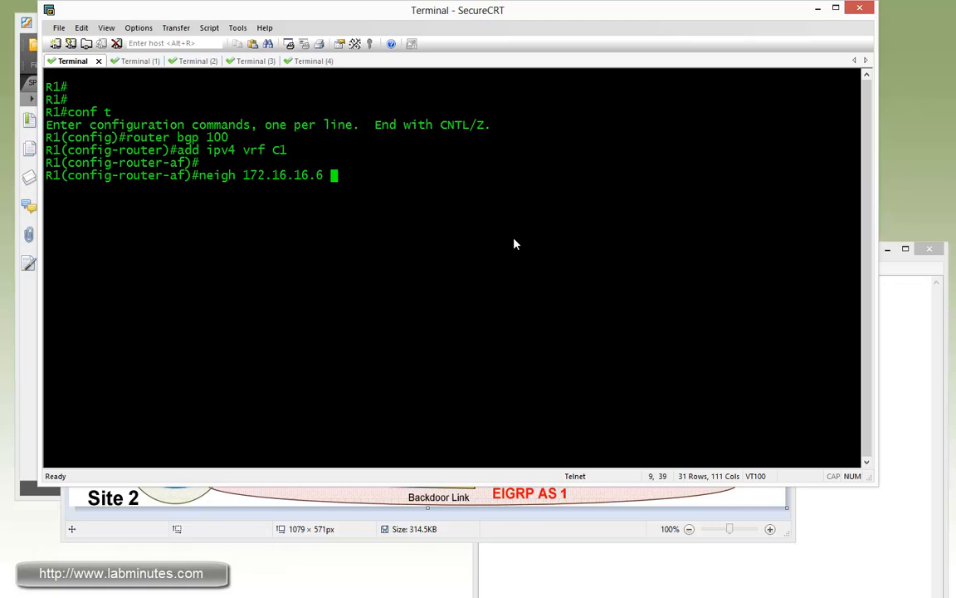
type("remote-as 65124")
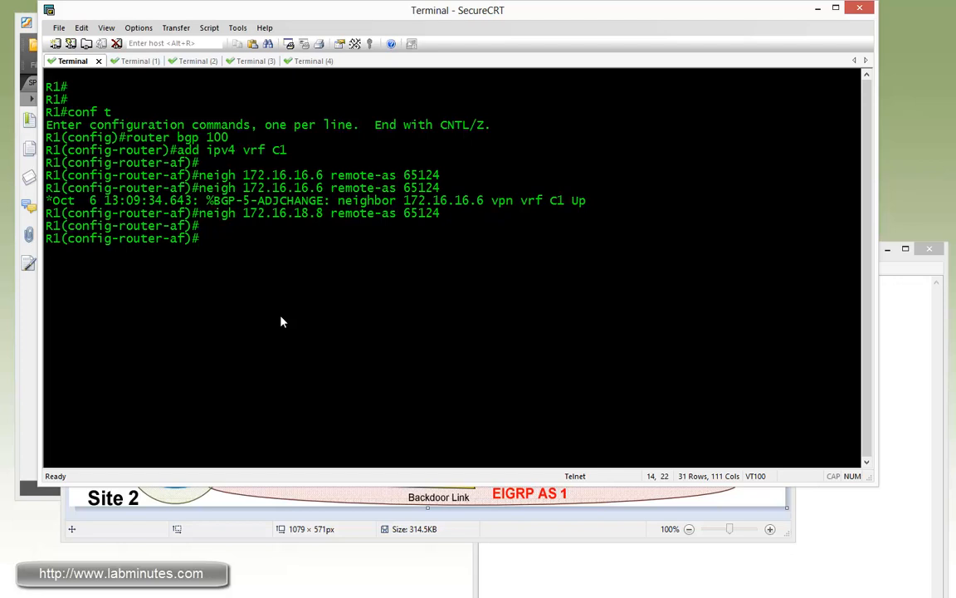
mouse_move(291, 319)
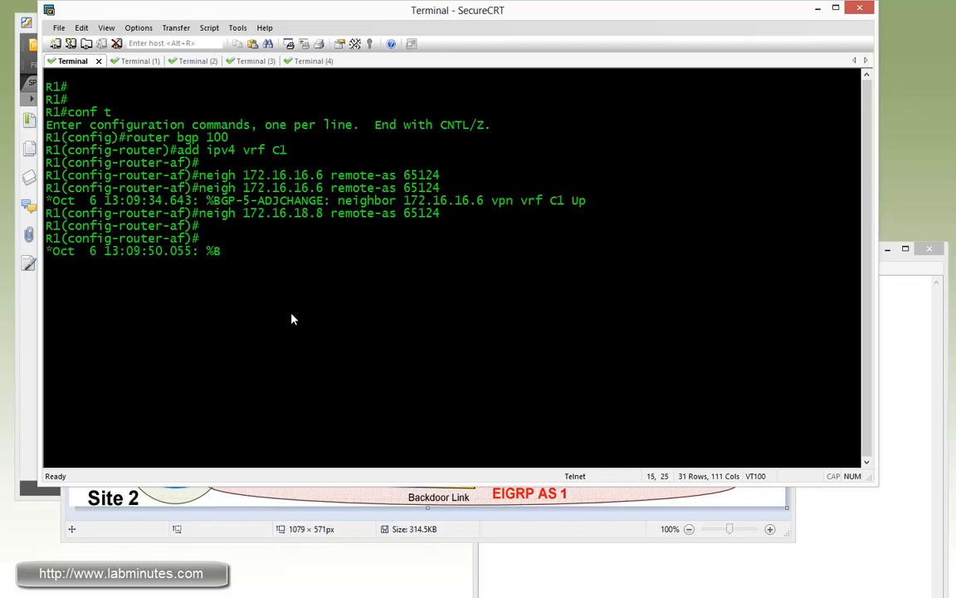
Verify the customer routes with do sh ip bgp vpnv4 all, noting route target 100:100
type("do")
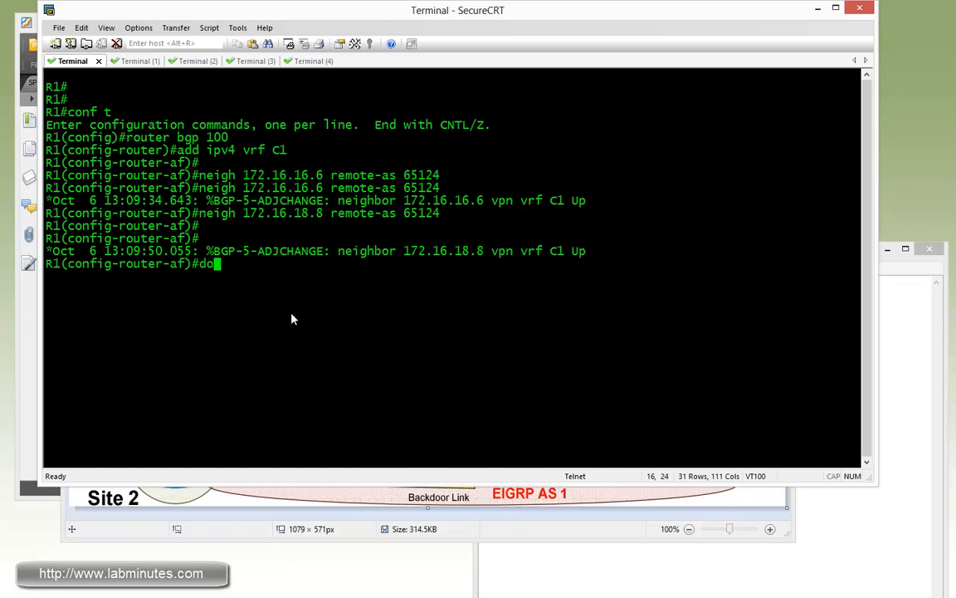
type("sh ip bgp vpnv4 all")
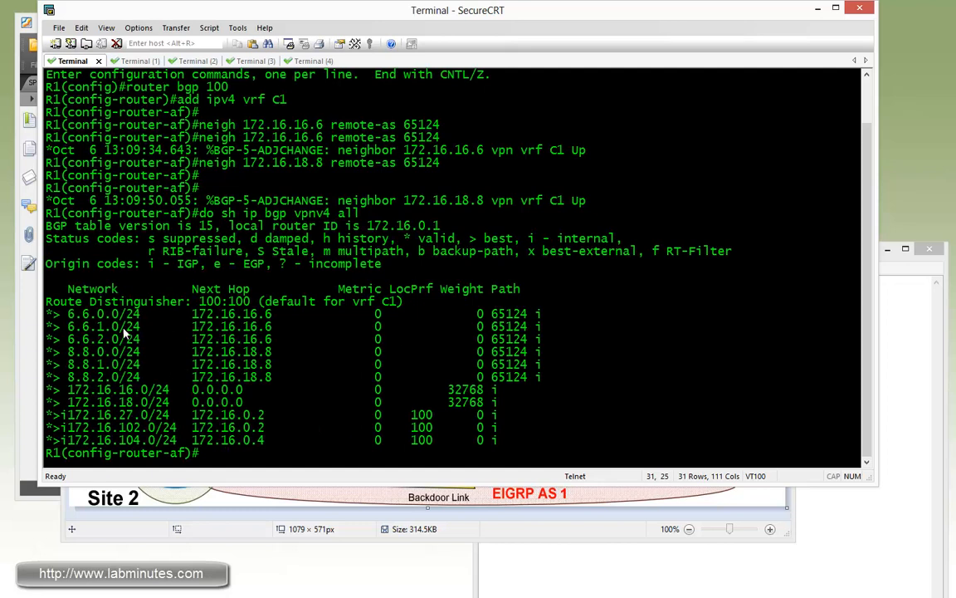
left_click_drag(192, 351, 273, 351)
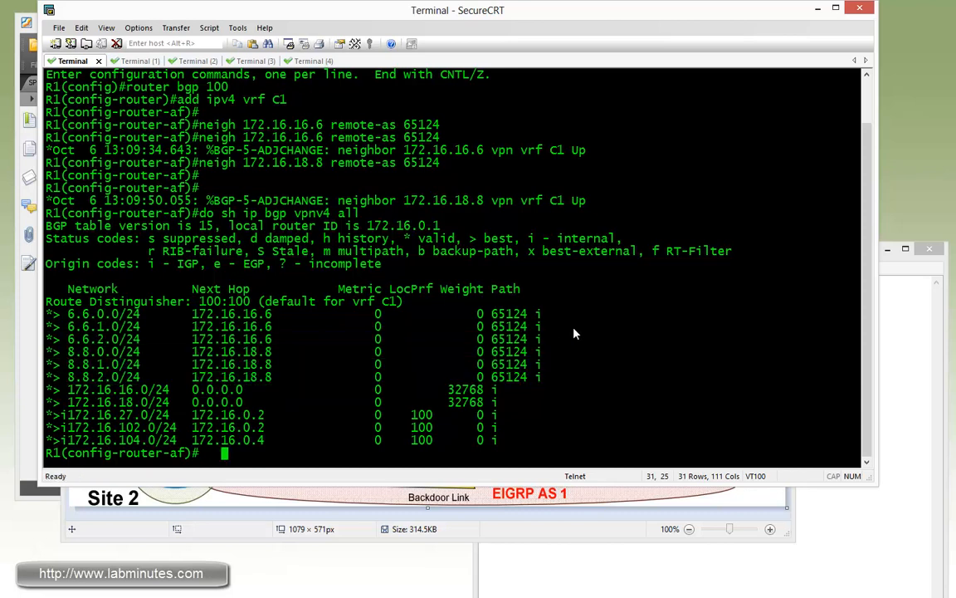
type("do sh ip bgp vpnv4 all 6.6.0.0")
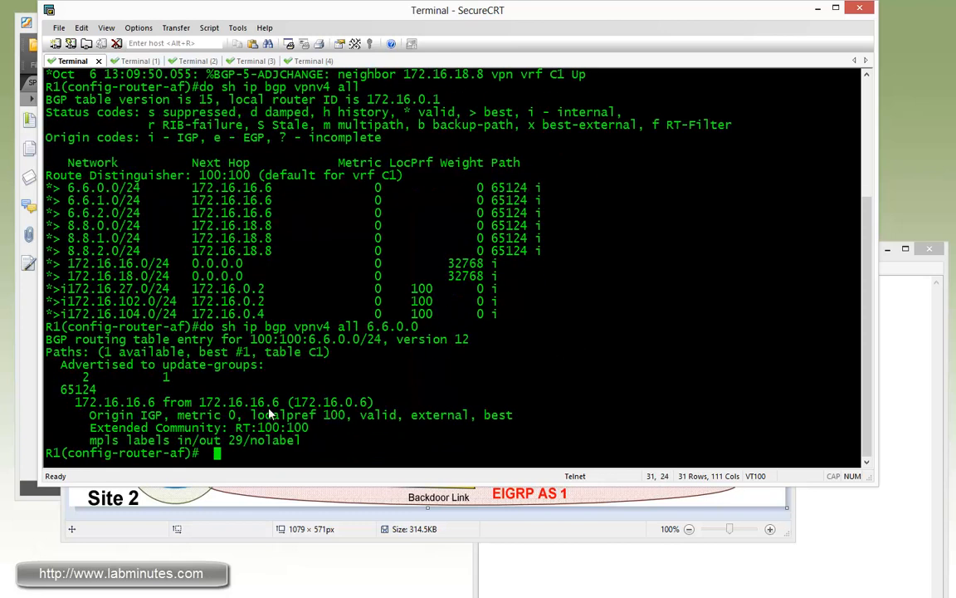
double_click(276, 339)
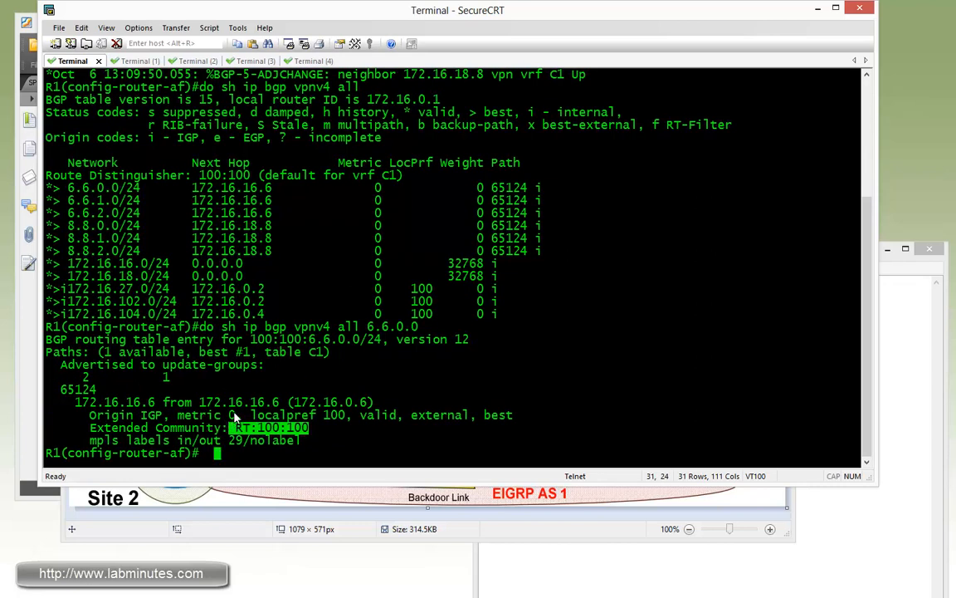
mouse_move(225, 461)
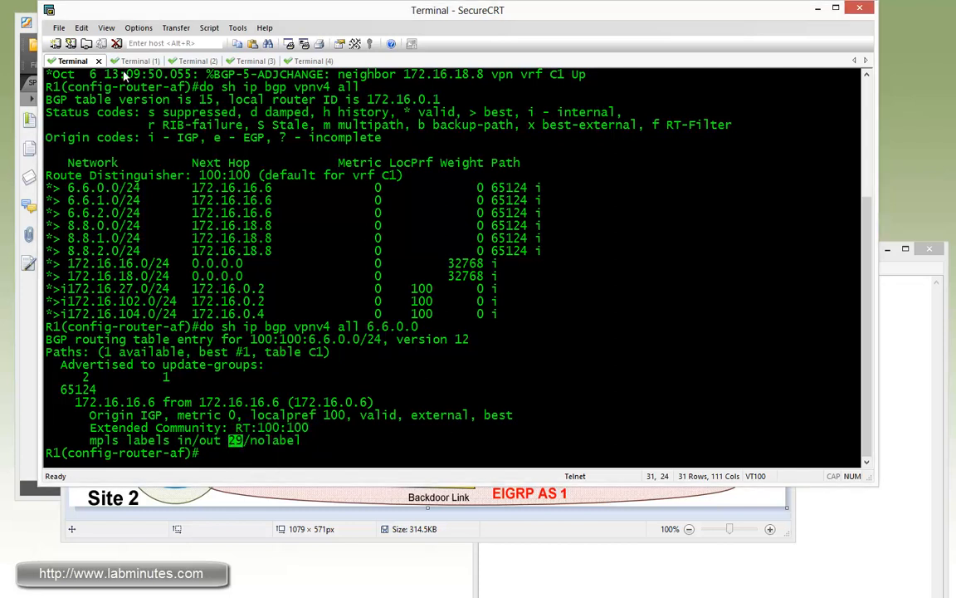
left_click(138, 61)
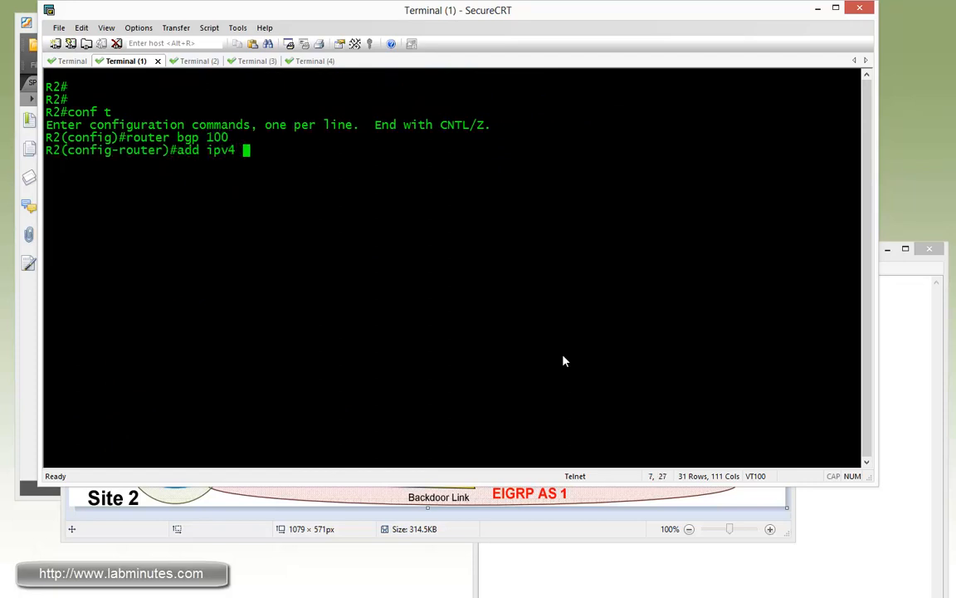
In R2's VRF C1, add neighbors 172.16.102.10 remote-as 65010 and 172.16.27.7 remote-as 65124
type("vrf C1")
type("neigh 172.16")
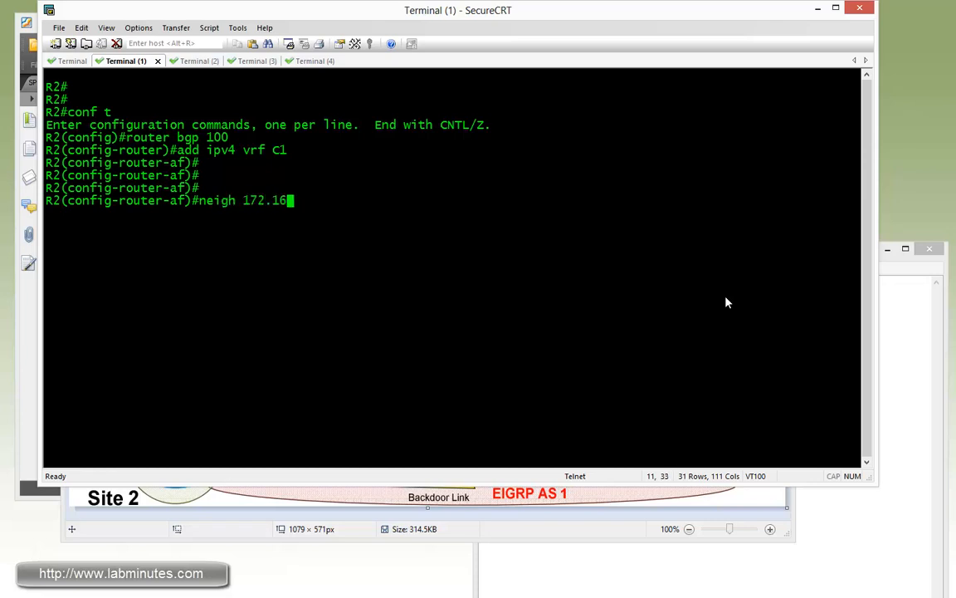
type(".102.10")
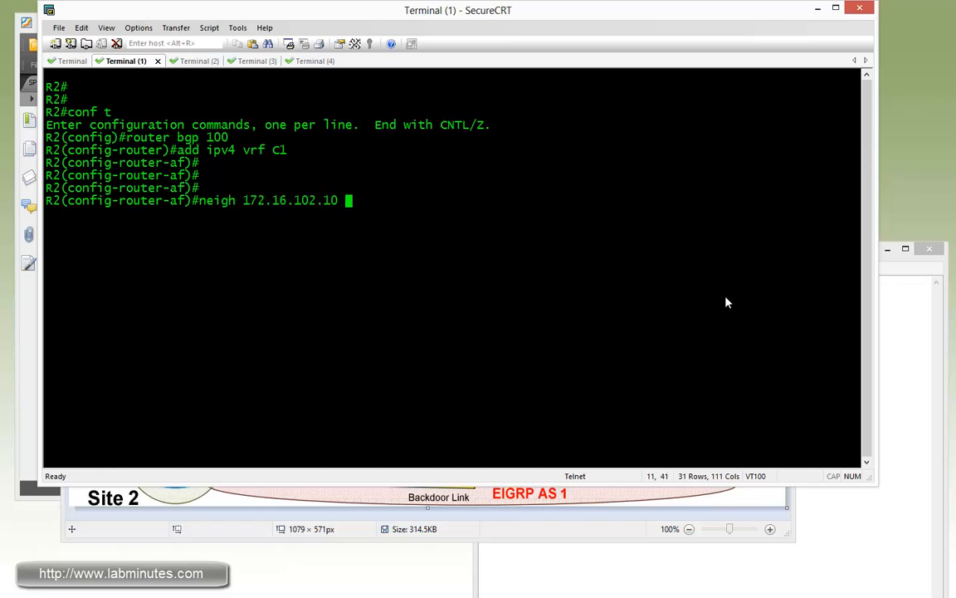
type("remote-as 650")
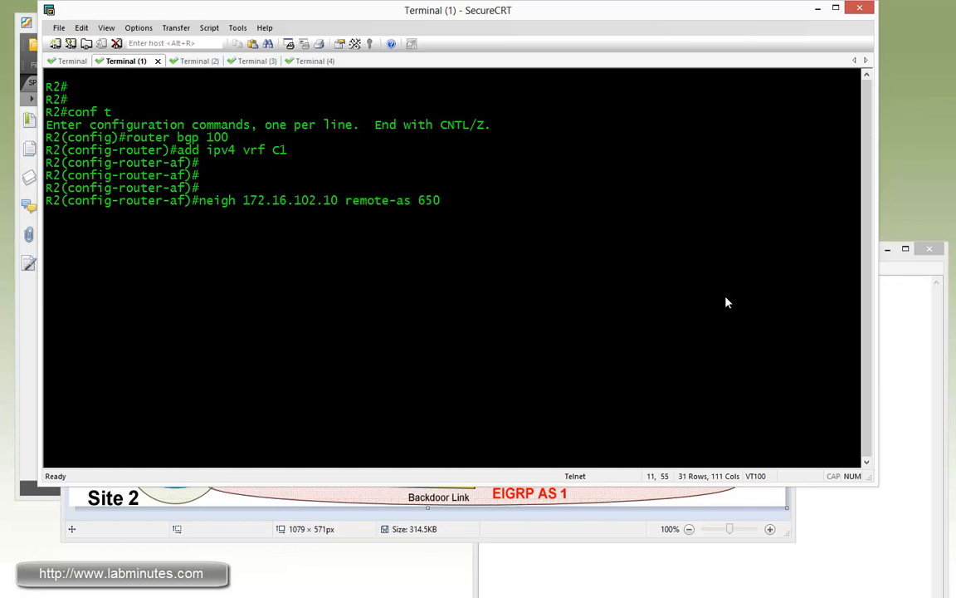
type("neigh 172.16.102.")
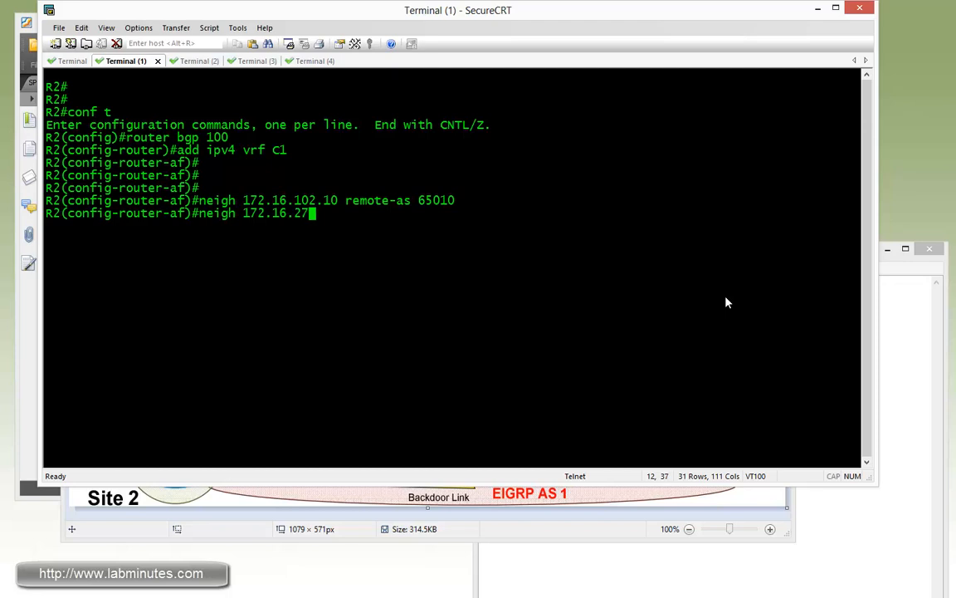
type("7")
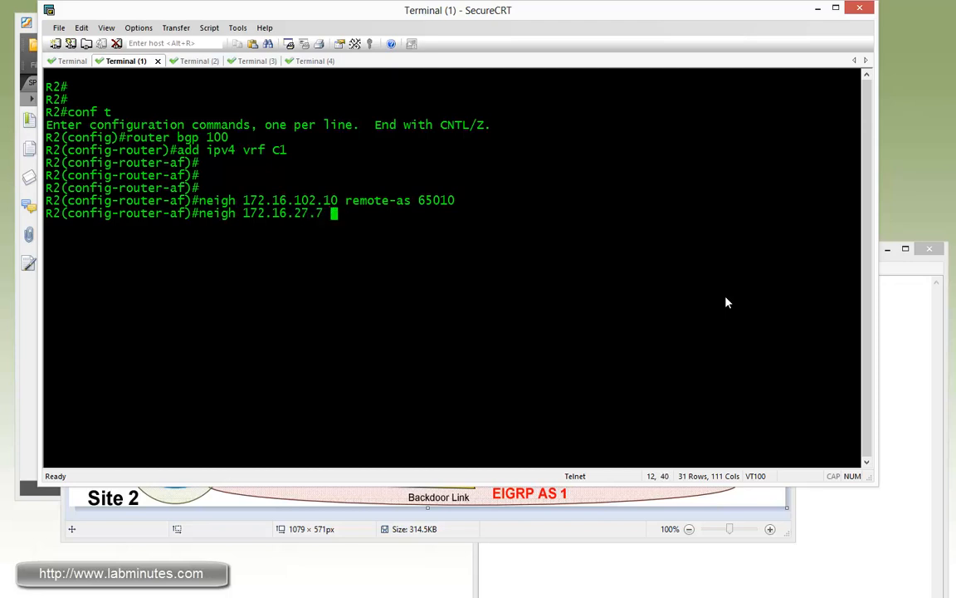
type("remote-as 65124")
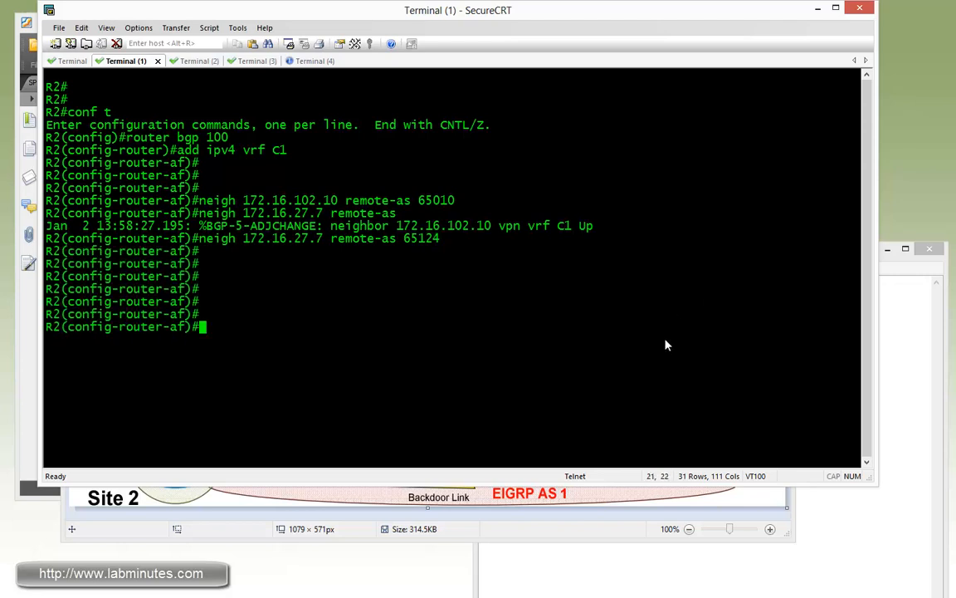
left_click(240, 60)
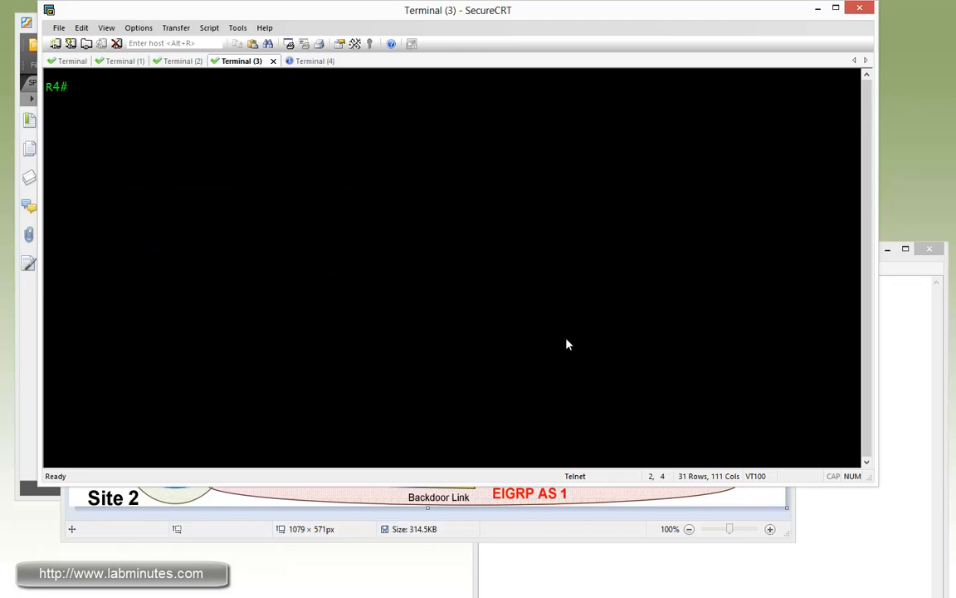
Under R4's router bgp 100 VRF C1, add neighbor 172.16.104.10 remote-as 65010
type("conf t")
type("router bgp")
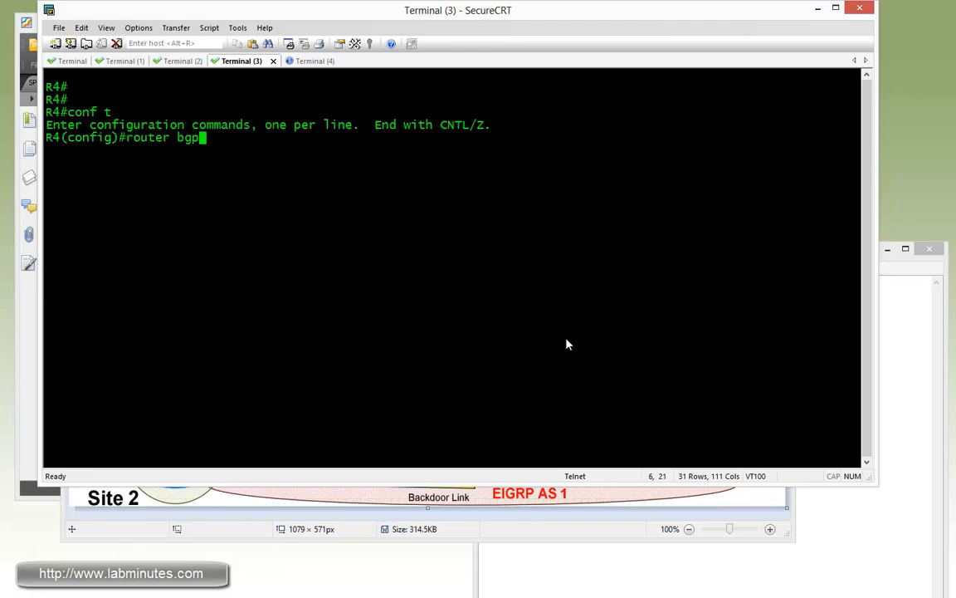
type("100")
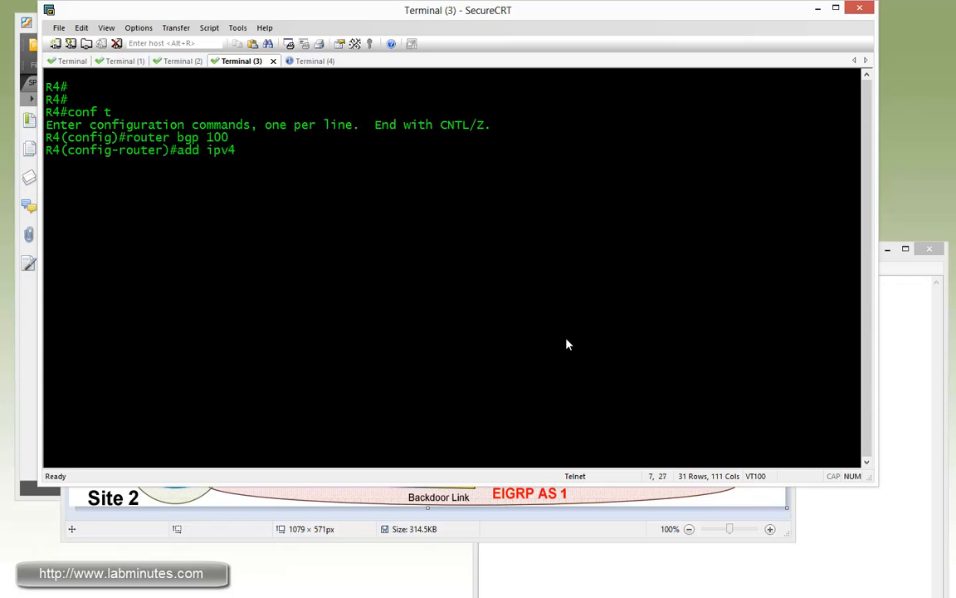
type("vrf C1")
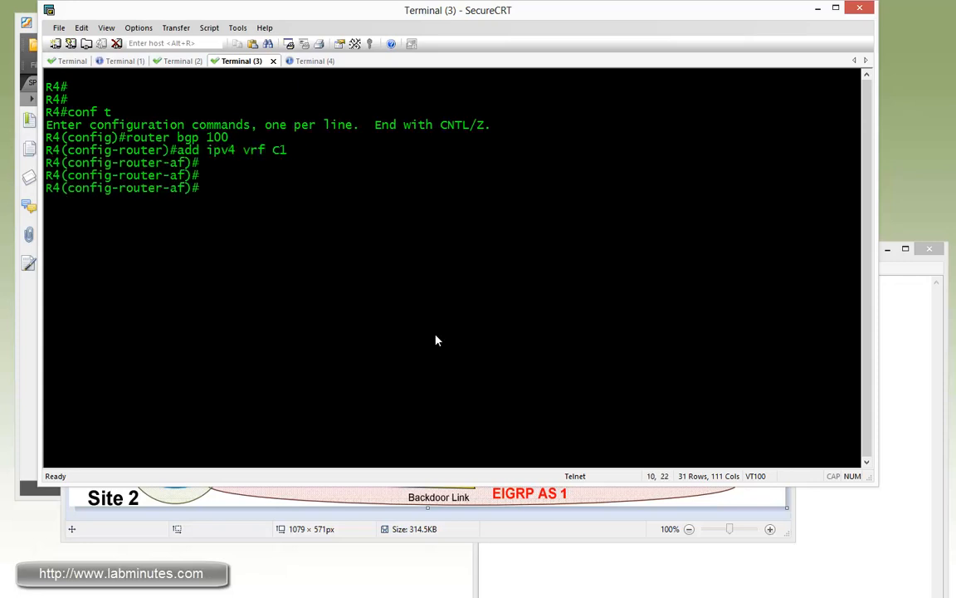
type("neigh 172.")
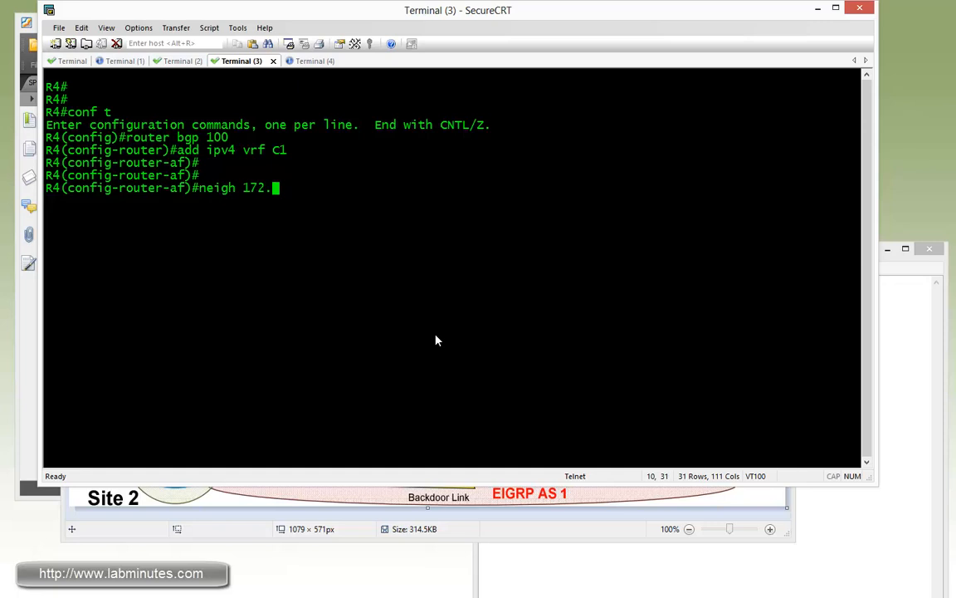
type("16.104.1")
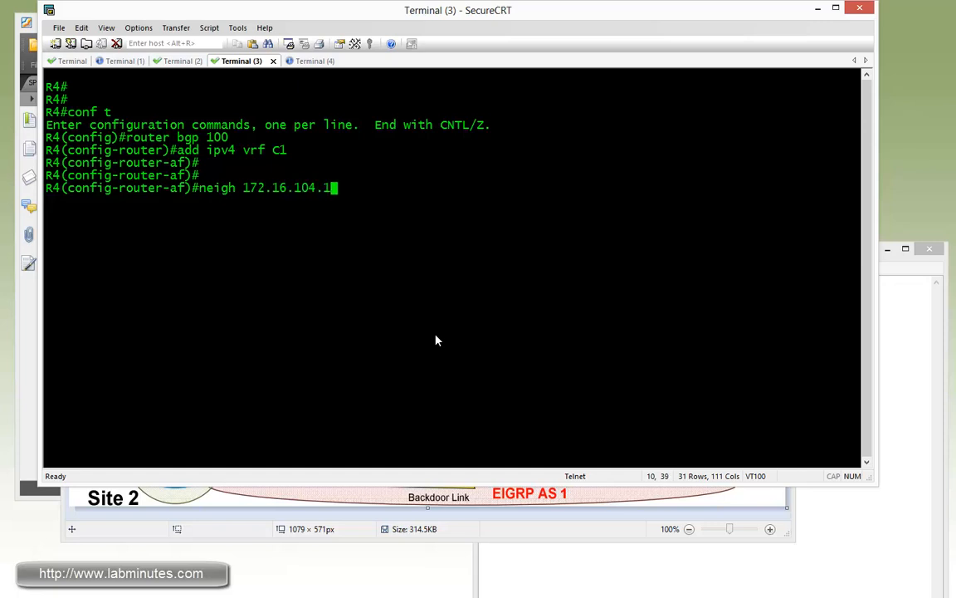
type("0 remote-as 65010")
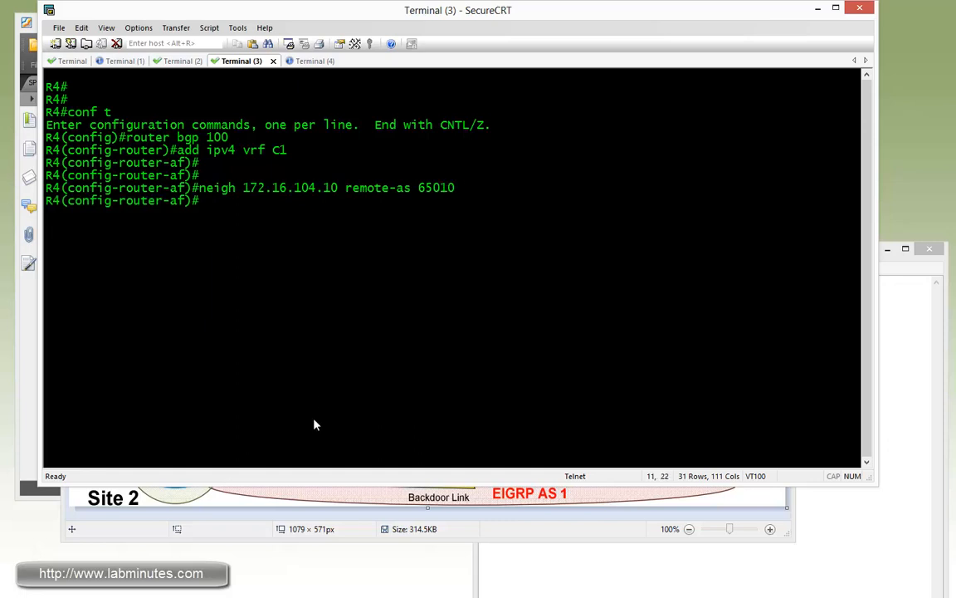
Review R4's BGP running config, marking the PE neighbor and vrf C1 address-family
type("do sh run | b r b")
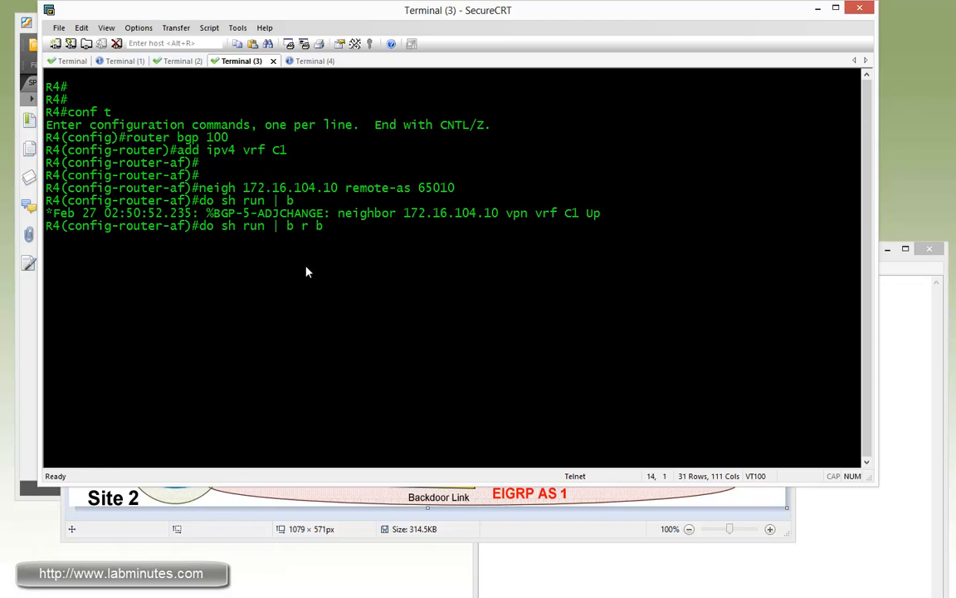
key("Return")
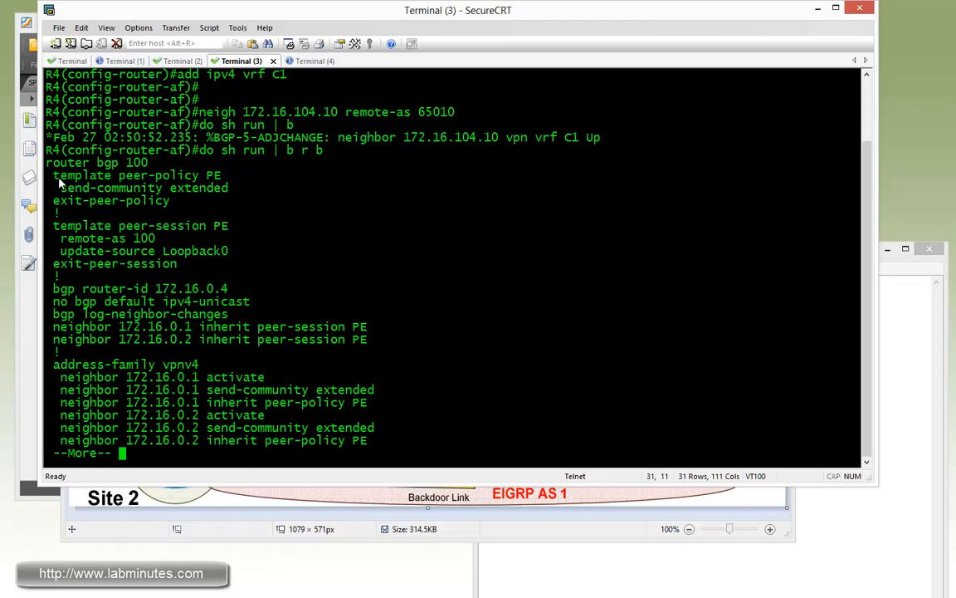
left_click_drag(53, 175, 228, 250)
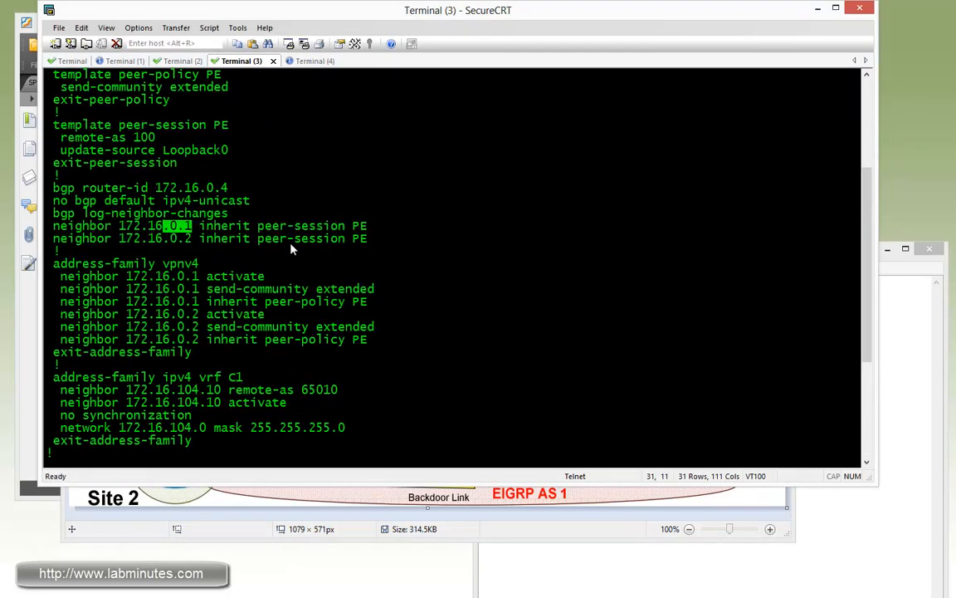
left_click_drag(166, 225, 324, 238)
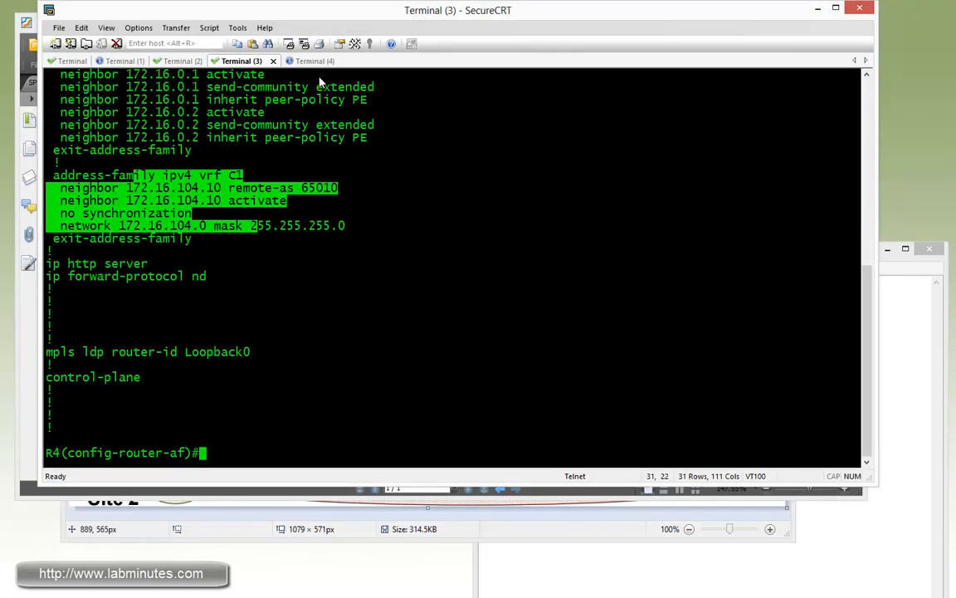
On SW1, check BGP routes and ping 6.6.0.1, 7.7.0.1 and 8.8.0.1 from lo10
left_click(305, 61)
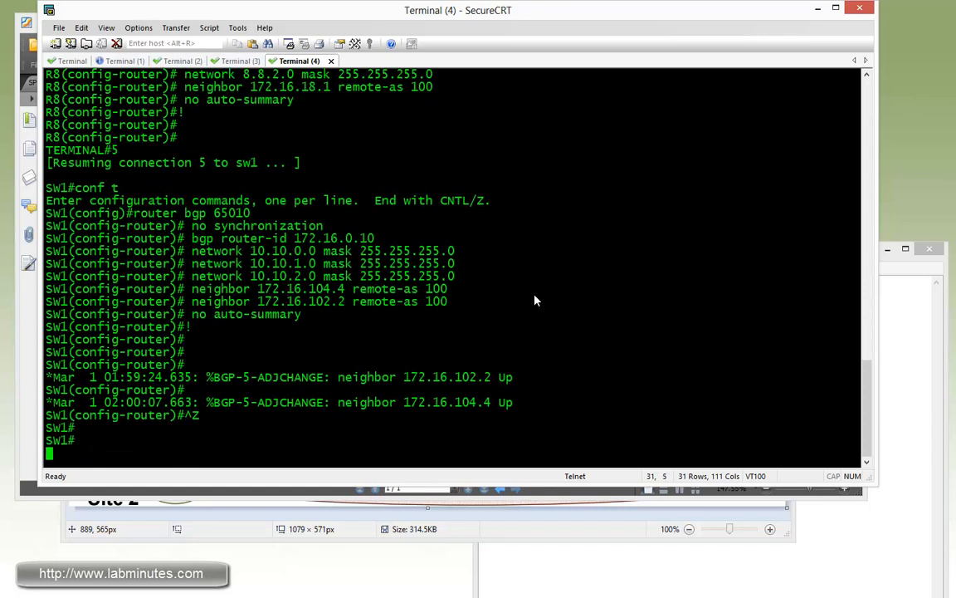
type("sh ip route bgp")
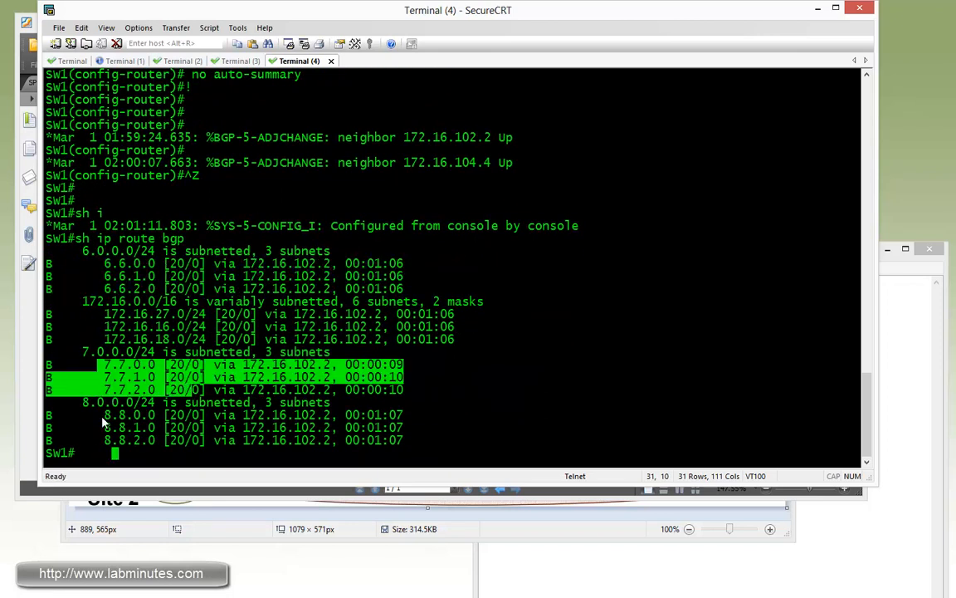
mouse_move(497, 374)
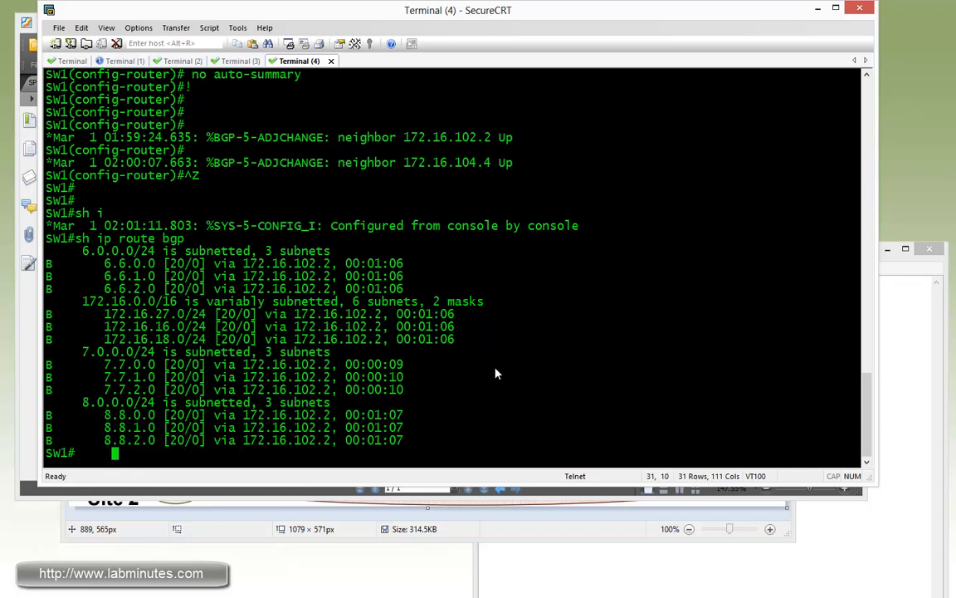
type("ping 6.6.0.1 so lo10")
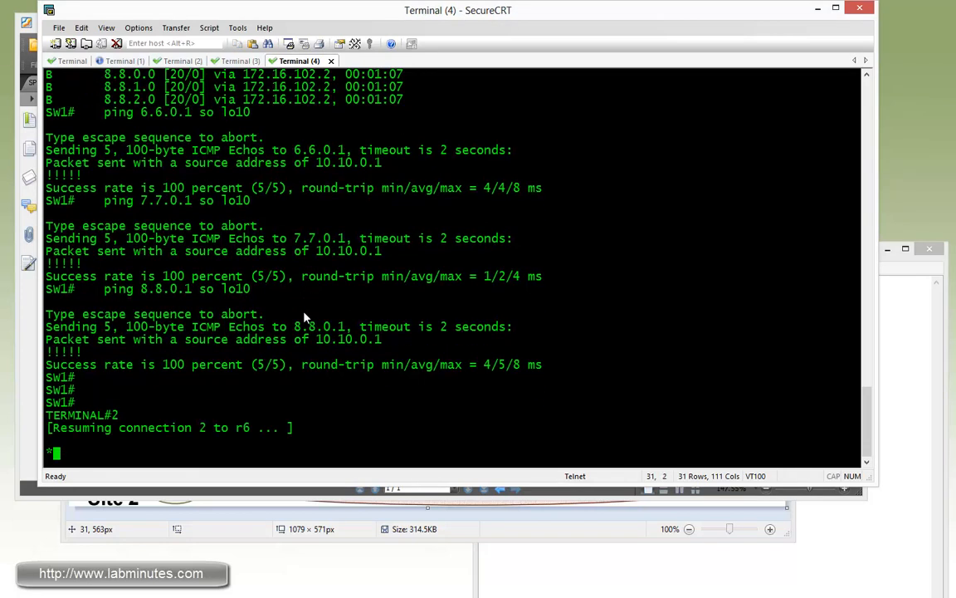
type("sh ip bgp")
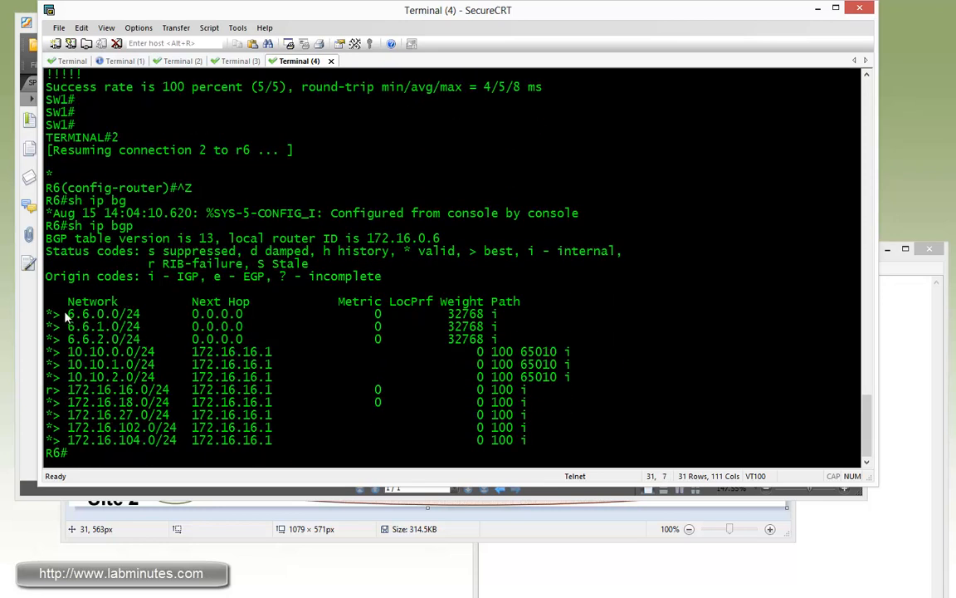
Highlight the SW1 10.10 routes in R6's BGP table, which has nothing from R7 or R8
left_click_drag(66, 351, 166, 377)
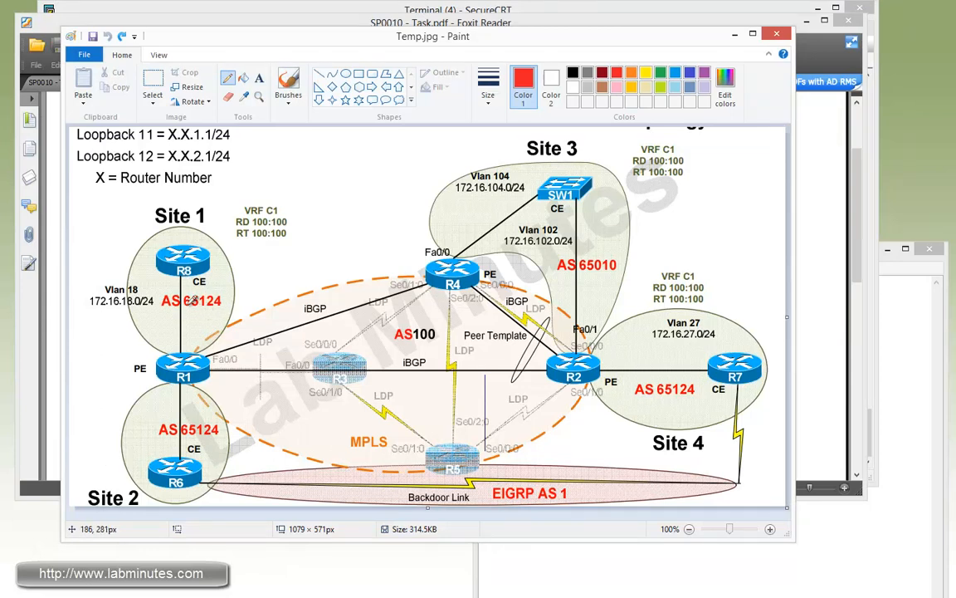
Draw red lines tracing the path from R8 to R1, then through R2 to R7
left_click_drag(179, 241, 187, 353)
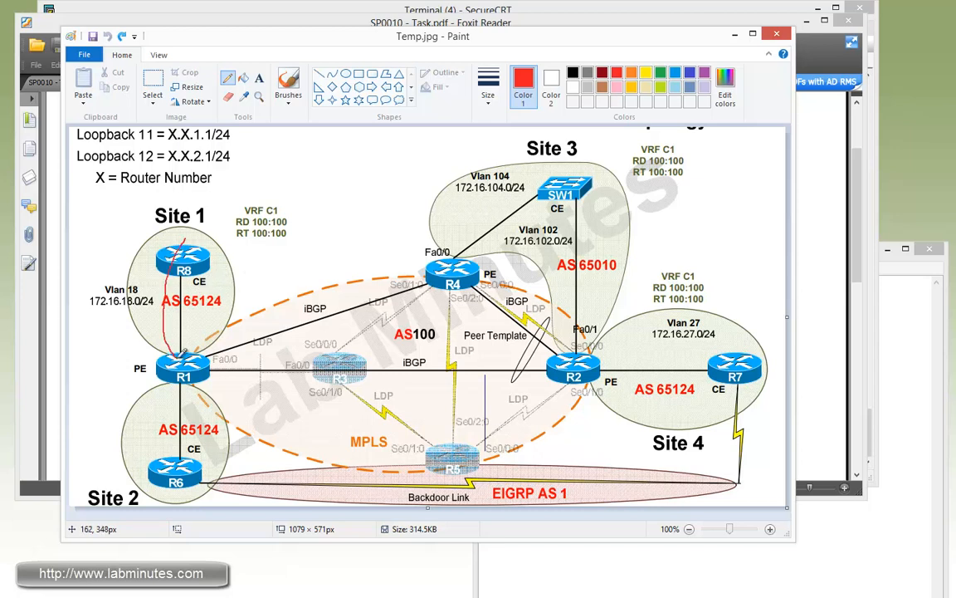
left_click_drag(183, 365, 581, 373)
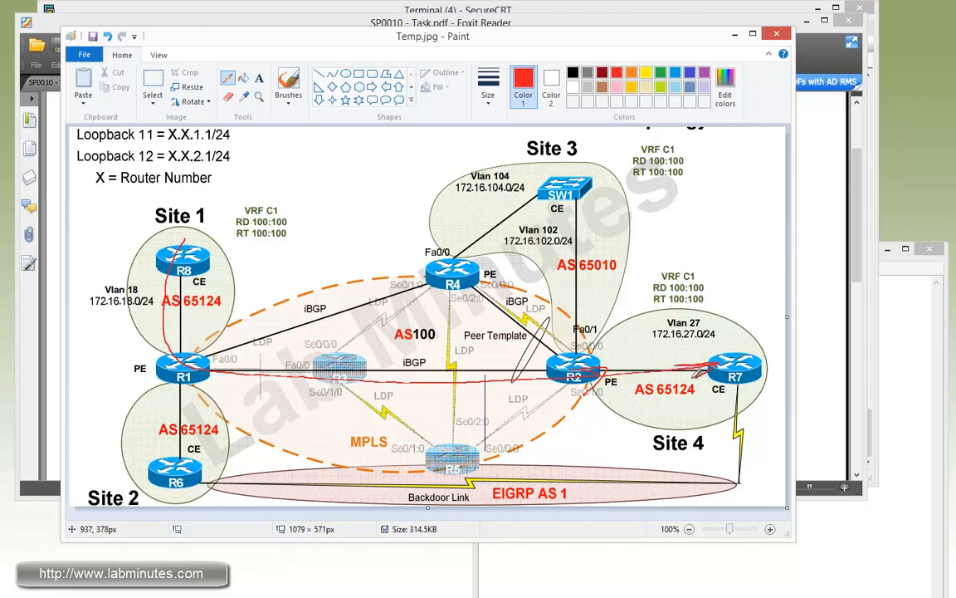
mouse_move(694, 378)
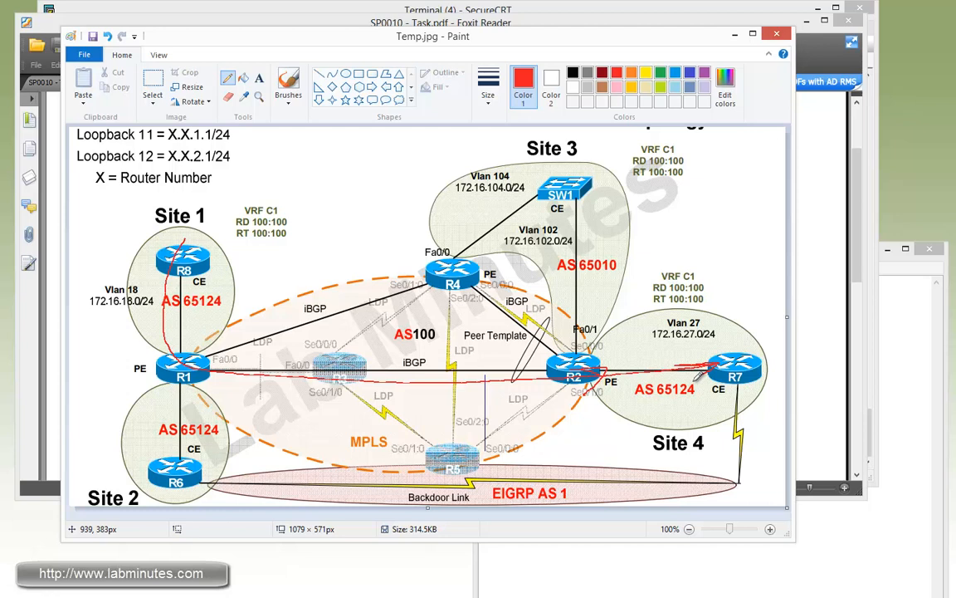
mouse_move(340, 437)
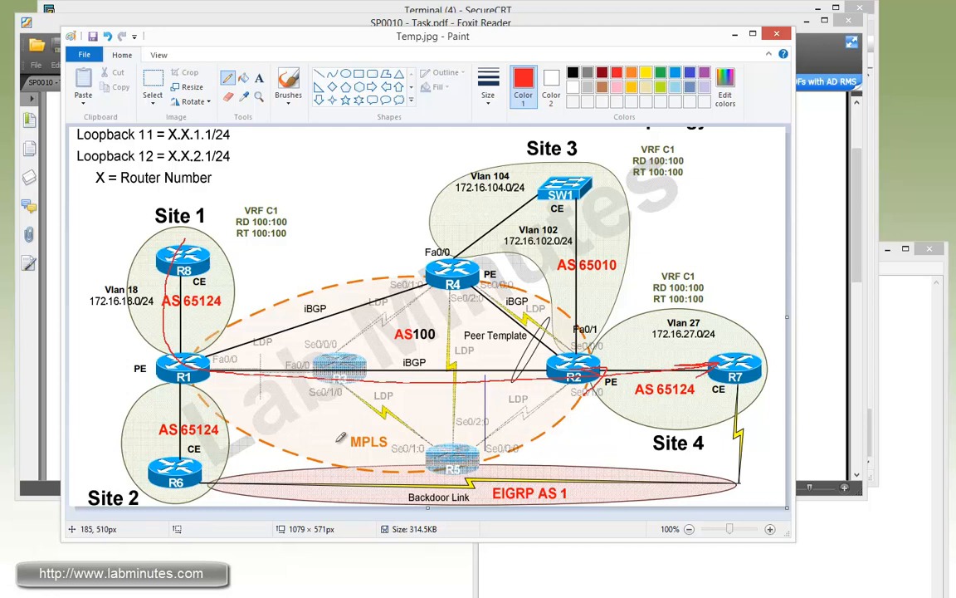
mouse_move(745, 344)
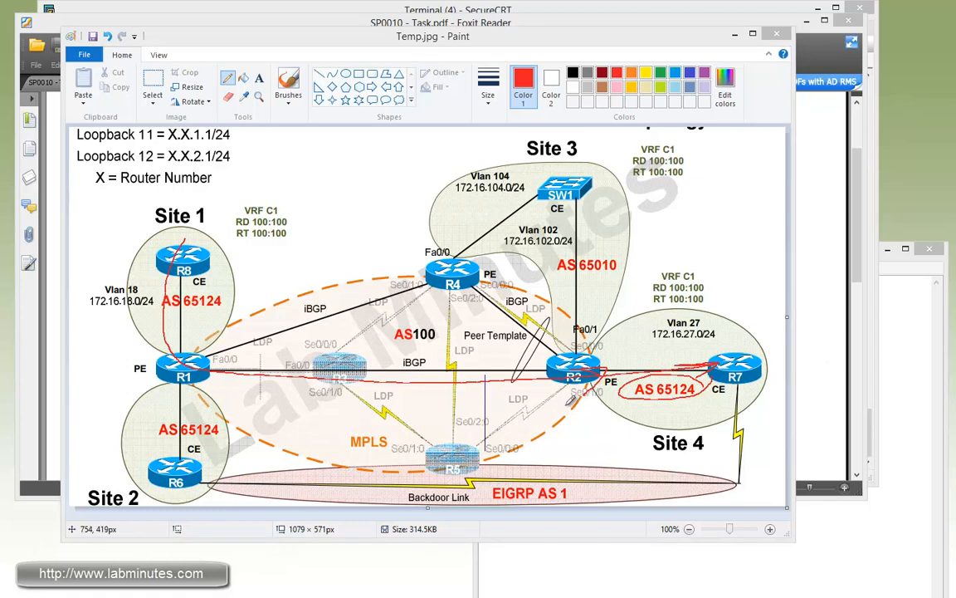
left_click(440, 11)
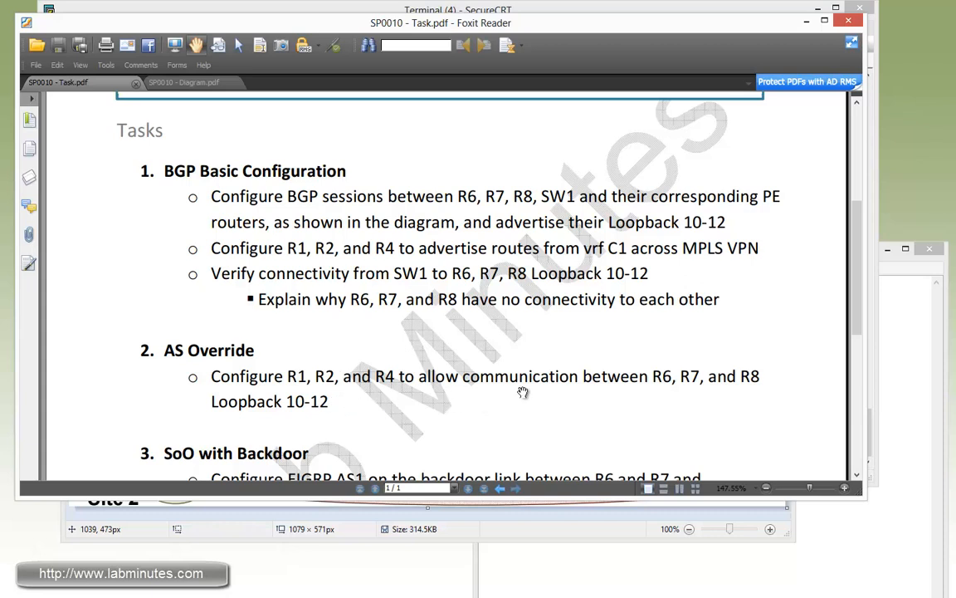
mouse_move(772, 392)
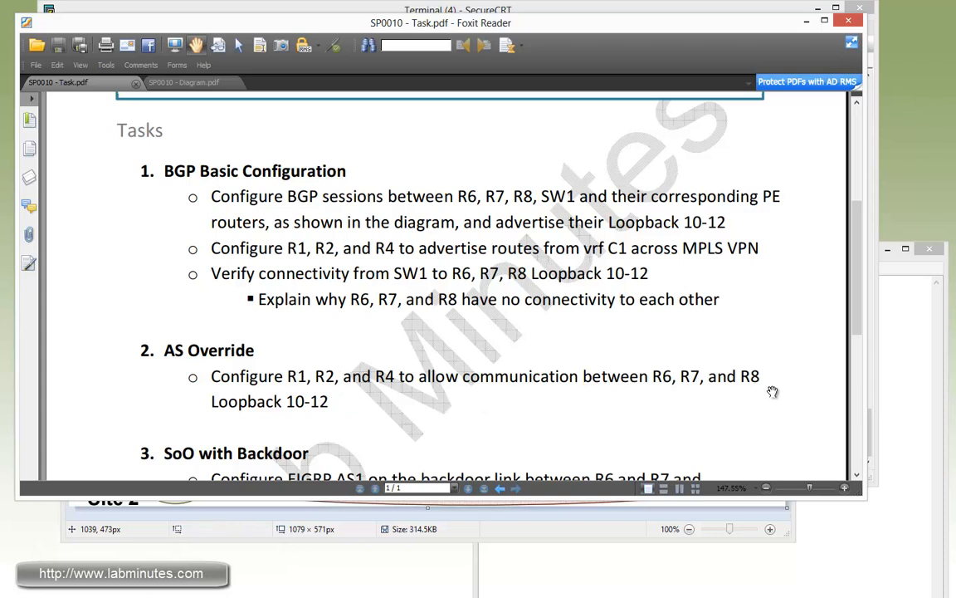
mouse_move(334, 419)
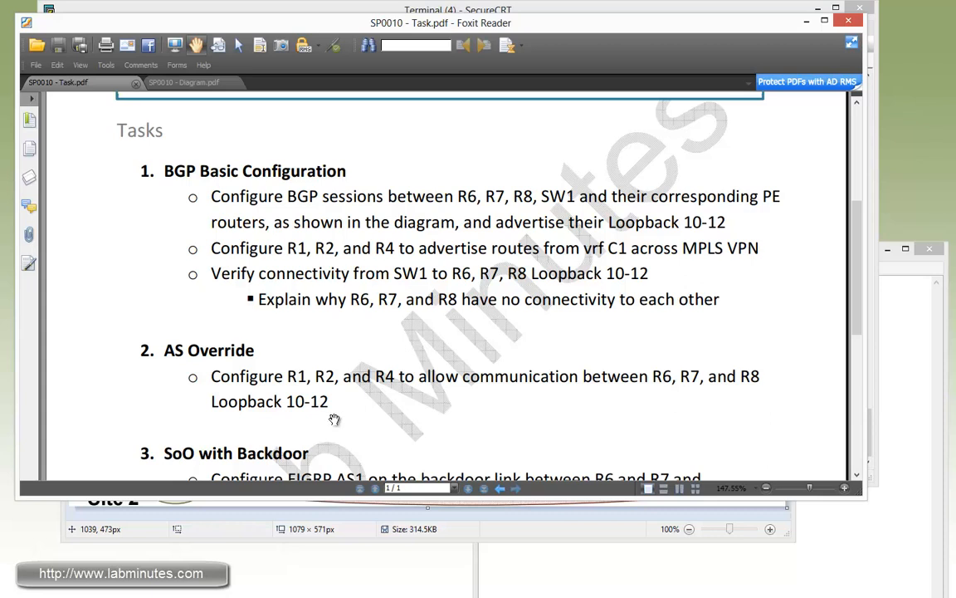
mouse_move(322, 405)
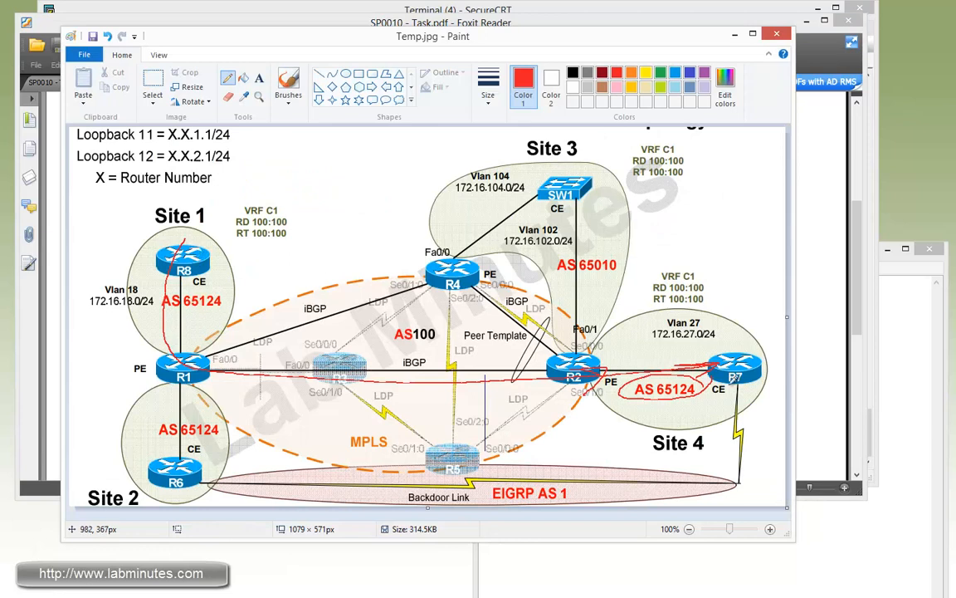
mouse_move(732, 379)
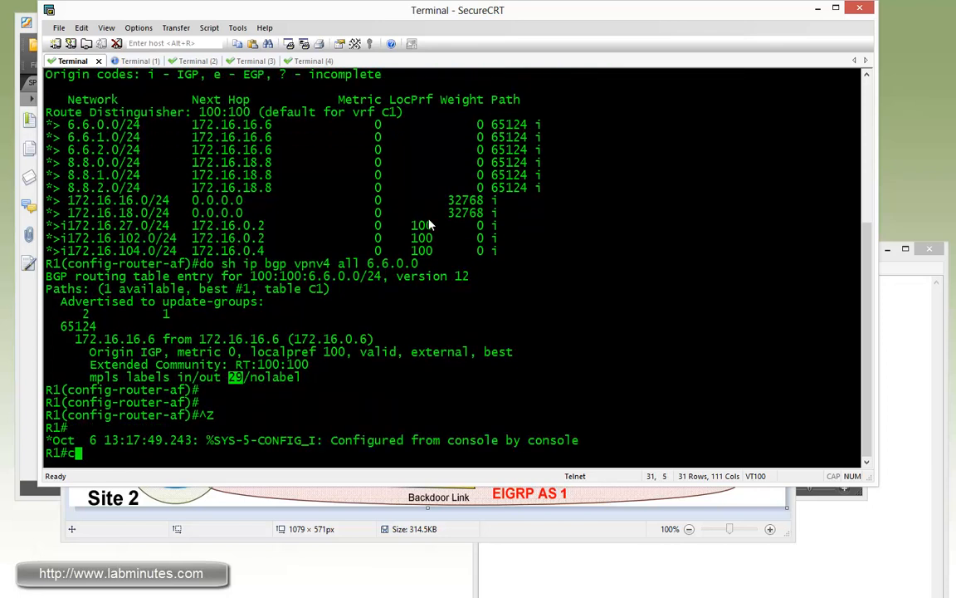
Add as-override for neighbors 172.16.16.6 and 172.16.18.8 in R1's BGP VRF C1 address family
type("conf t")
type("add")
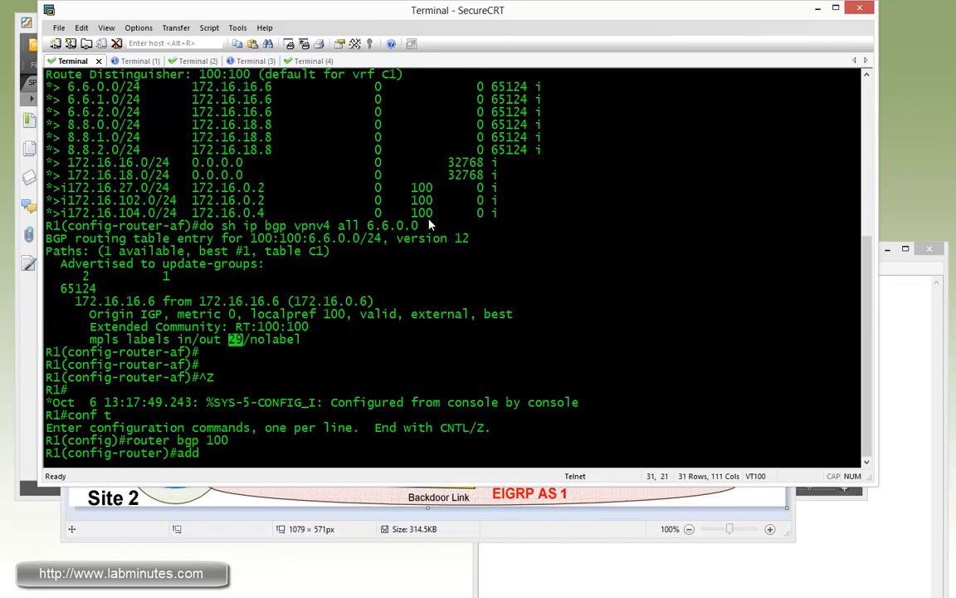
type("ipv4 vrf C1")
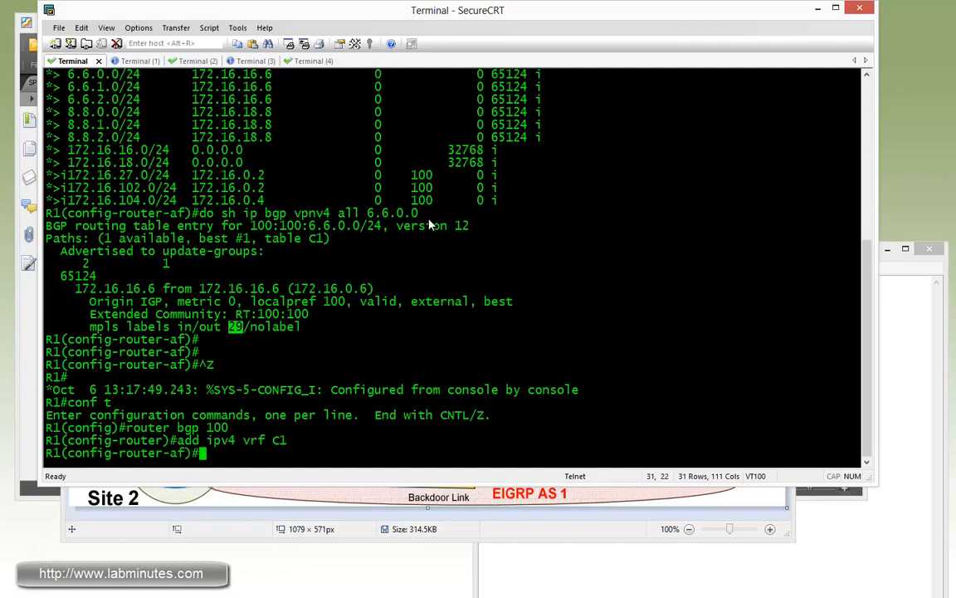
type("neigh")
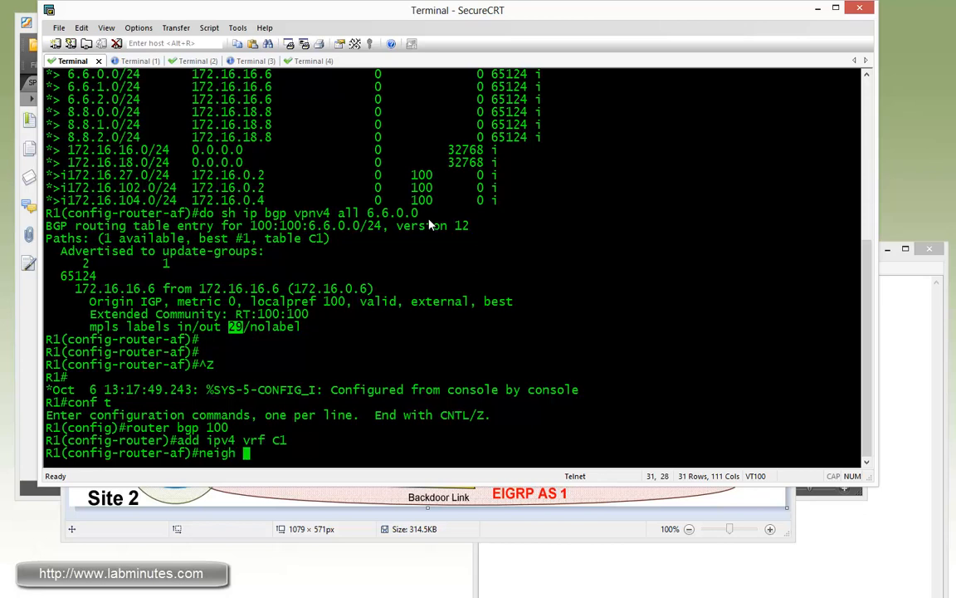
type("172.16.16")
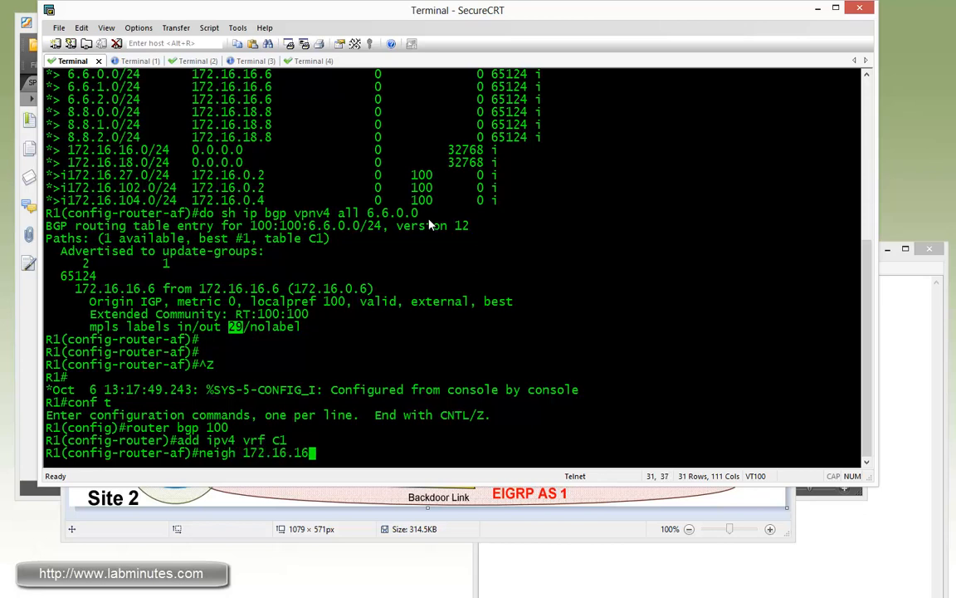
type("6")
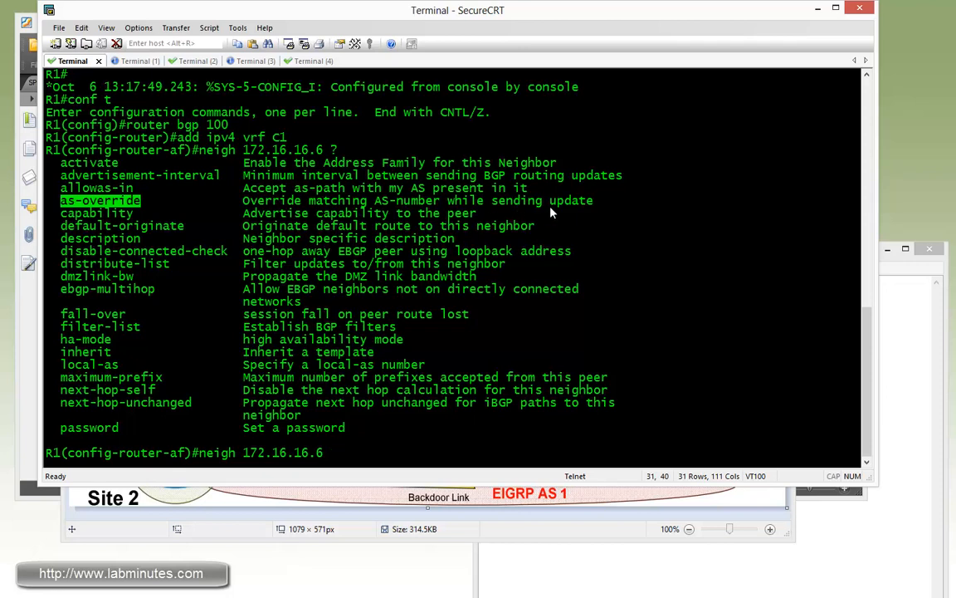
type("as-override")
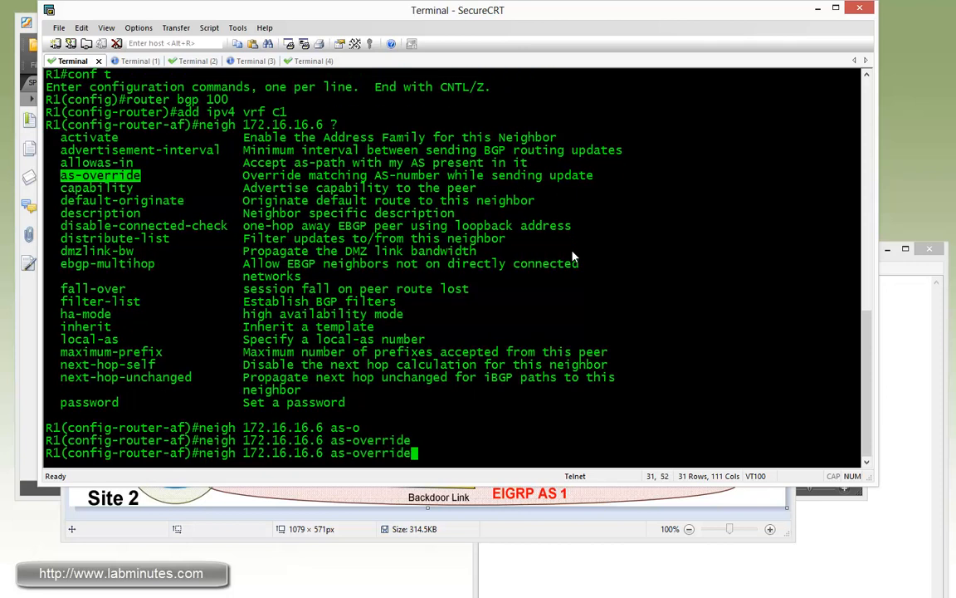
key("Enter")
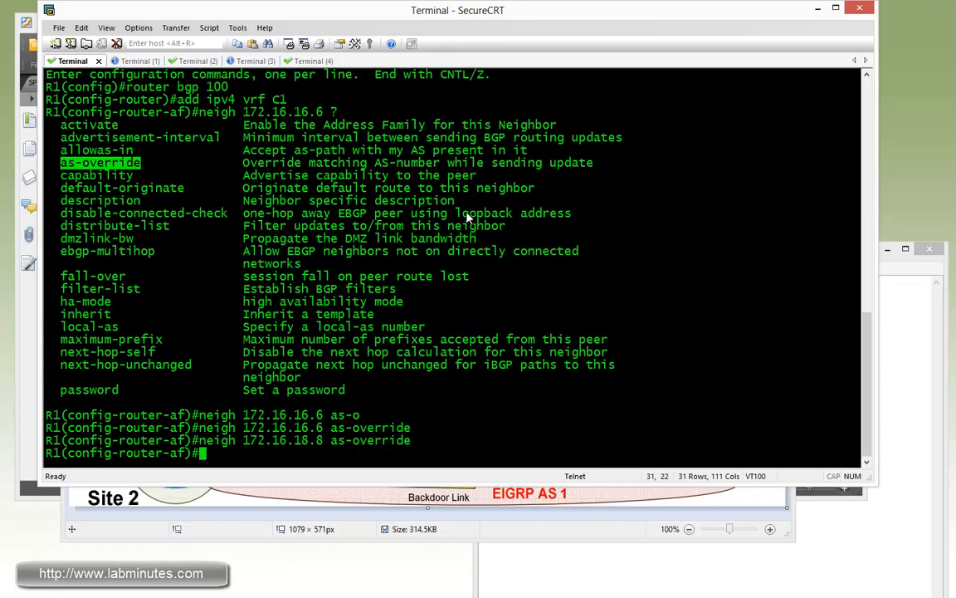
left_click(126, 60)
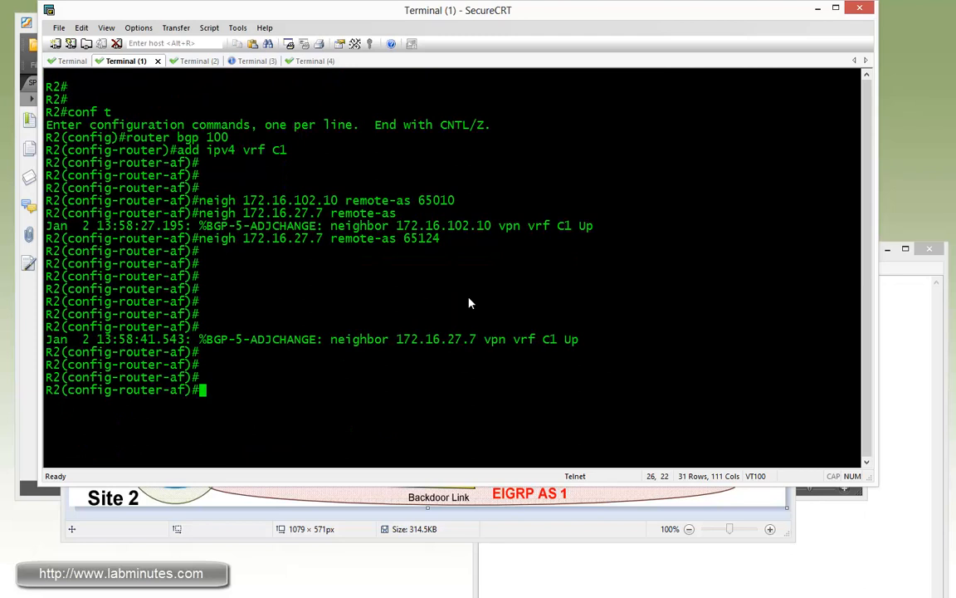
On R2, enter router bgp 100 and partly type 'neigh 172.16.27.7 as-override'
type("router bg")
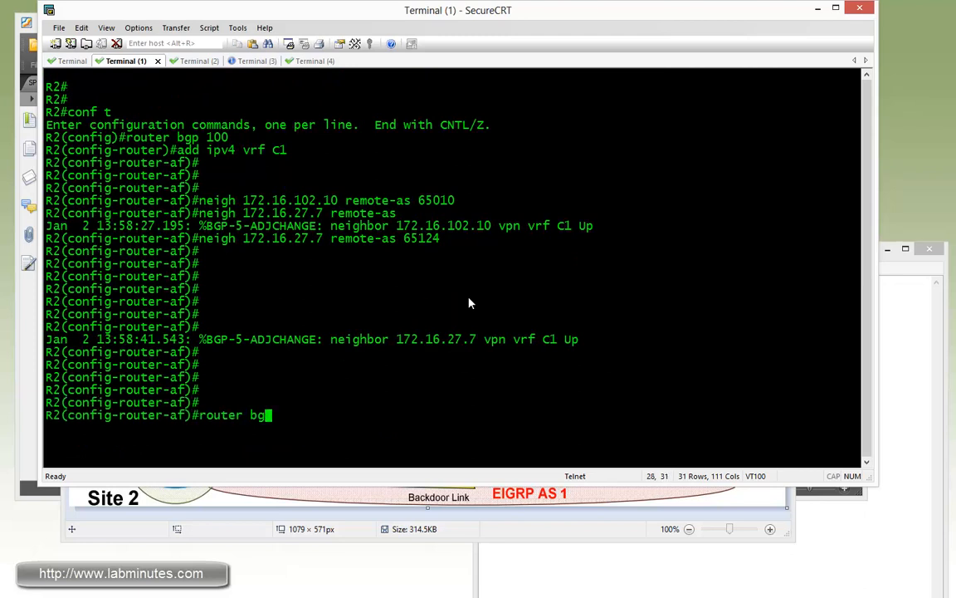
type("10")
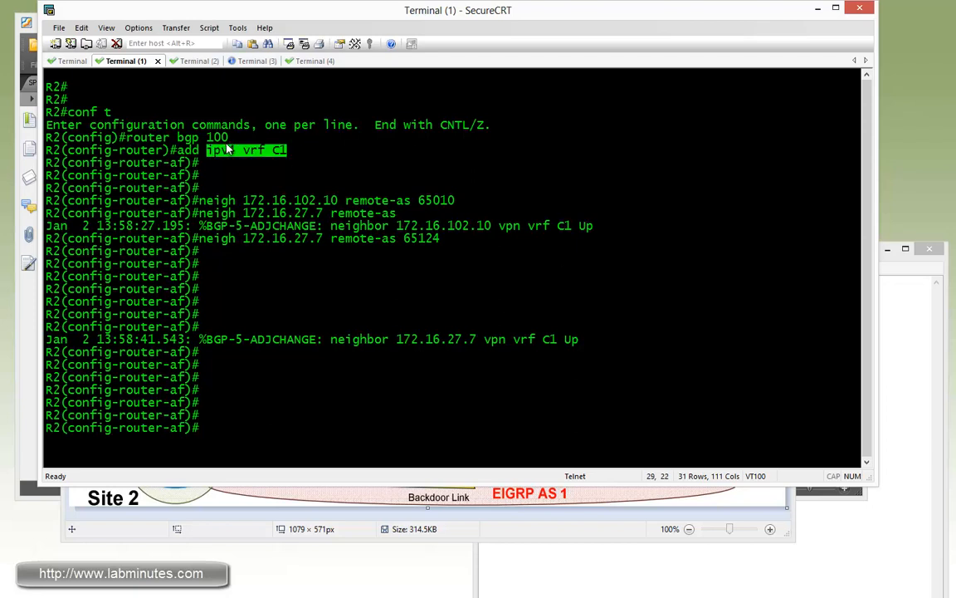
type("neigh 172.16.27.7 re")
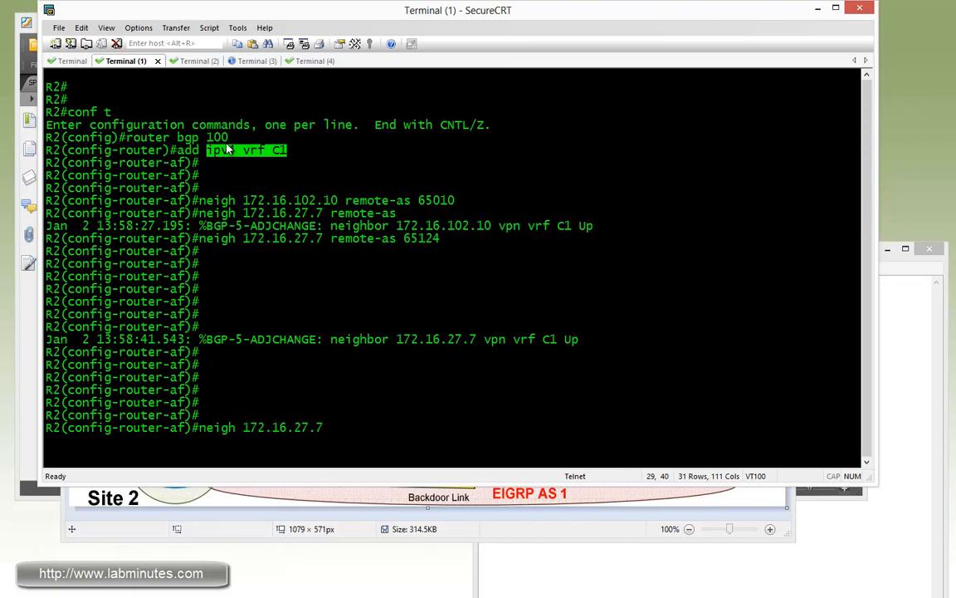
type("as-o")
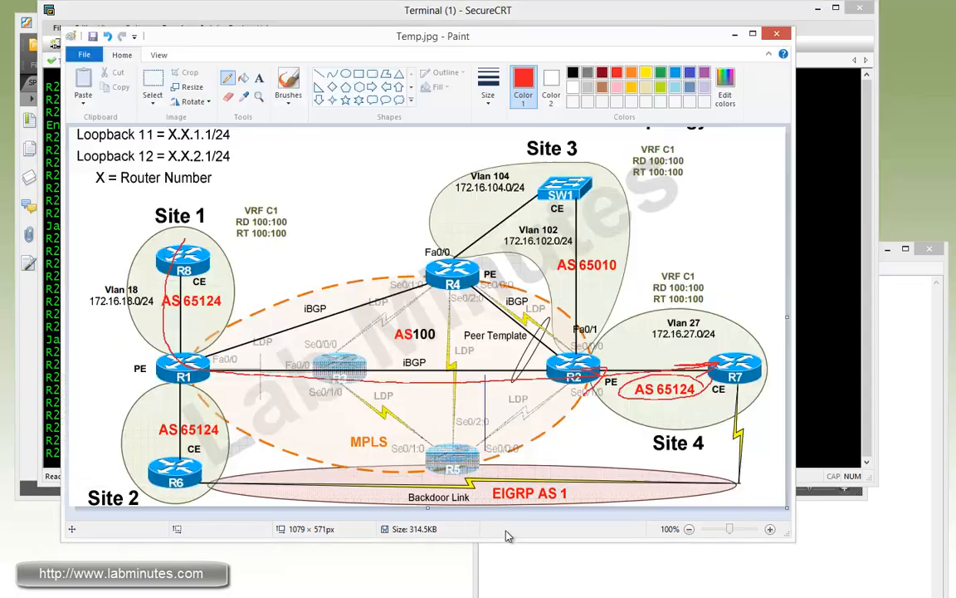
mouse_move(510, 245)
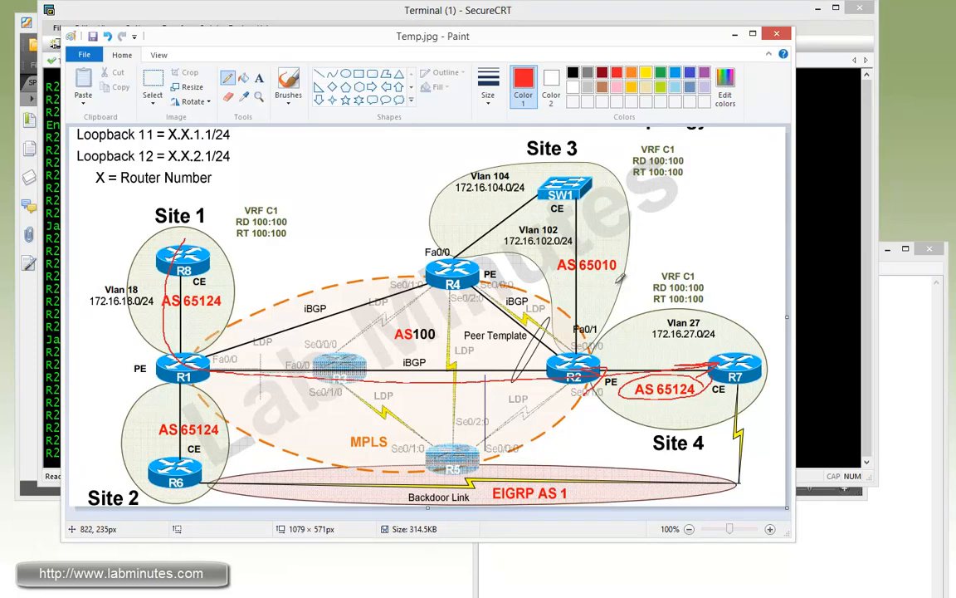
mouse_move(610, 282)
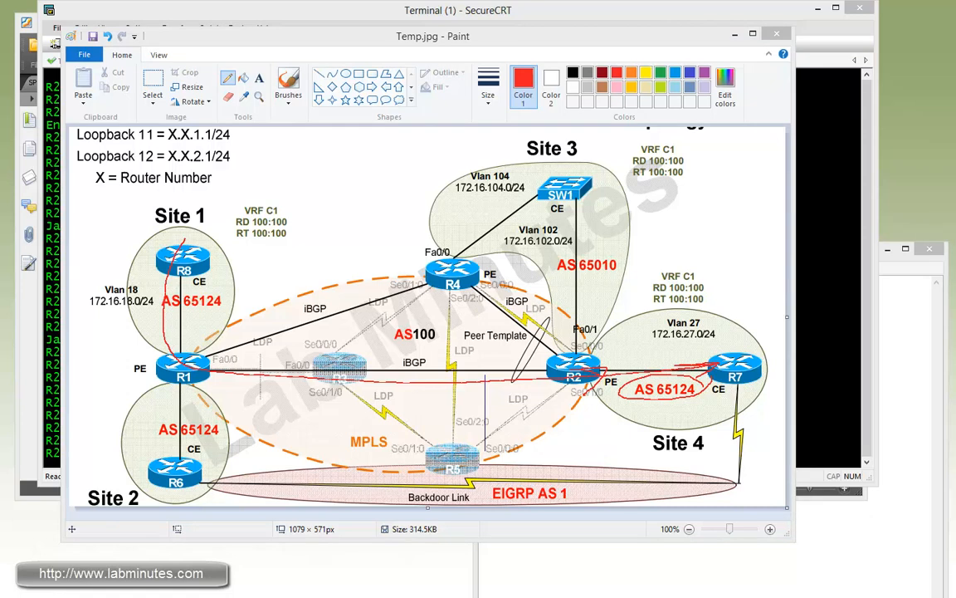
mouse_move(824, 313)
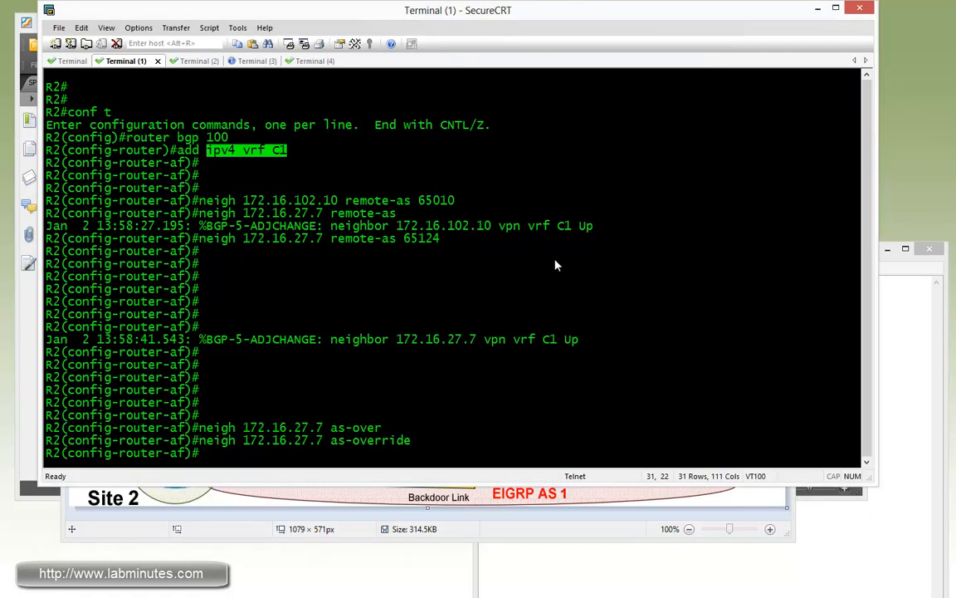
Move to the R6 session to recheck its BGP table after R2's as-override
left_click(298, 60)
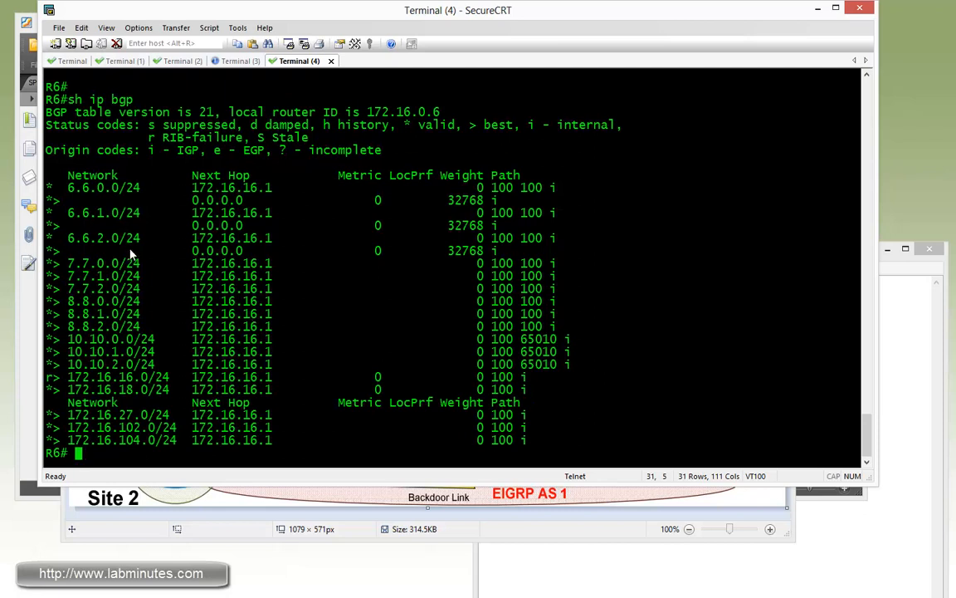
Mark the repeated AS 100 in the path of R6's 8.8.x routes
left_click_drag(66, 263, 141, 288)
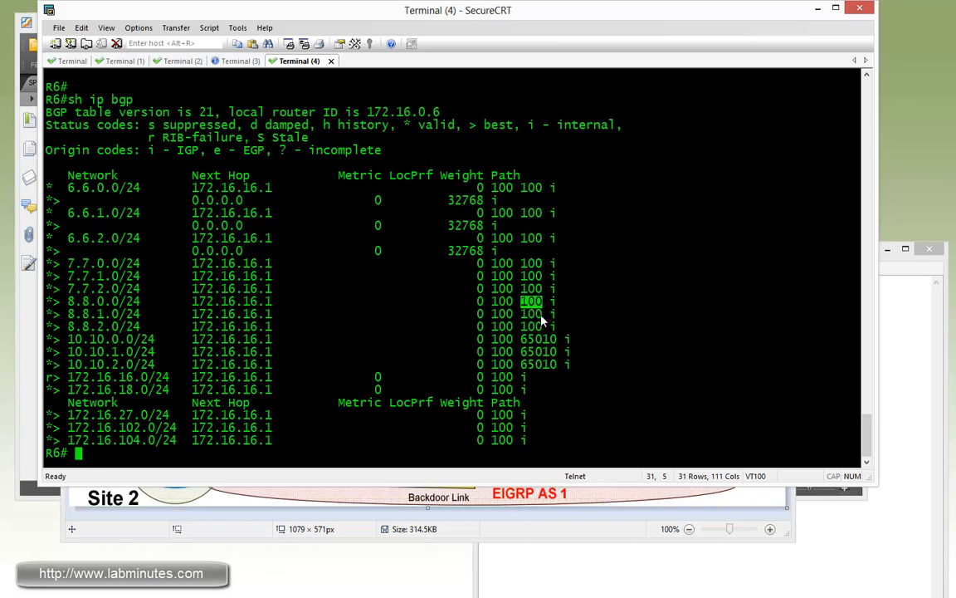
mouse_move(542, 318)
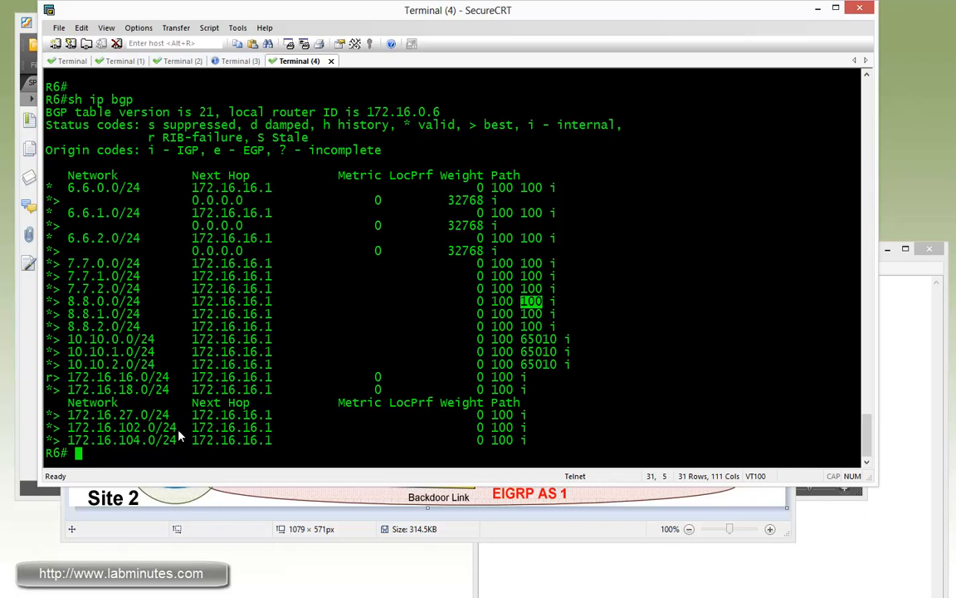
mouse_move(534, 326)
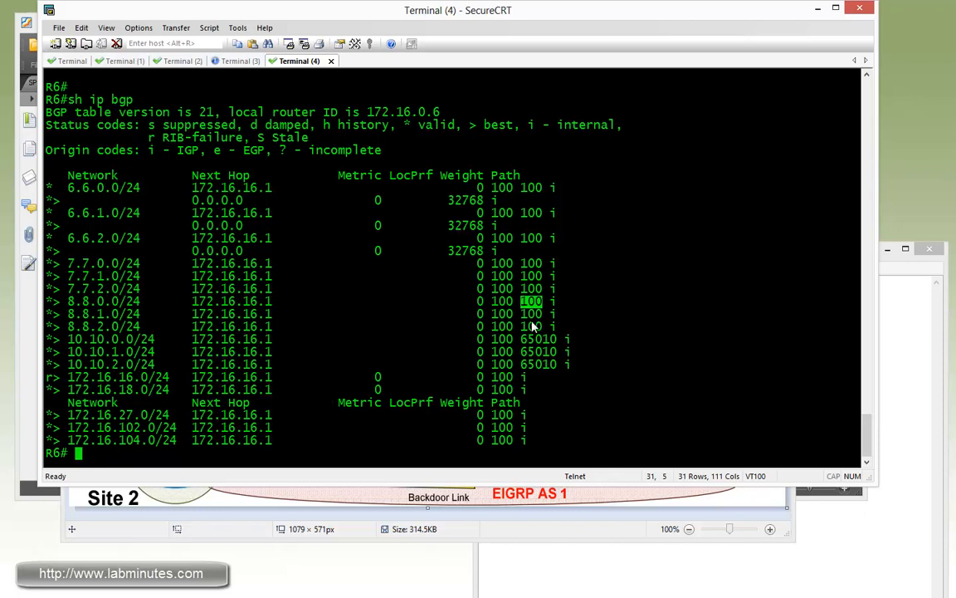
mouse_move(538, 322)
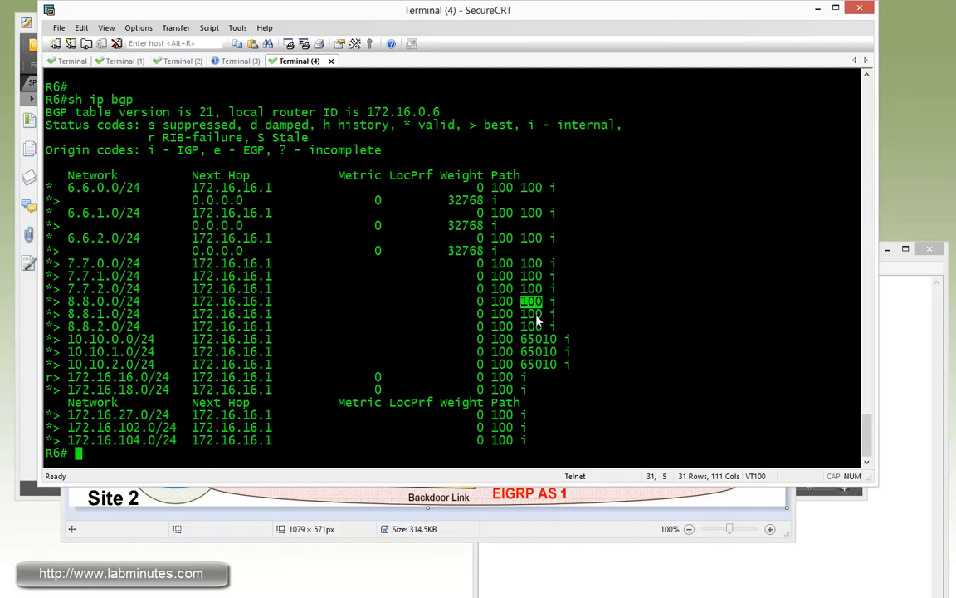
mouse_move(540, 320)
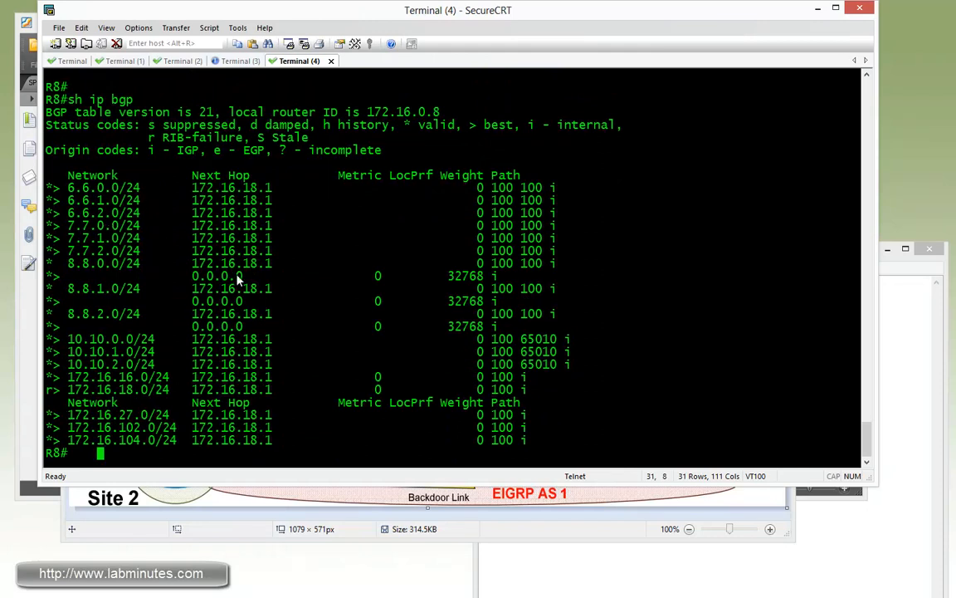
Ping 6.6.0.1 from R8's loopback 10, succeeding at 100 percent
type("ping")
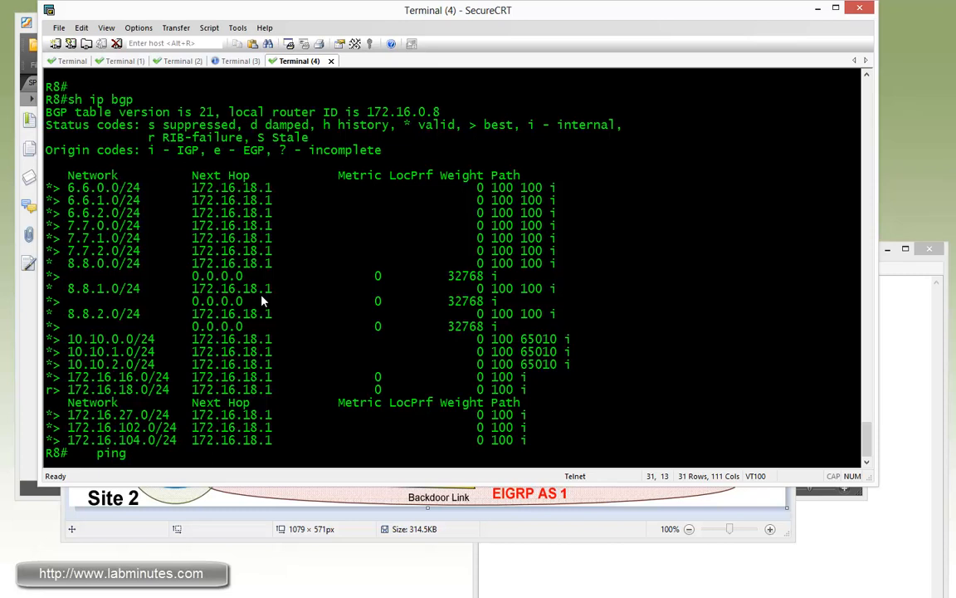
type("7.7")
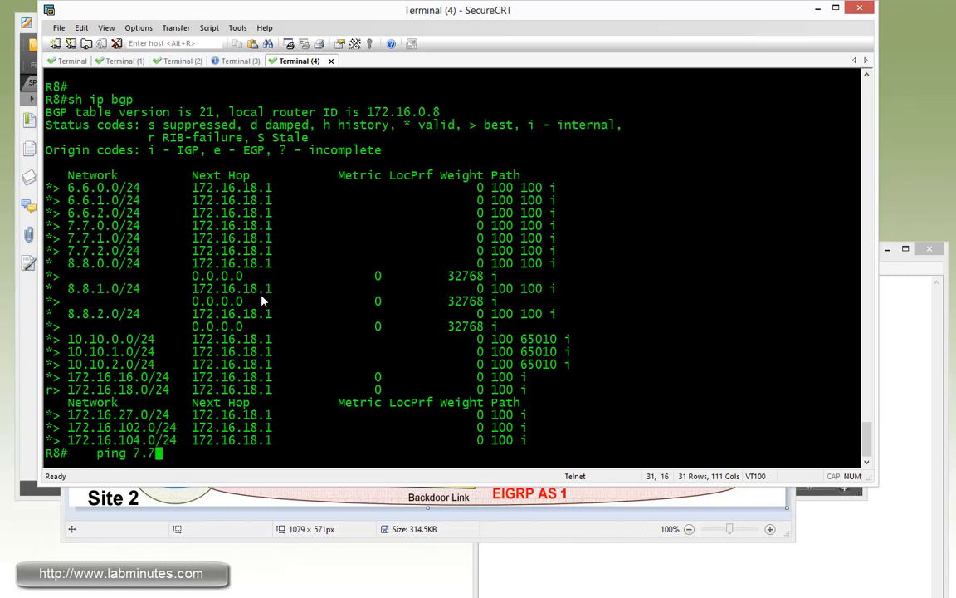
key("BackSpace")
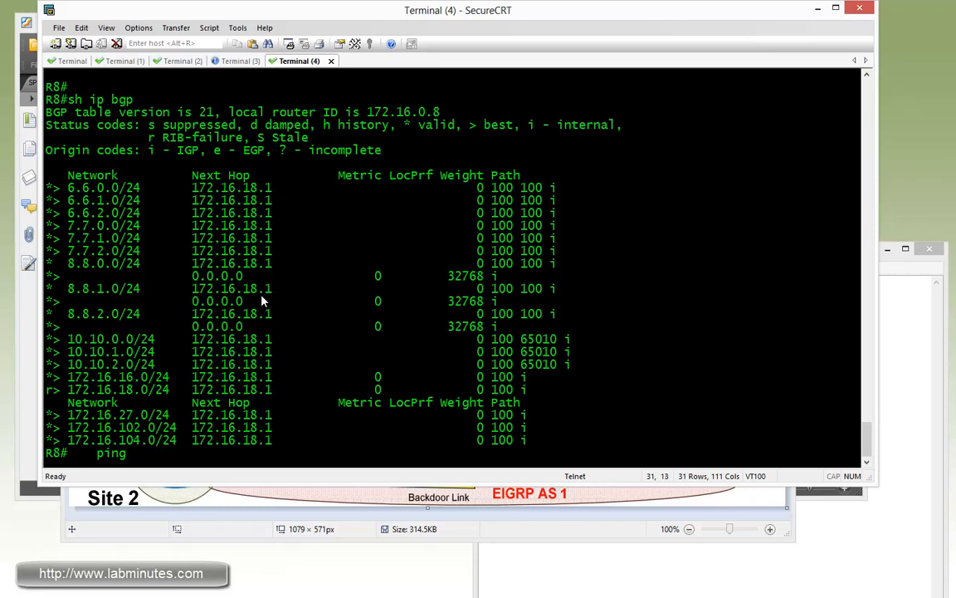
type("6.6.0.1 so lo10")
type("ping 7.7.0.1 so lo10")
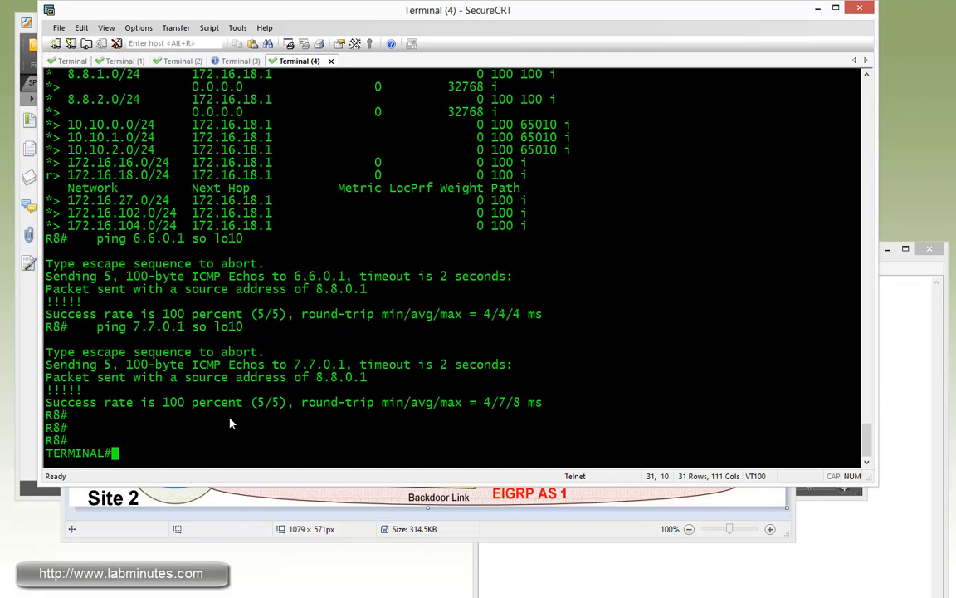
Resume the R6 session and start a loopback-sourced ping to 7.7.0.1
type("2")
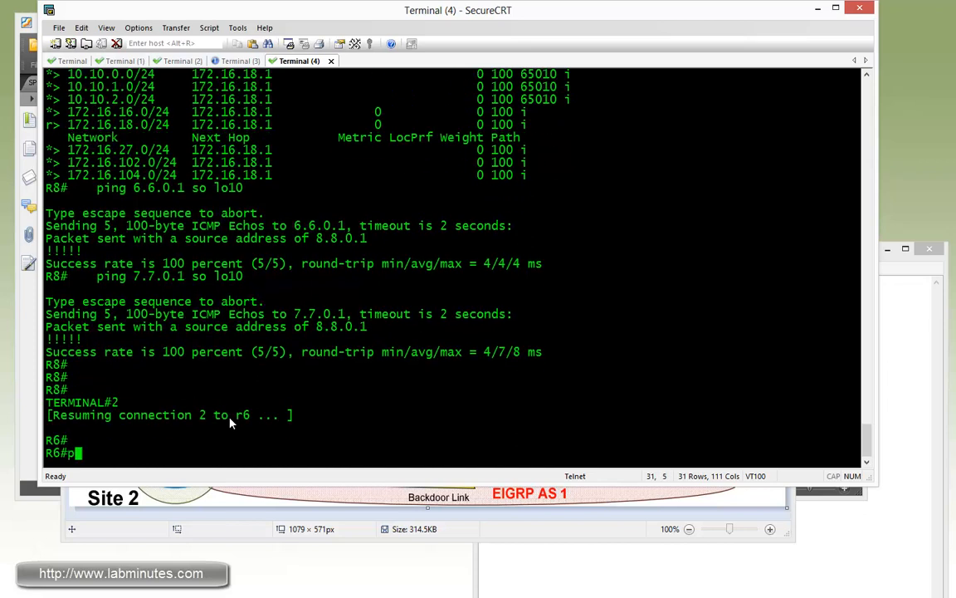
type("ing 7.7")
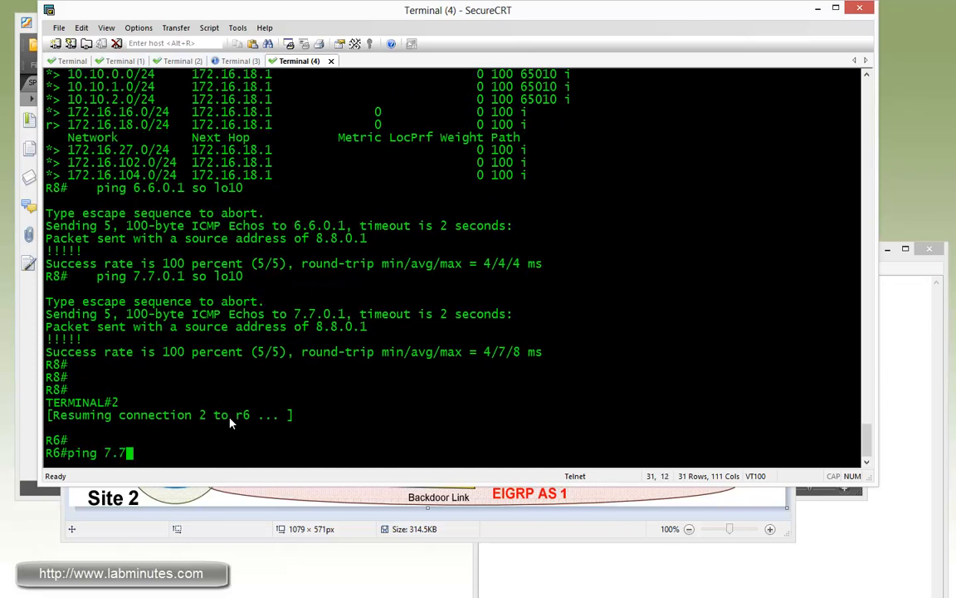
type(".0.0 so lo1")
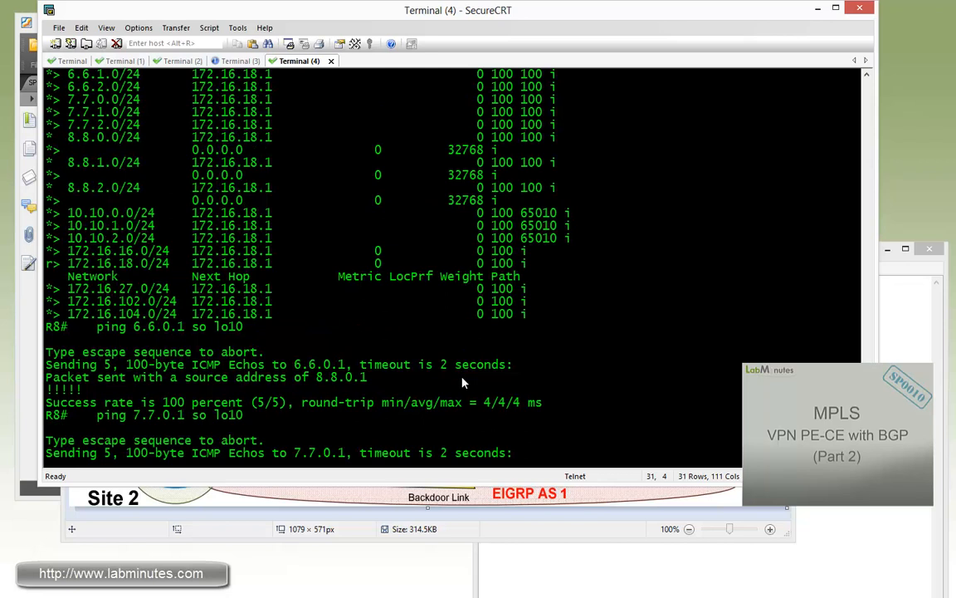
scroll("down", 3)
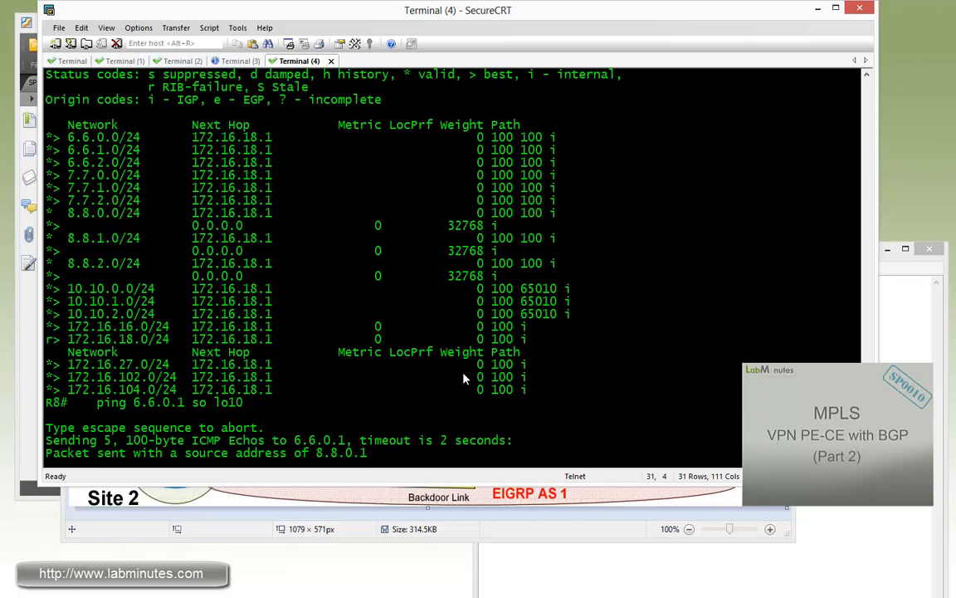
mouse_move(460, 330)
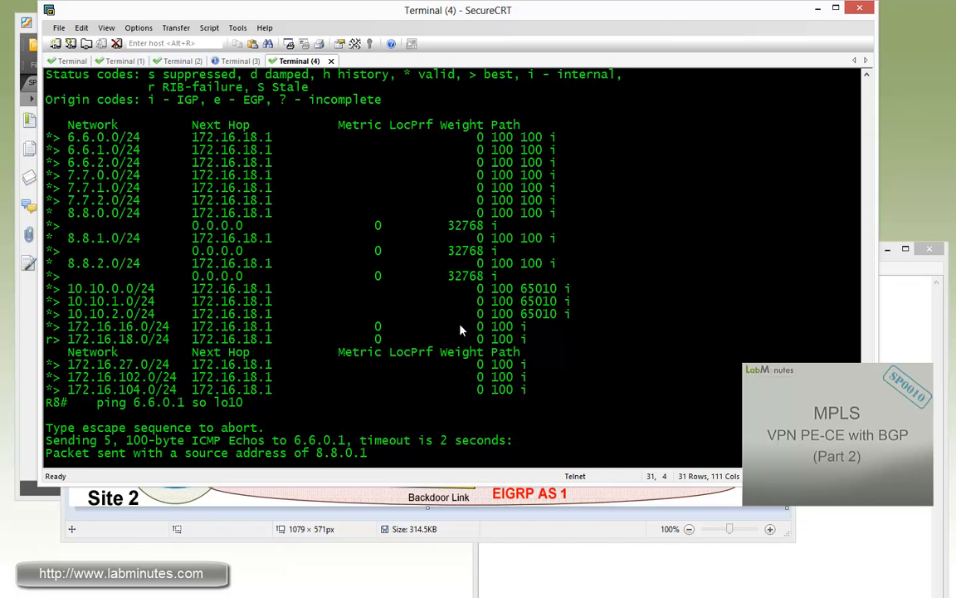
mouse_move(544, 220)
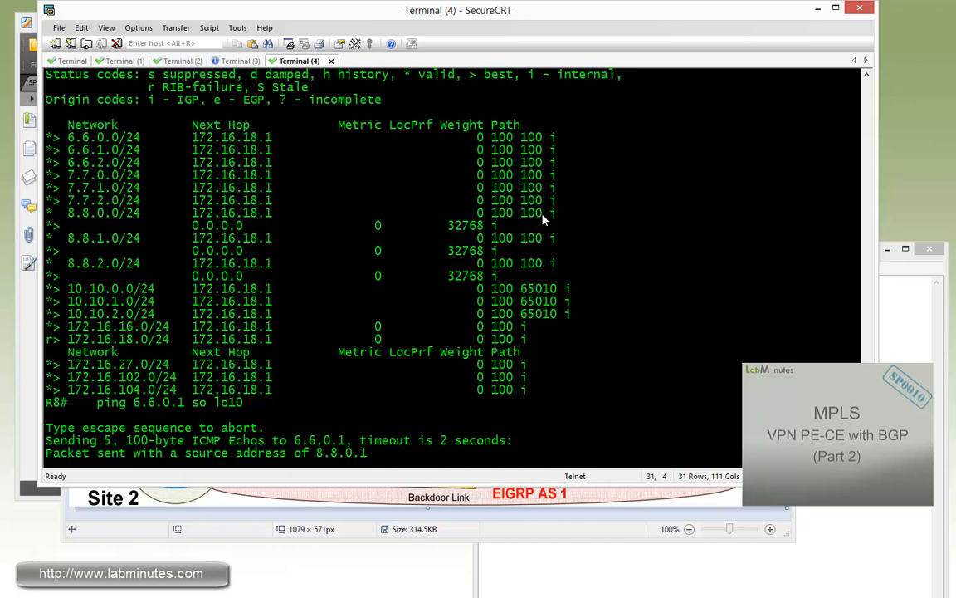